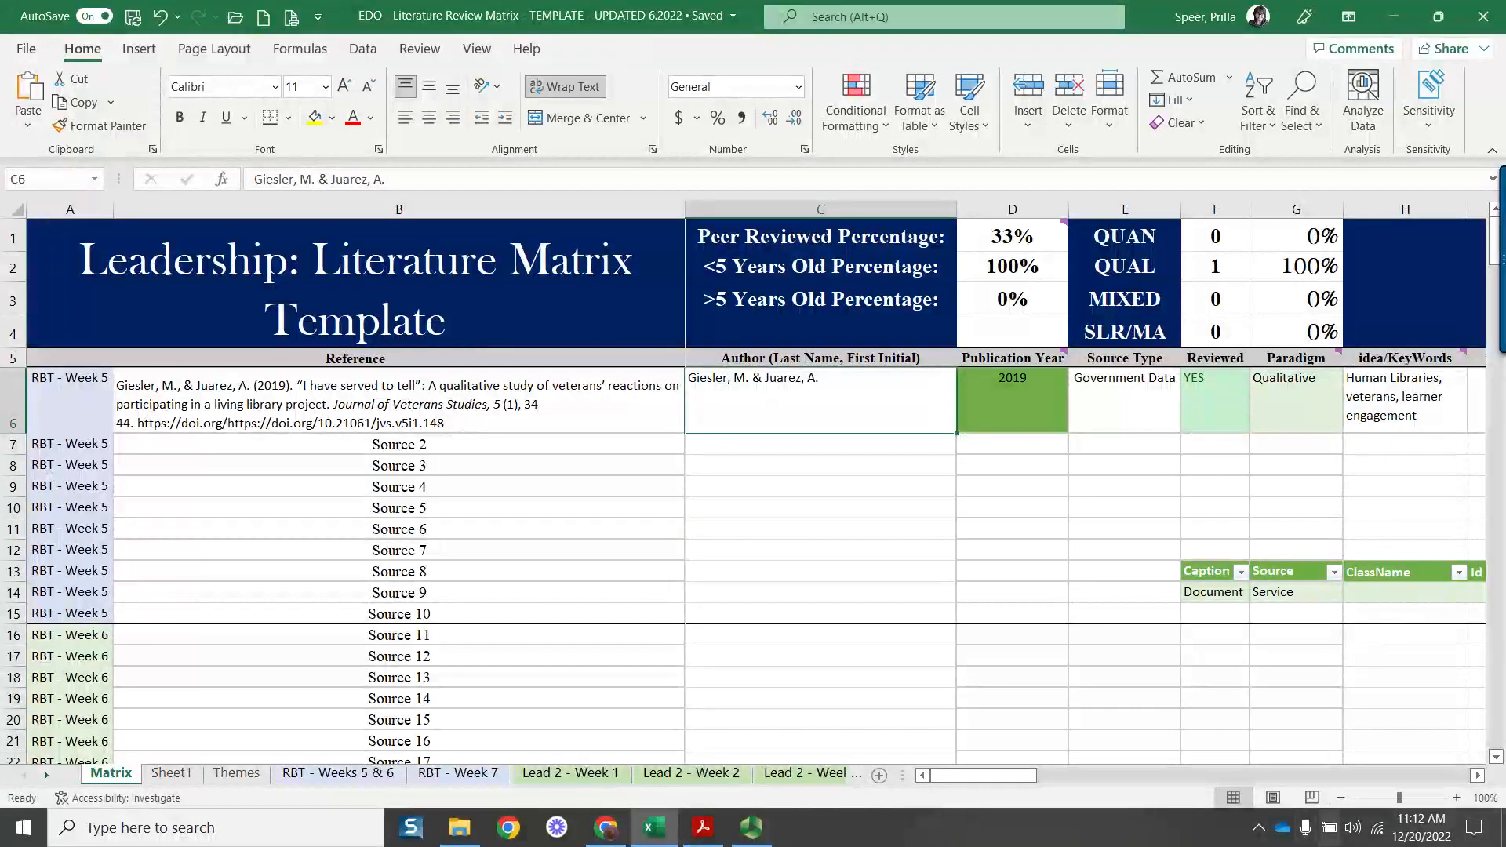
pyautogui.moveTo(1275, 789)
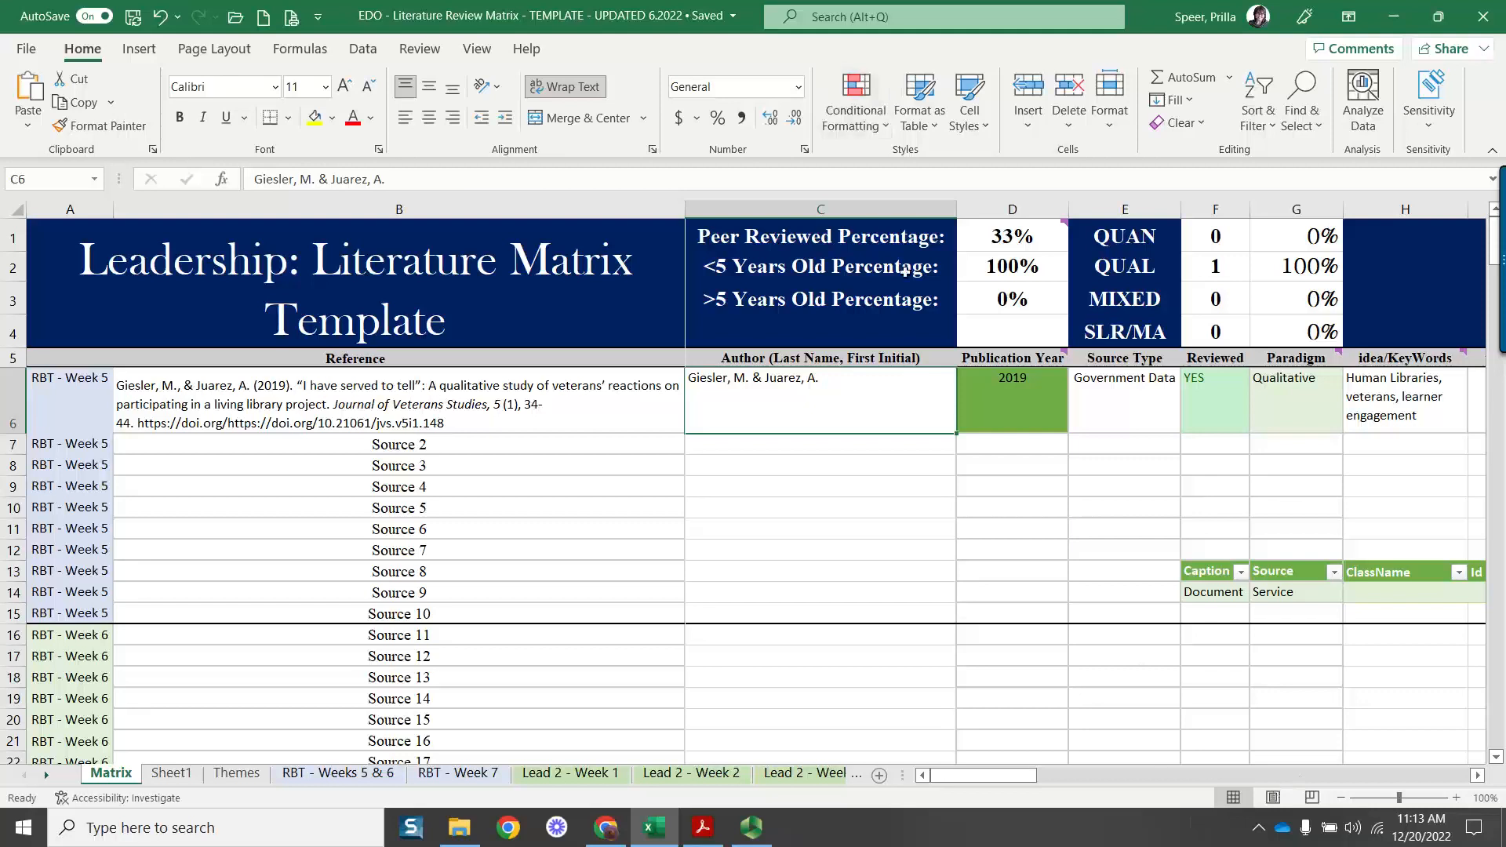
pyautogui.moveTo(323, 455)
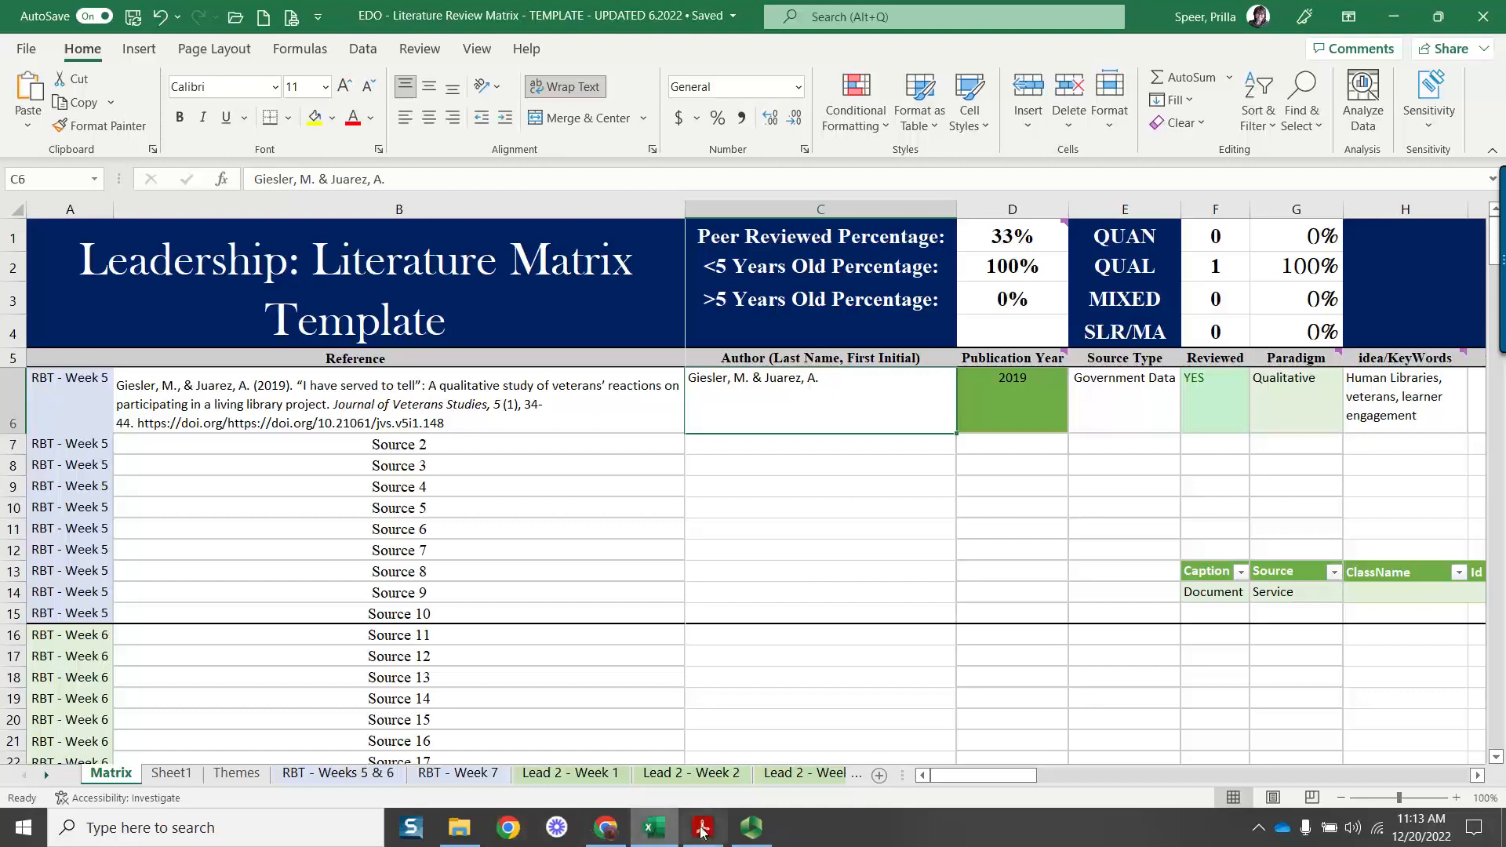
# Switch between the RefWorks 201-reference library and the Excel matrix, ending on RefWorks
pyautogui.click(606, 827)
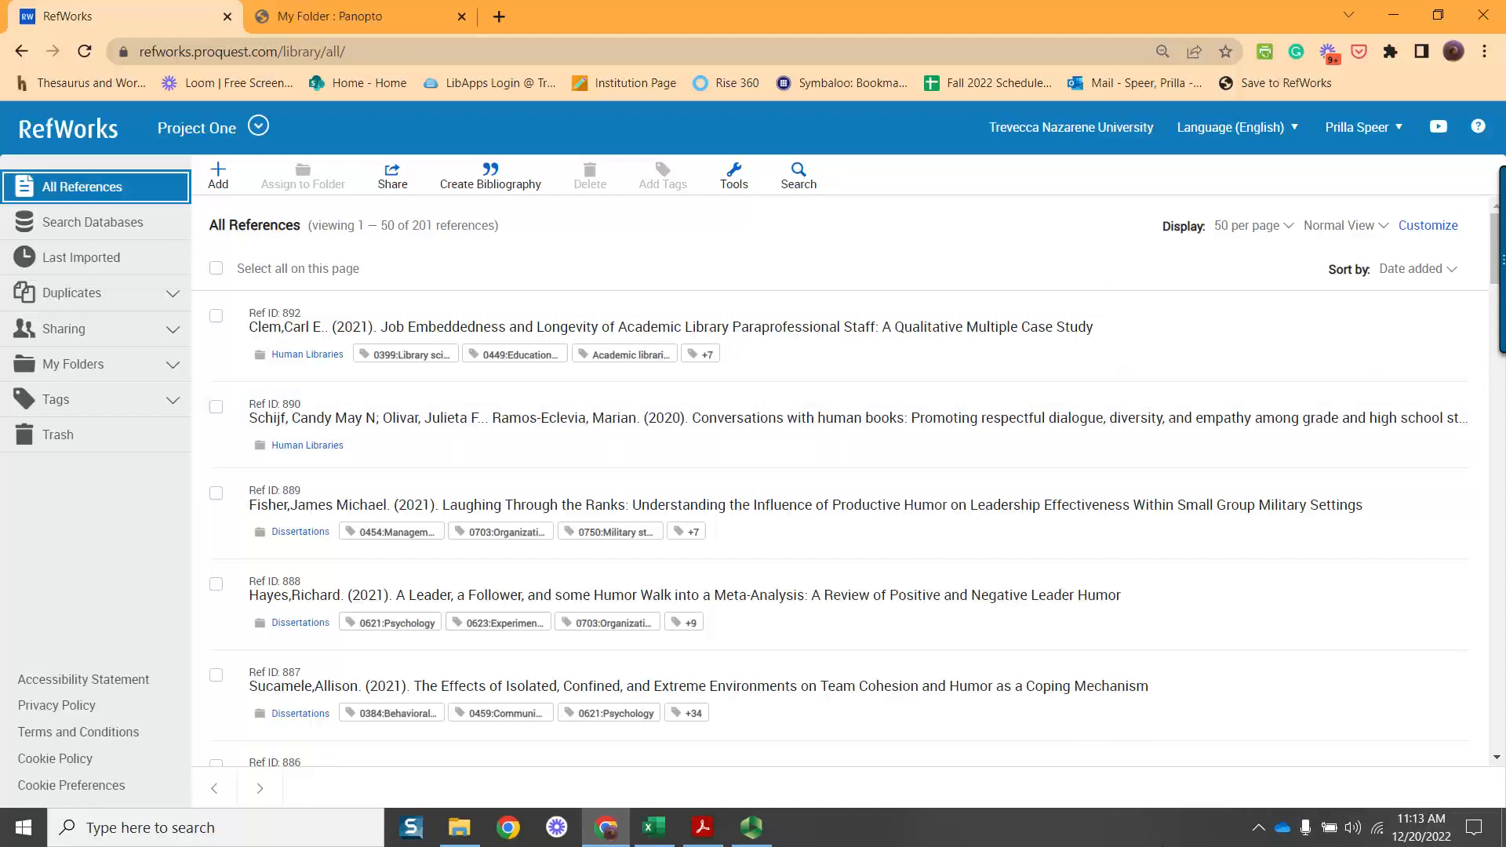
pyautogui.moveTo(1167, 835)
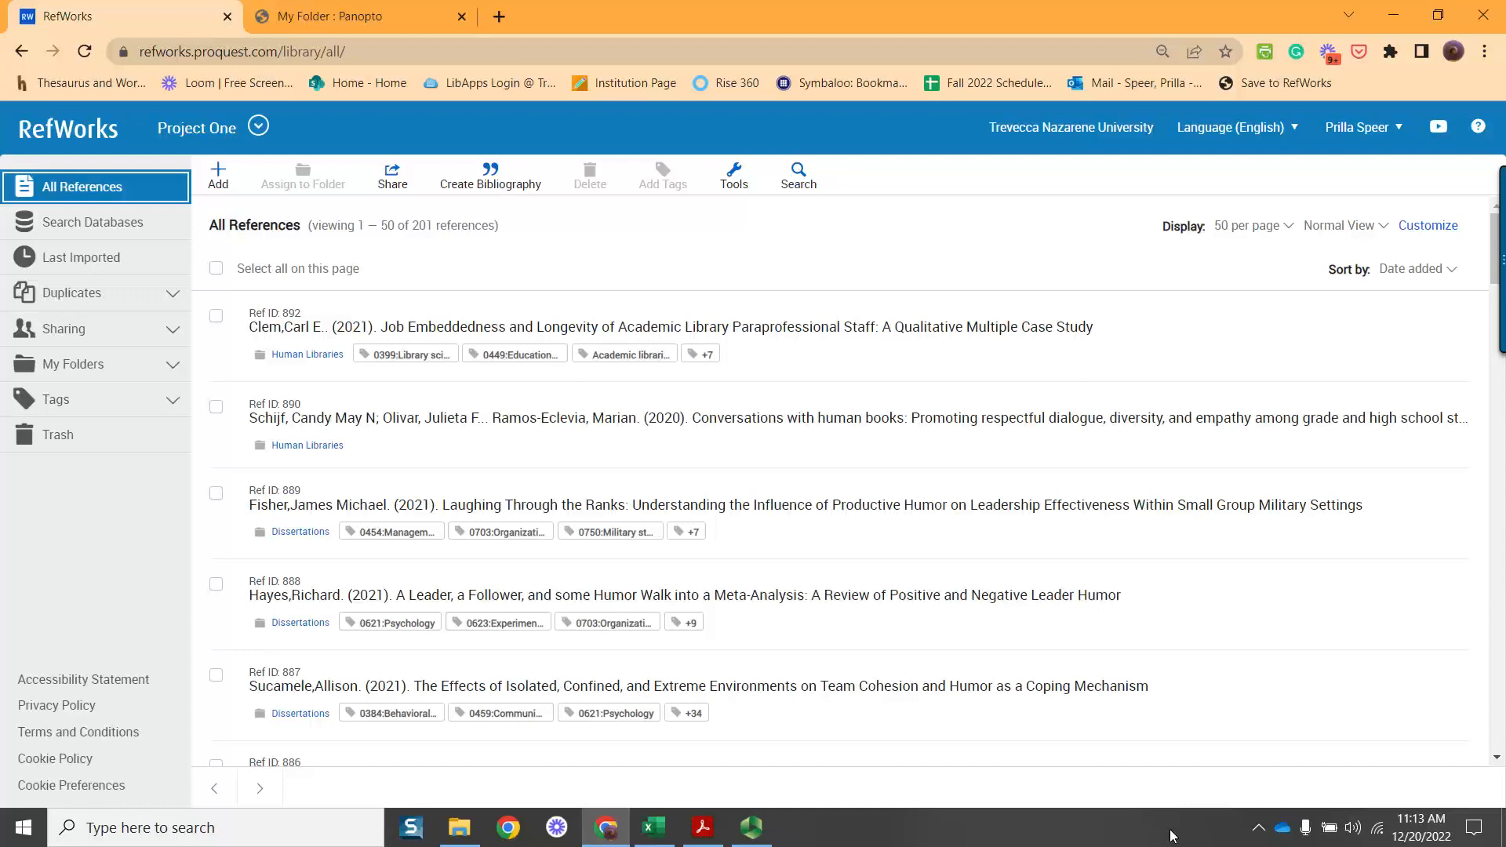
pyautogui.moveTo(1140, 837)
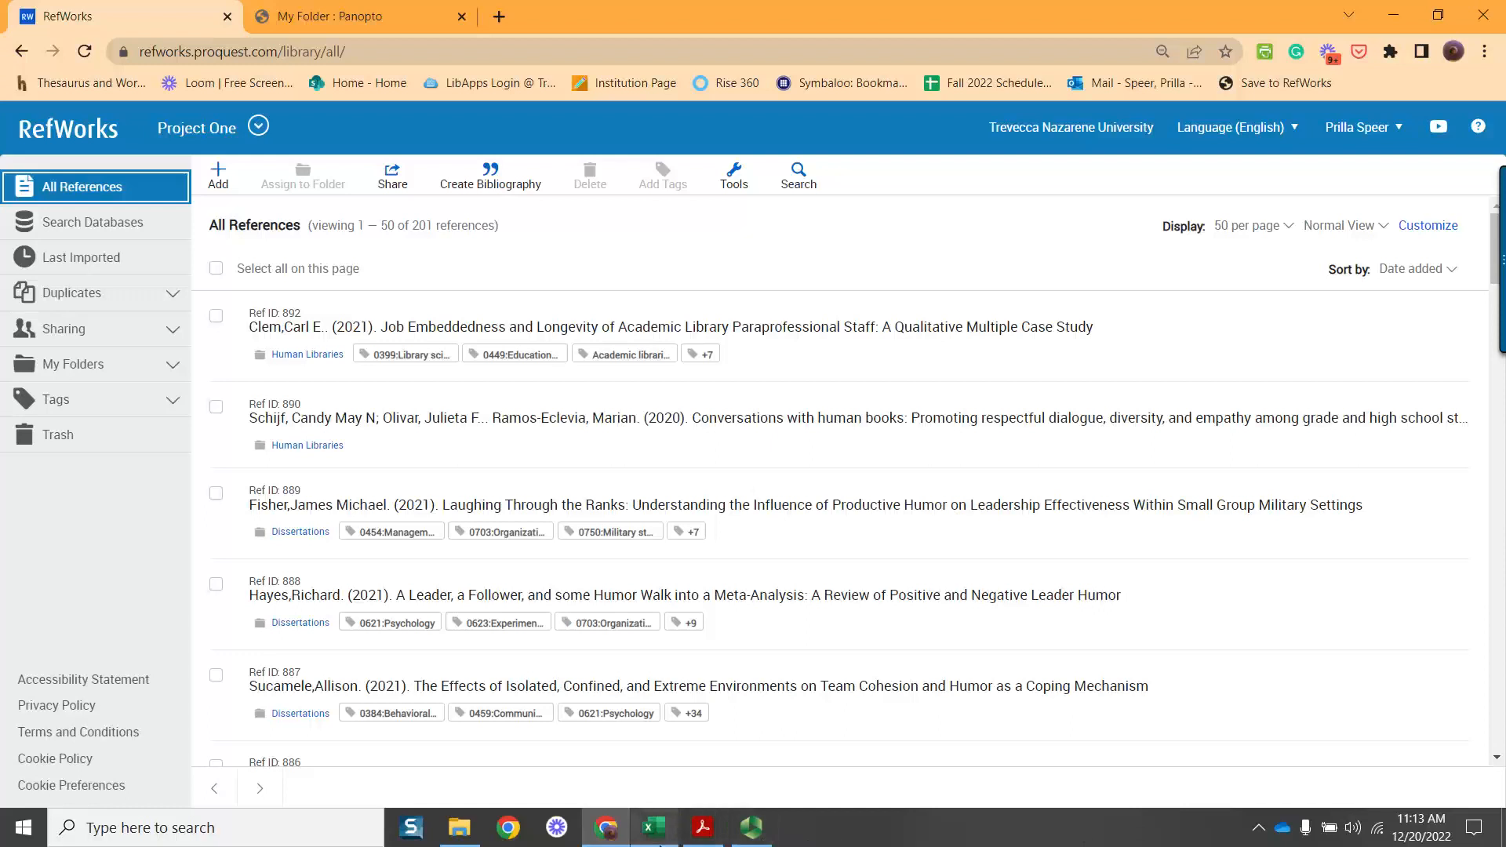
pyautogui.click(652, 826)
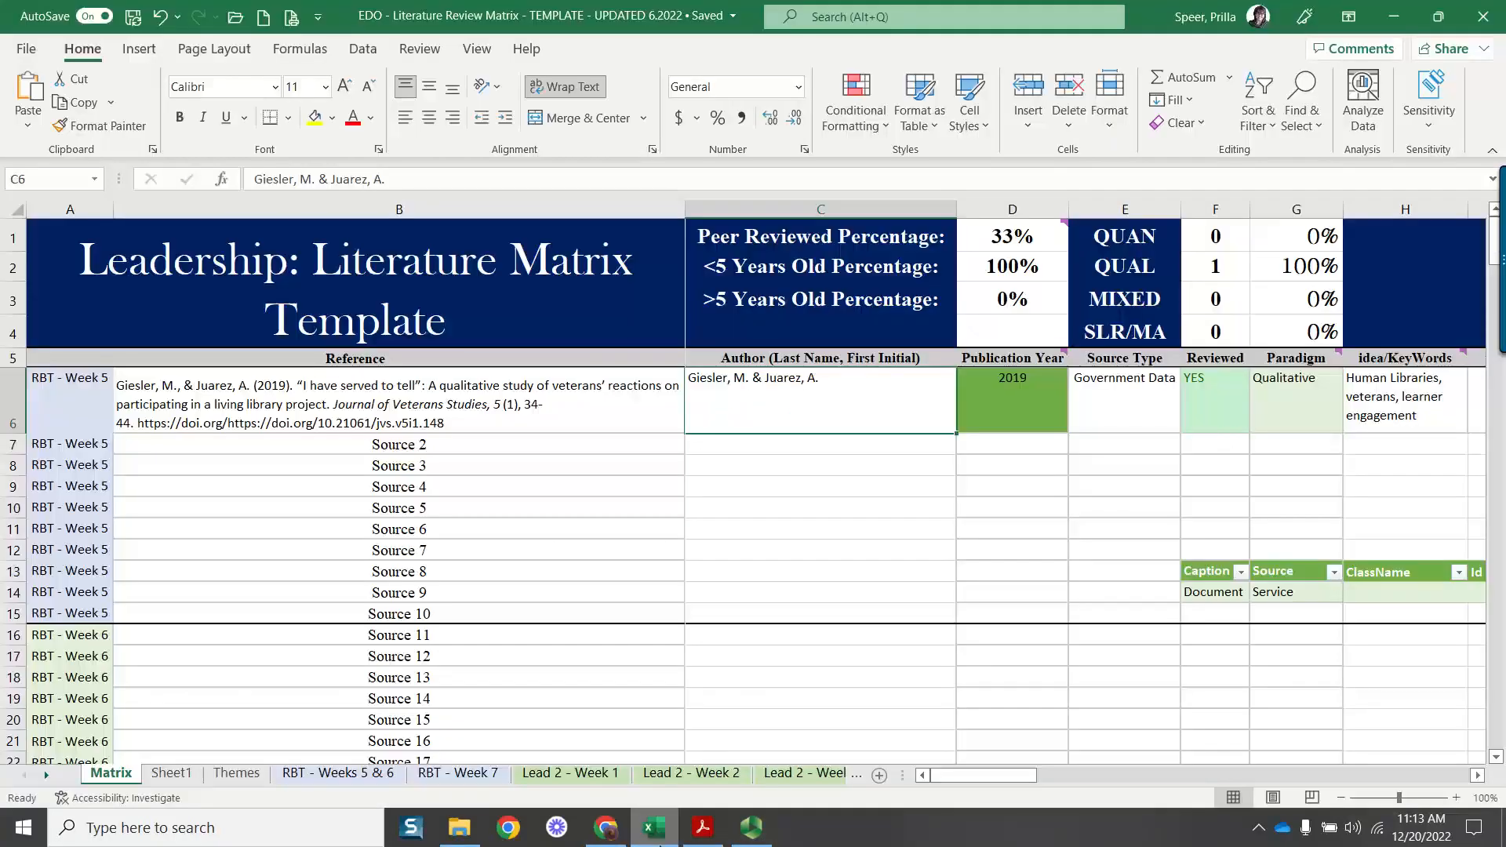
pyautogui.moveTo(1092, 390)
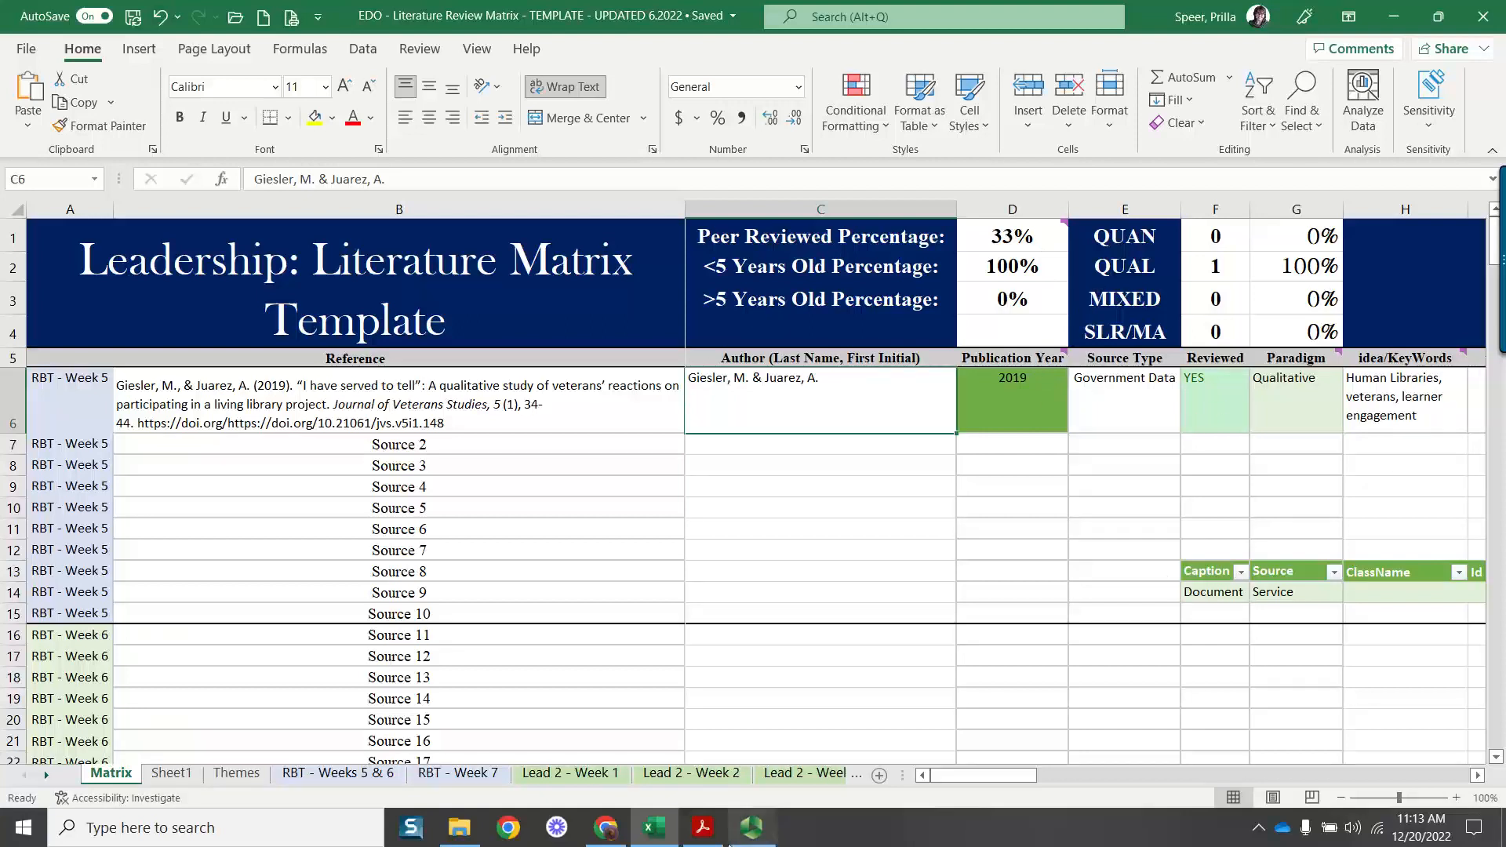
pyautogui.click(605, 827)
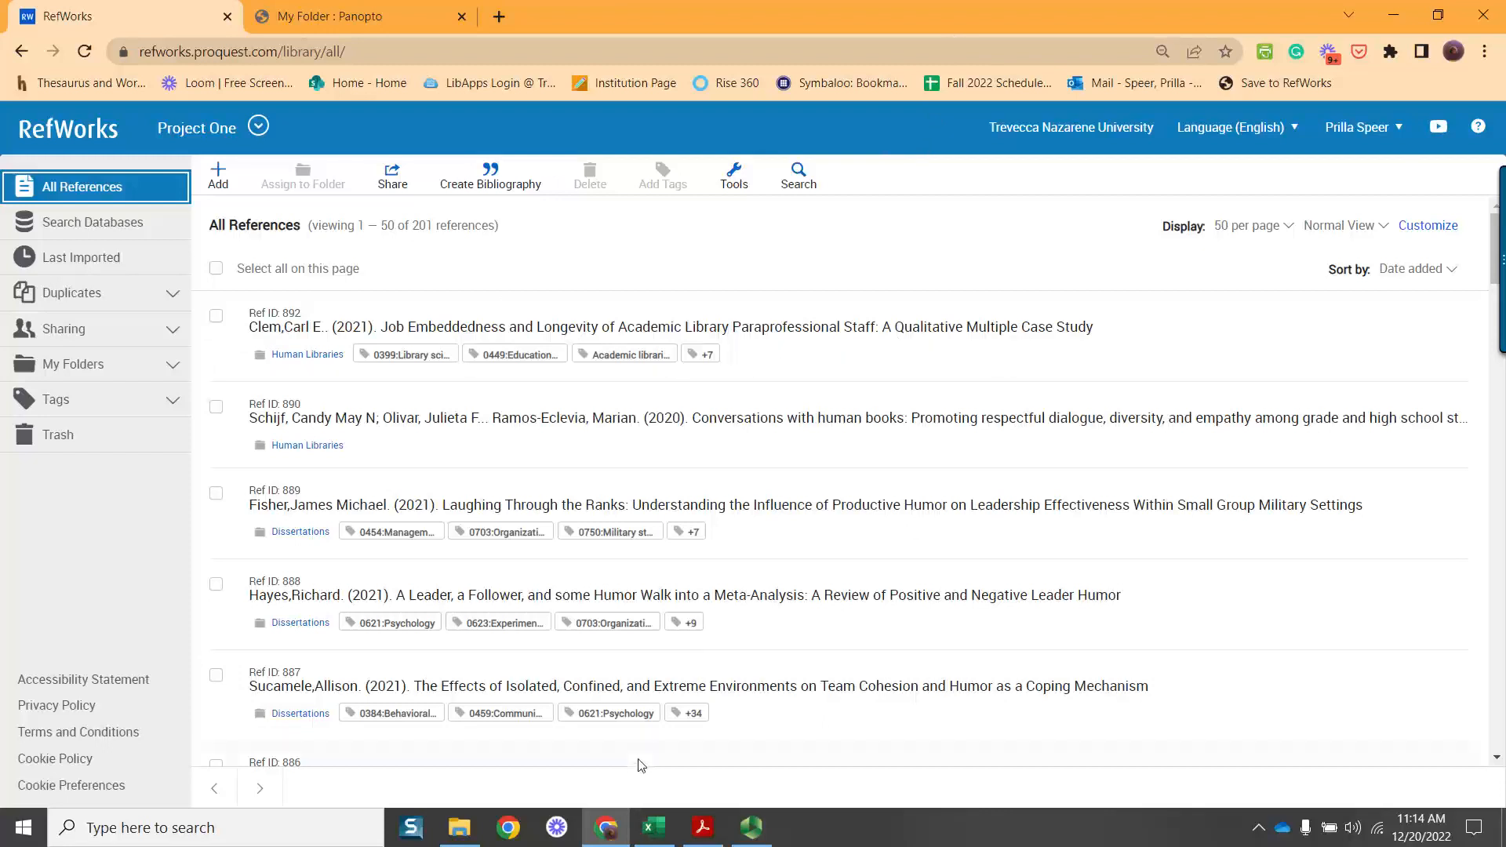
pyautogui.moveTo(745, 806)
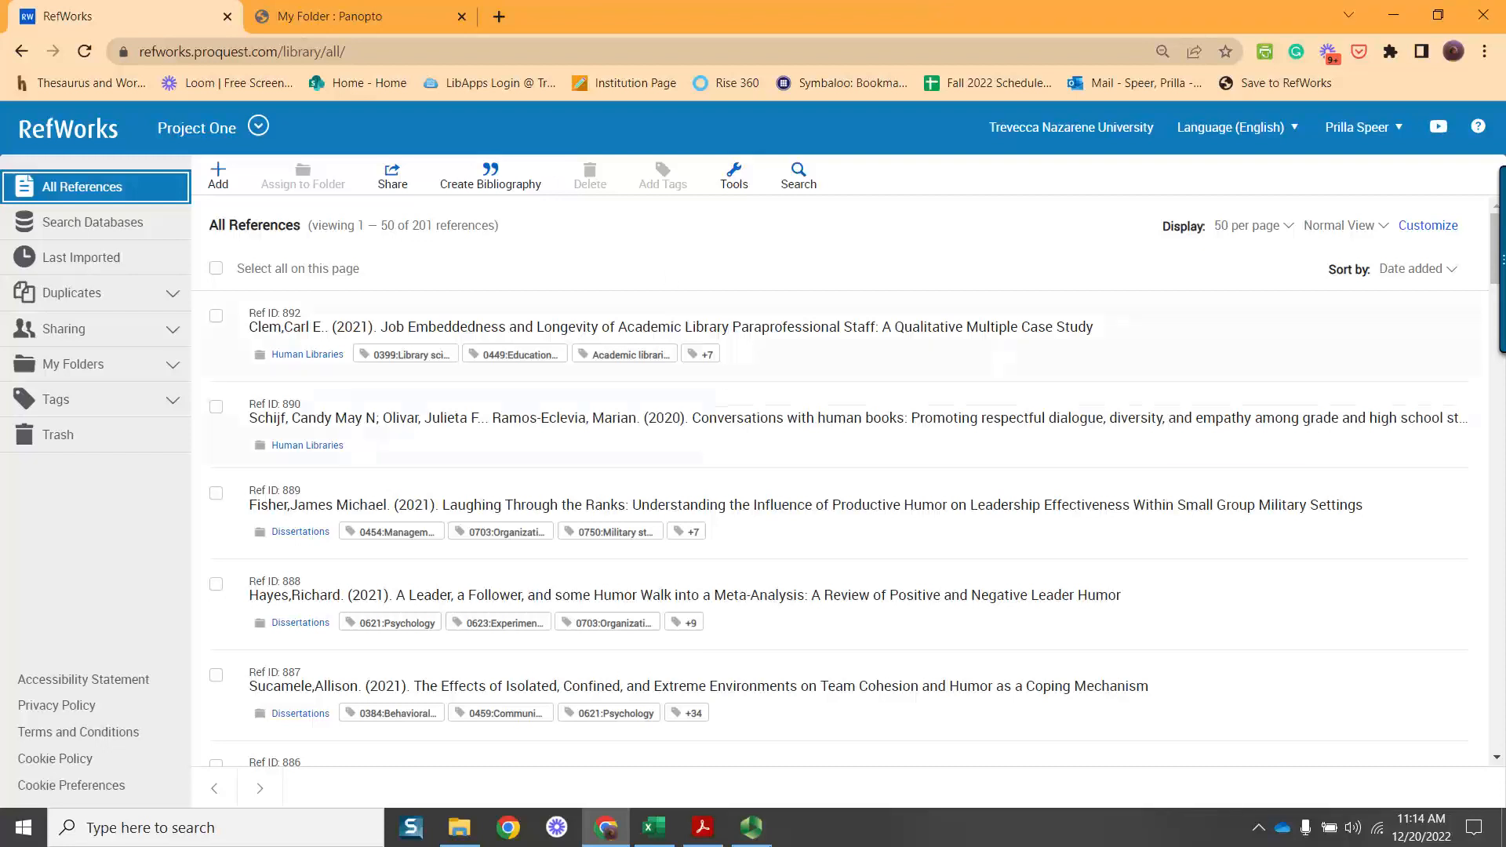
pyautogui.moveTo(96, 257)
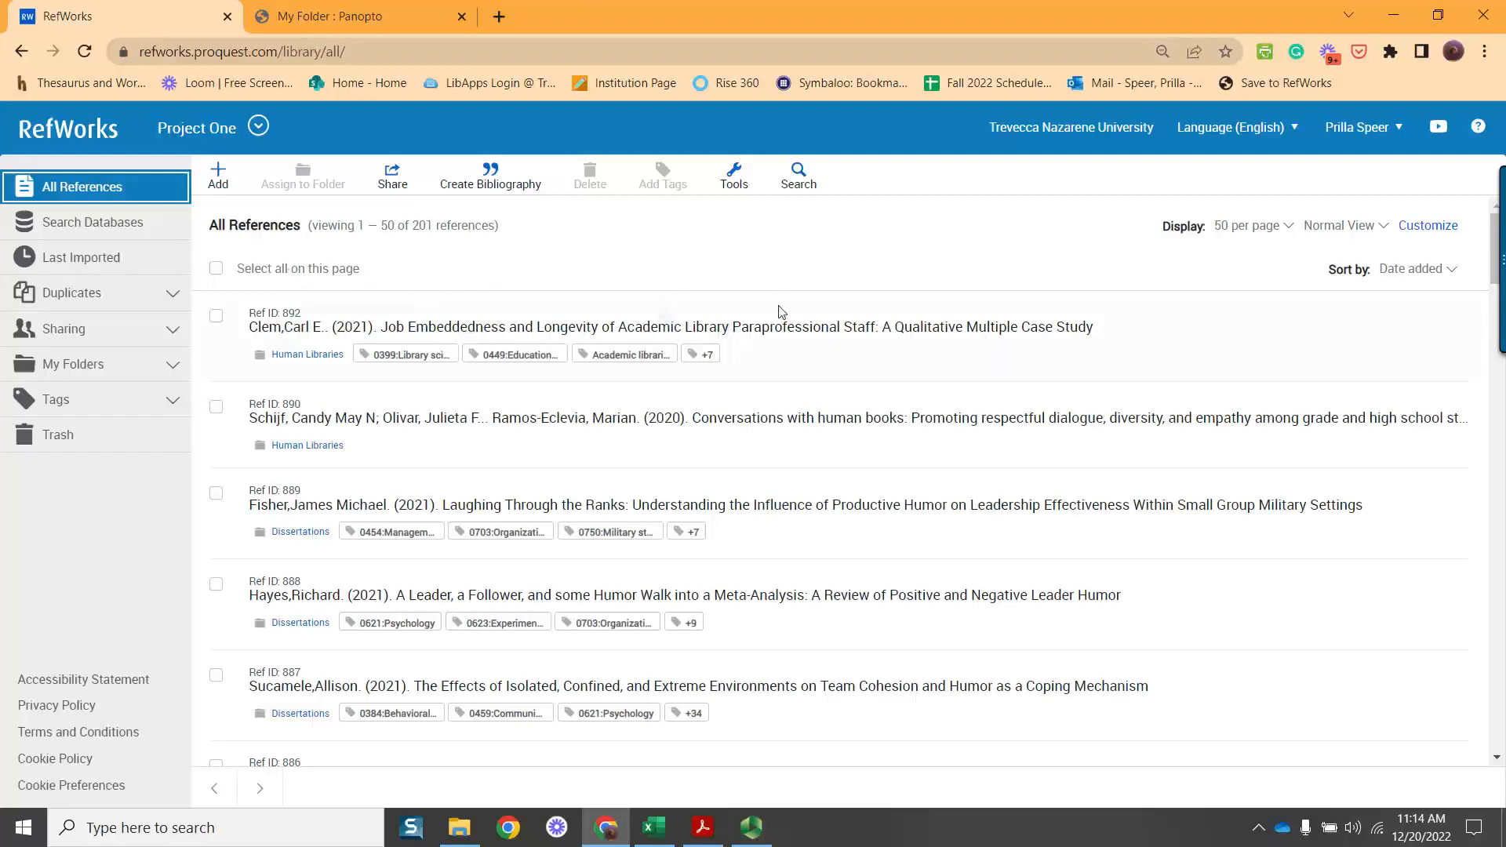
pyautogui.moveTo(811, 244)
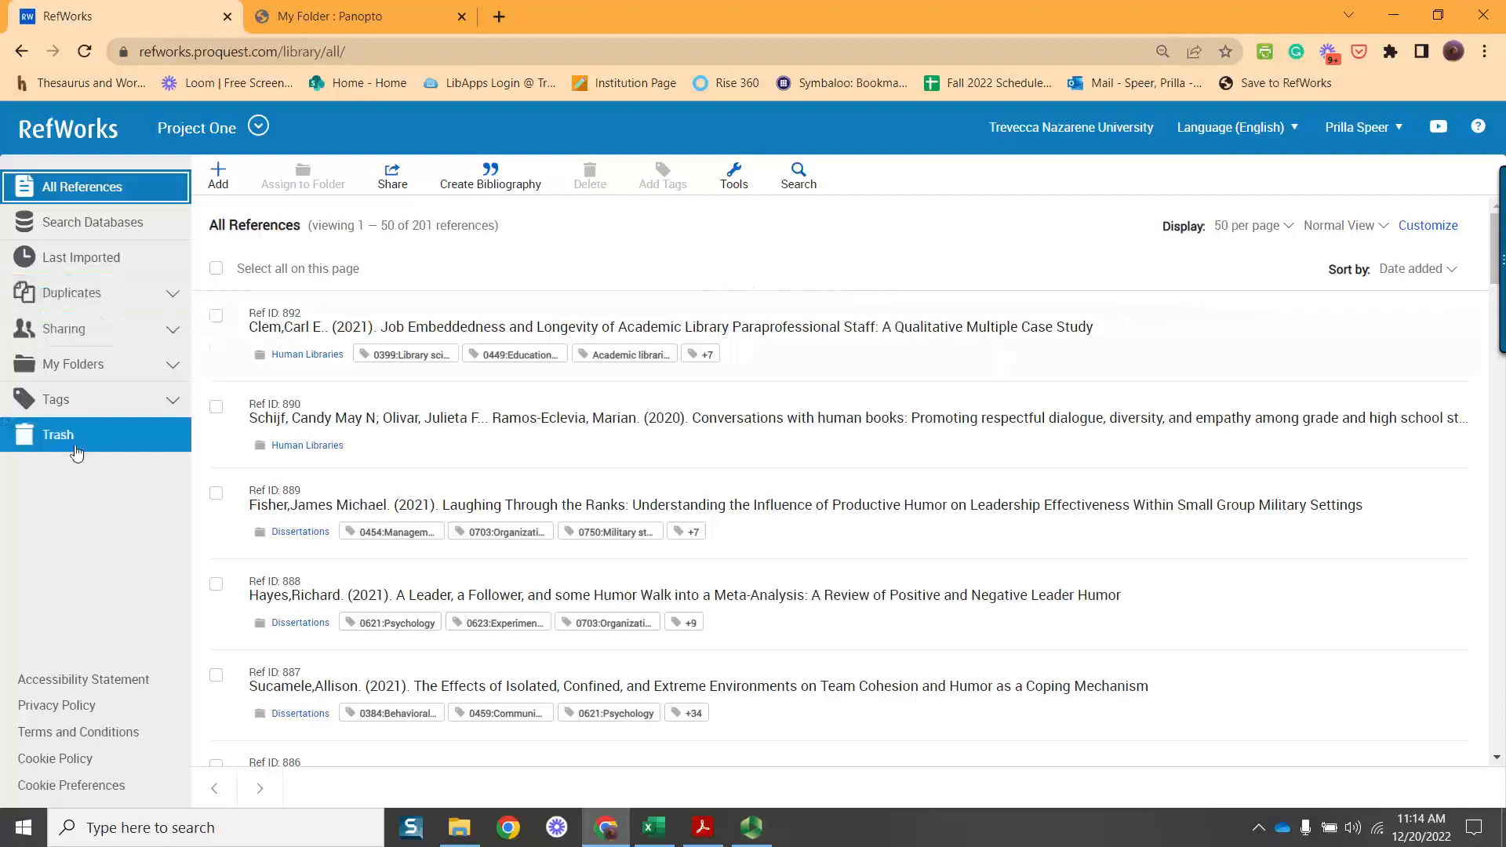
# Select all 14 Human Libraries references and start Create Bibliography
pyautogui.click(73, 364)
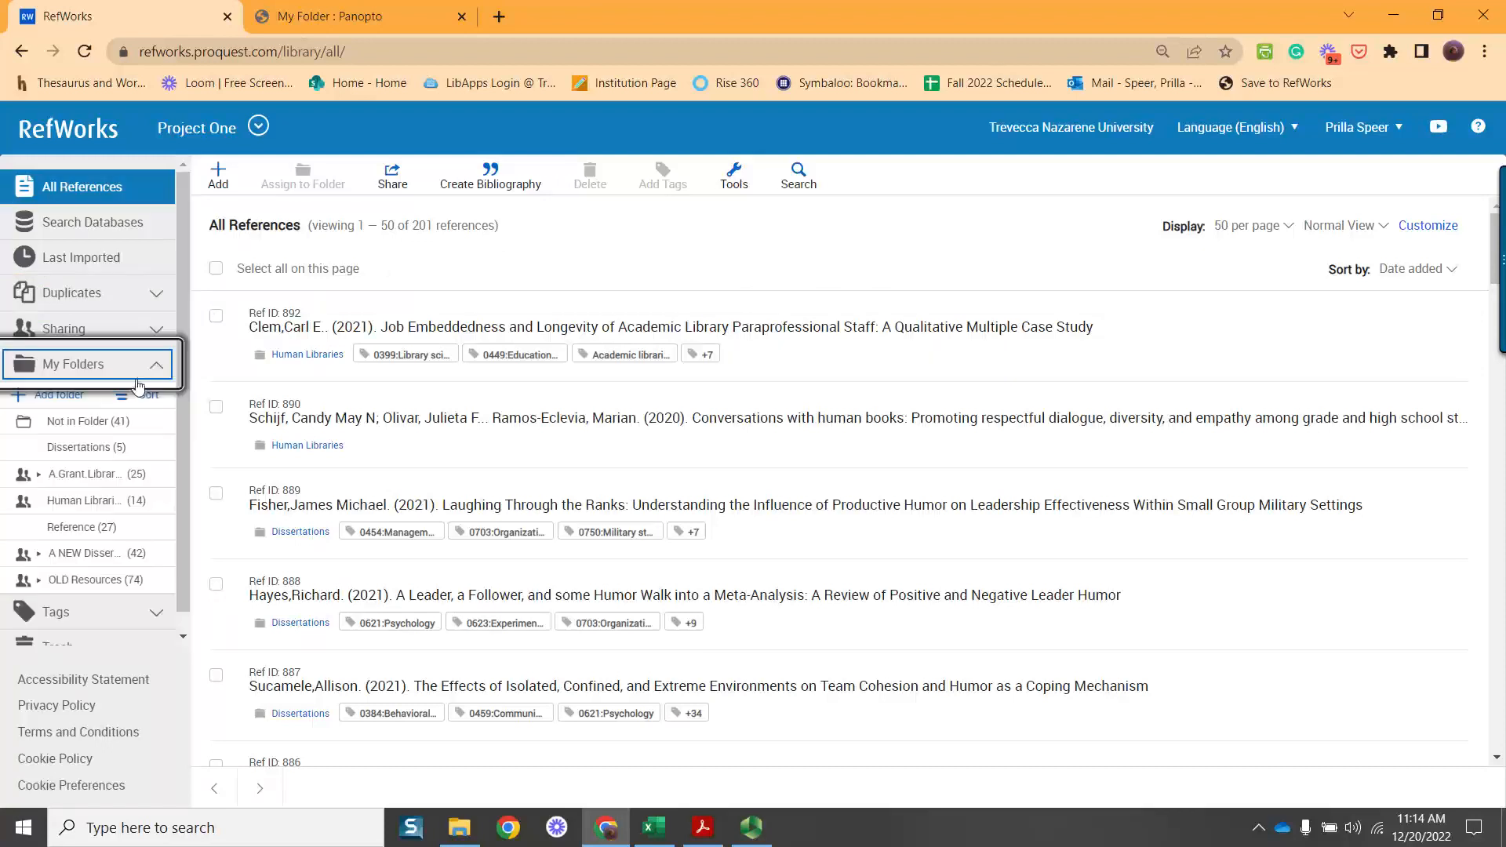
pyautogui.click(85, 501)
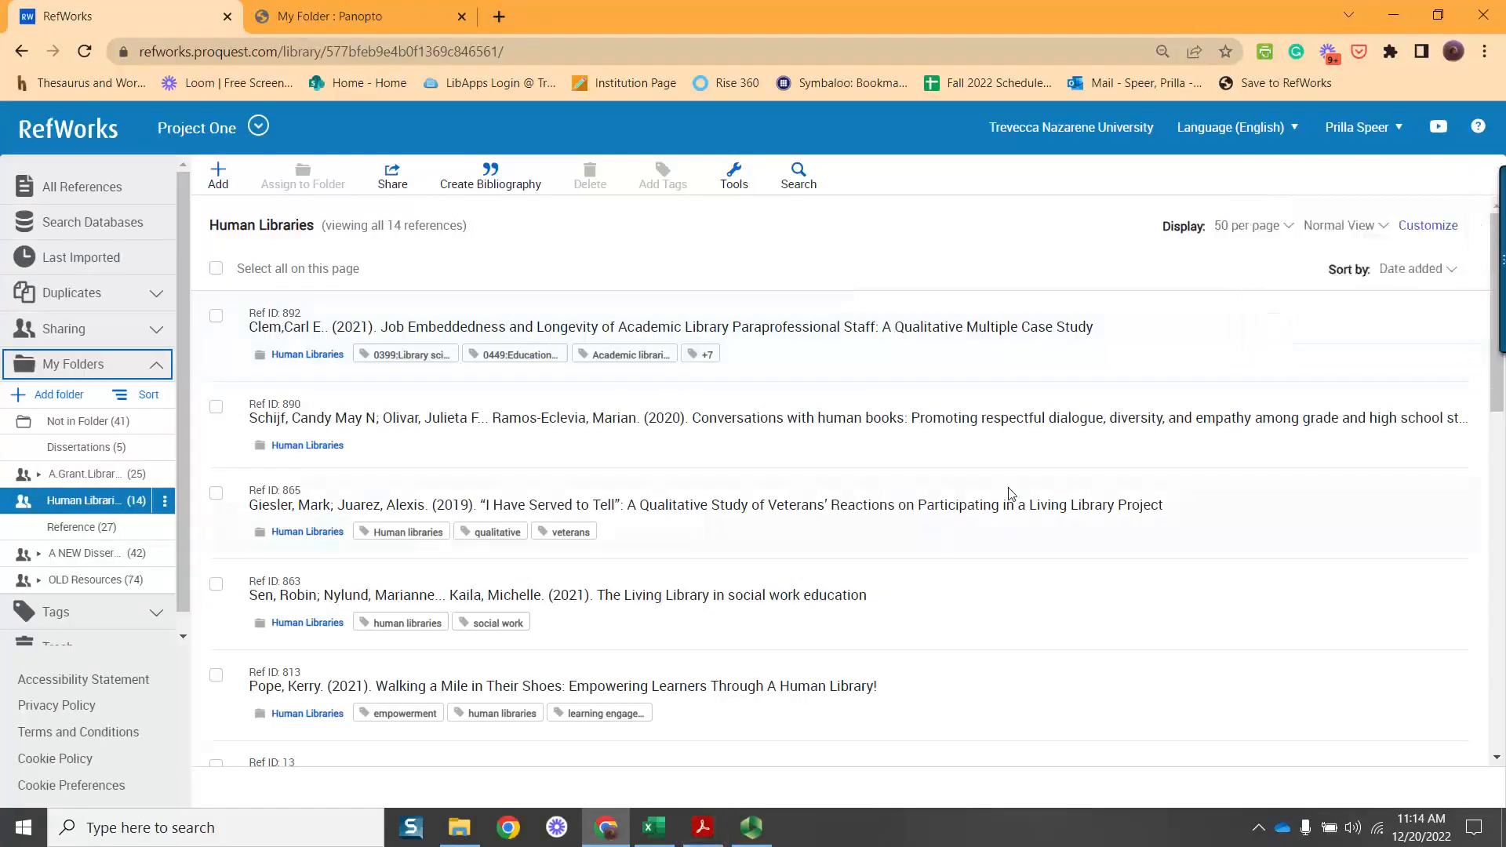
pyautogui.moveTo(204, 325)
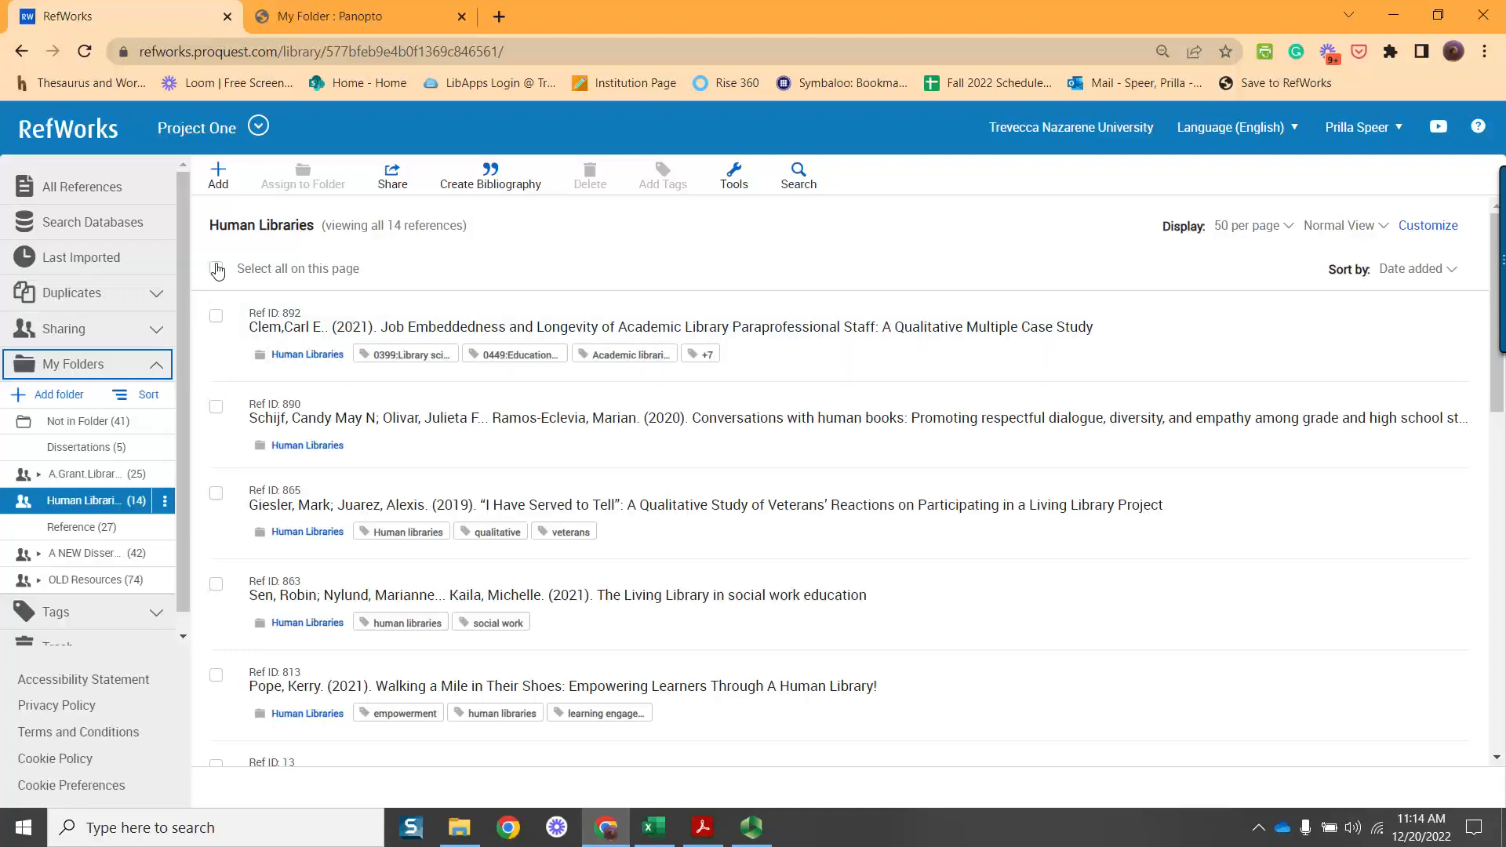
pyautogui.click(215, 268)
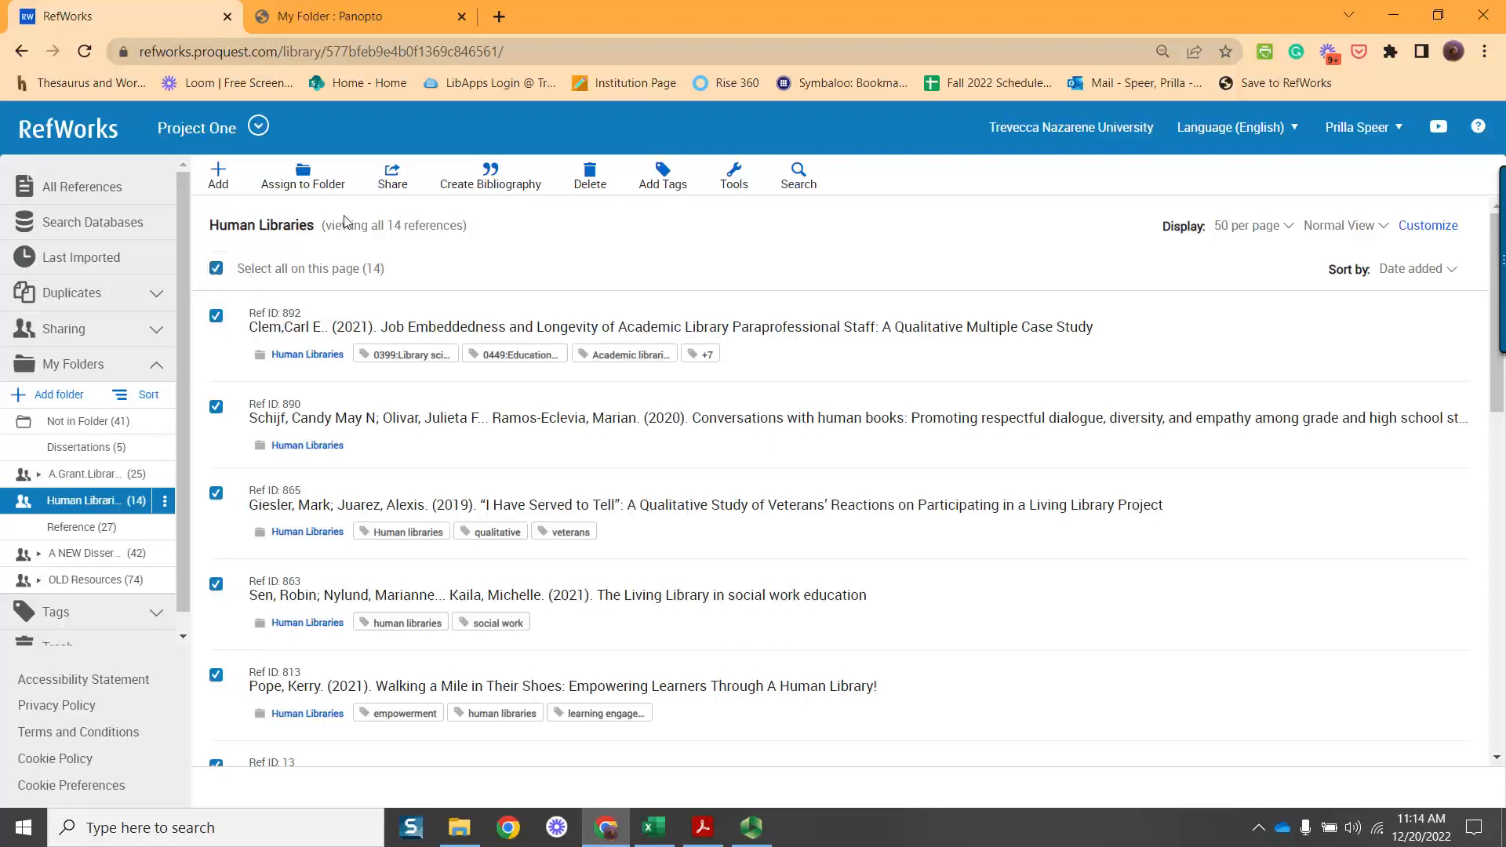
pyautogui.click(490, 176)
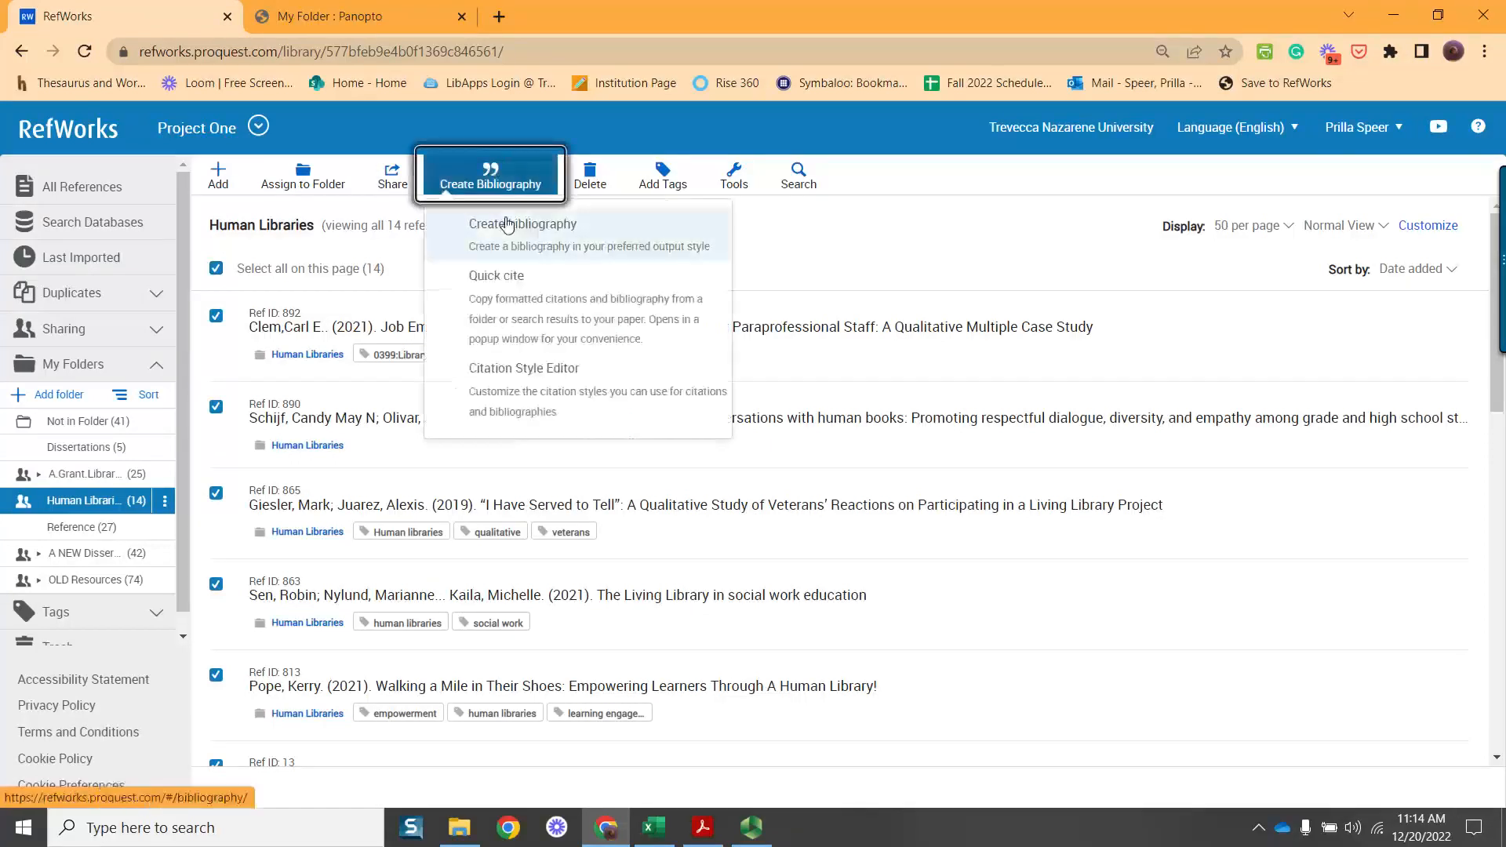
# Generate the APA bibliography, copy the Clem, C. E. (2021) reference and return to Excel
pyautogui.click(522, 225)
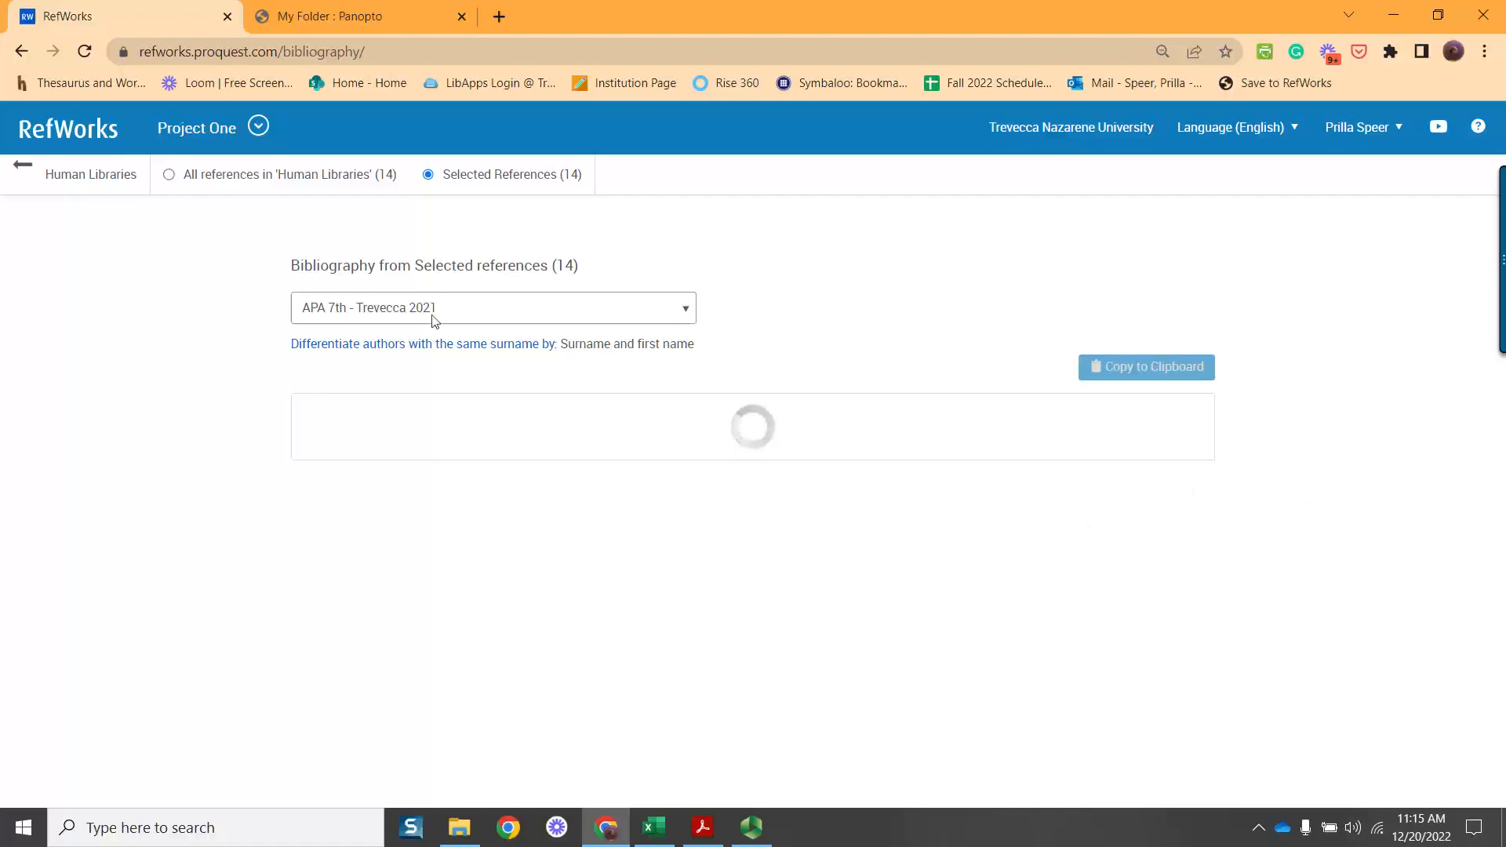
pyautogui.moveTo(1172, 737)
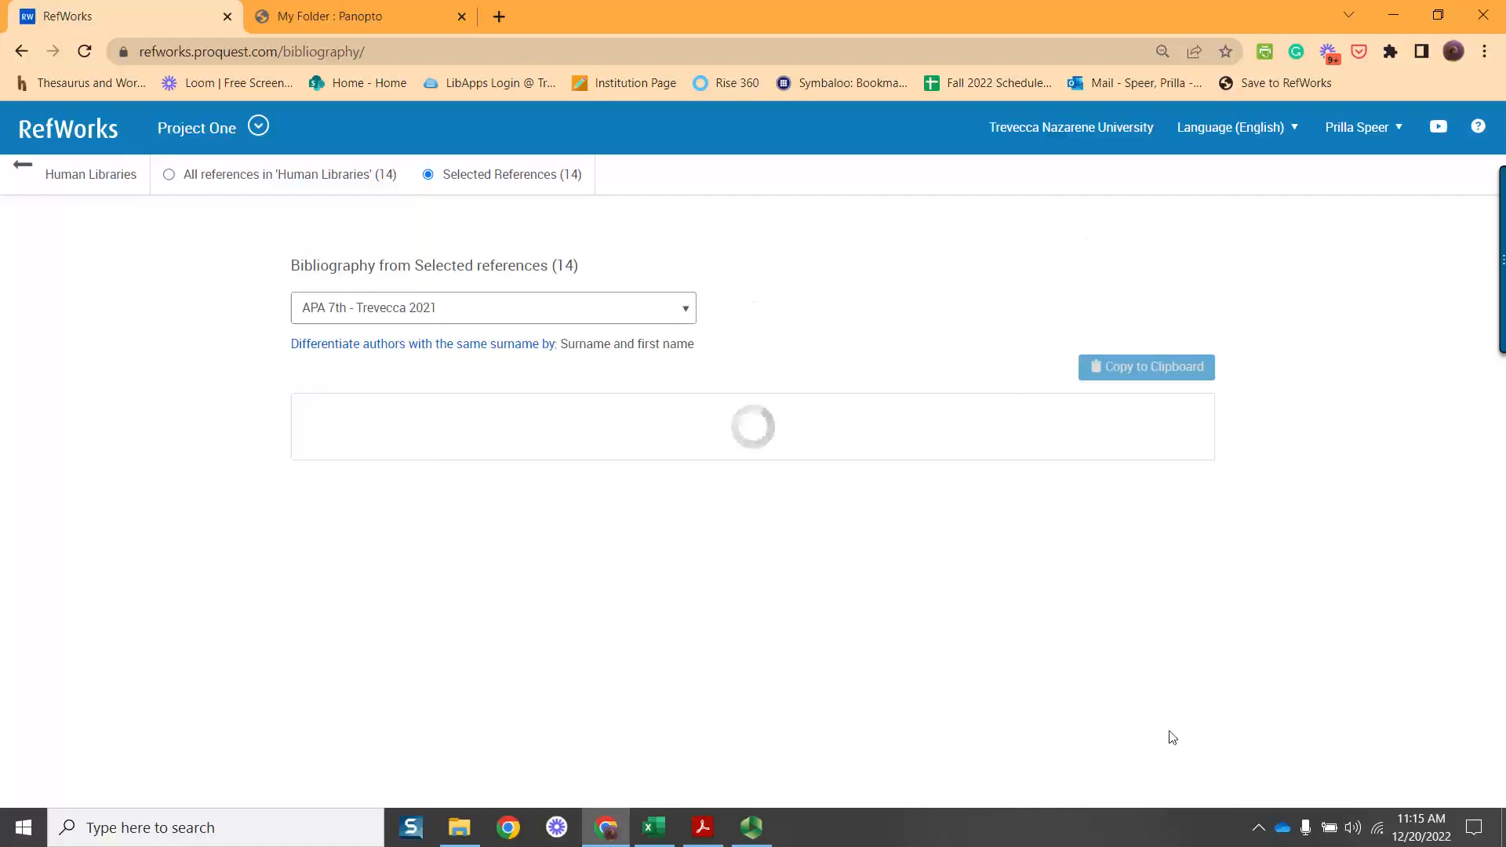
pyautogui.moveTo(1385, 471)
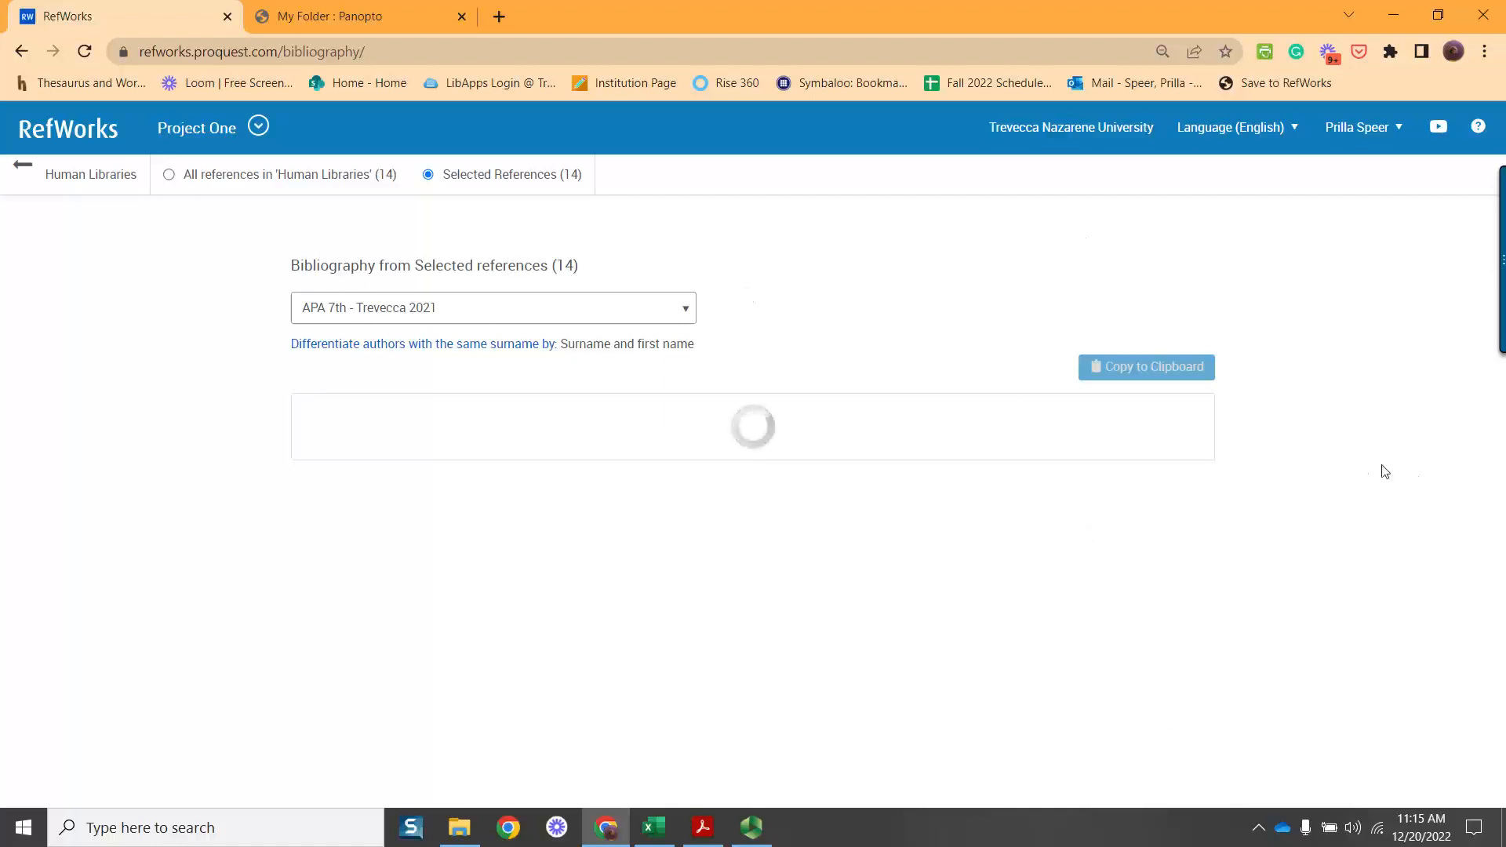
pyautogui.moveTo(1346, 373)
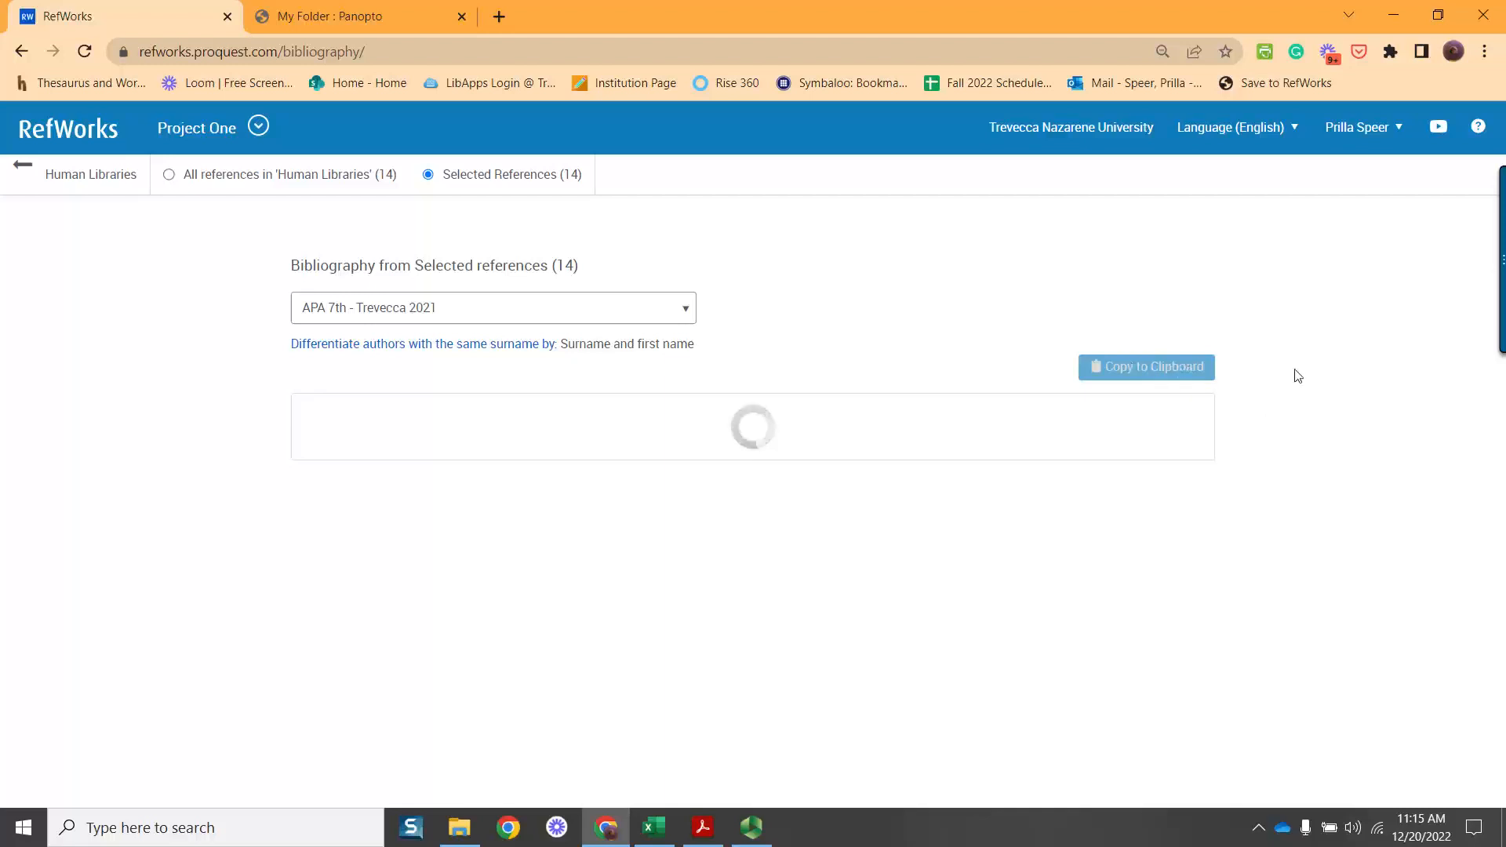
pyautogui.moveTo(1401, 474)
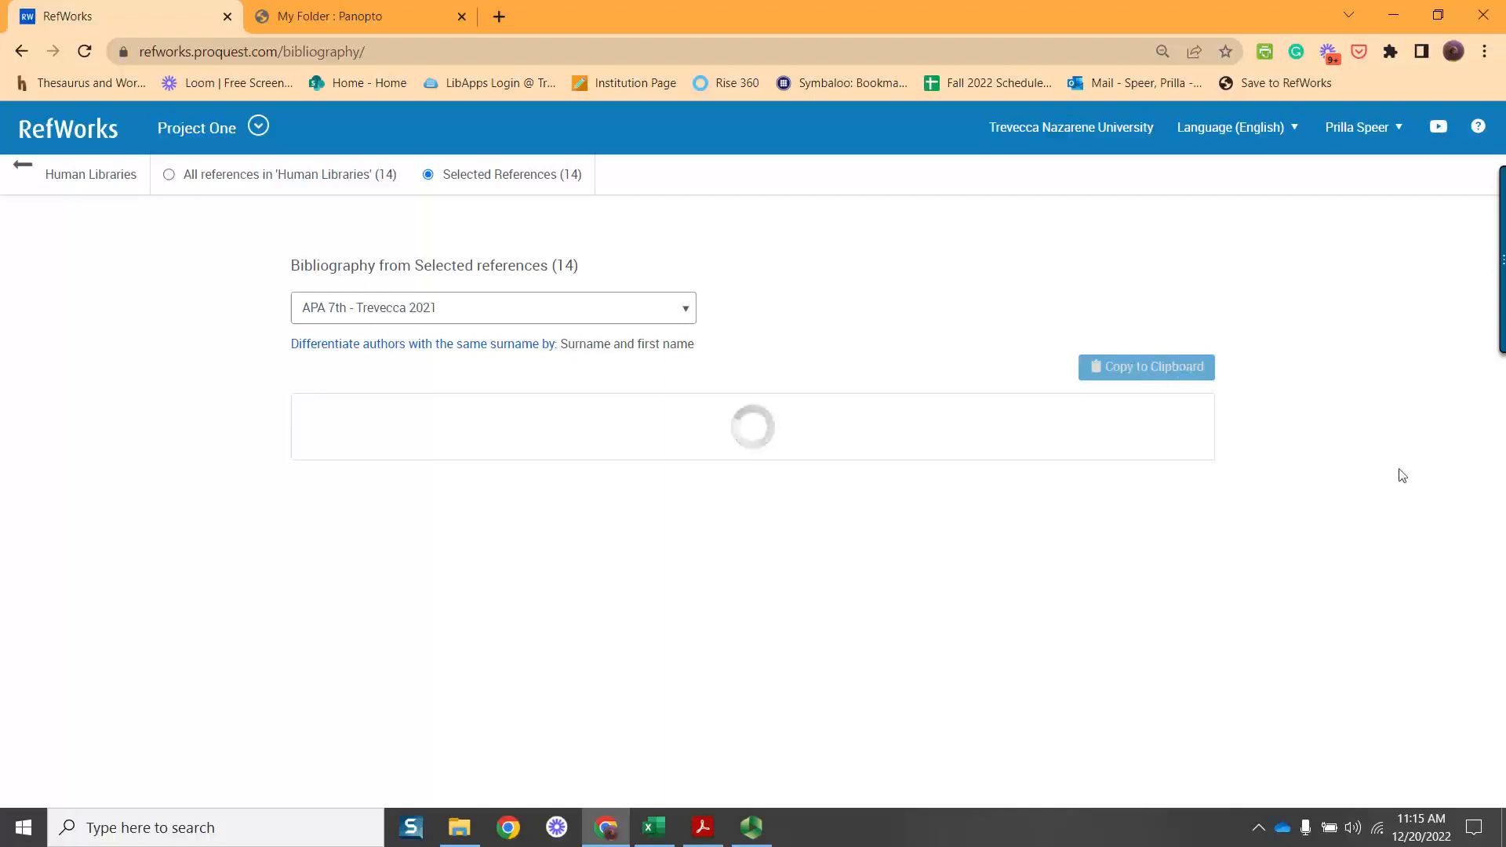
pyautogui.moveTo(1145, 266)
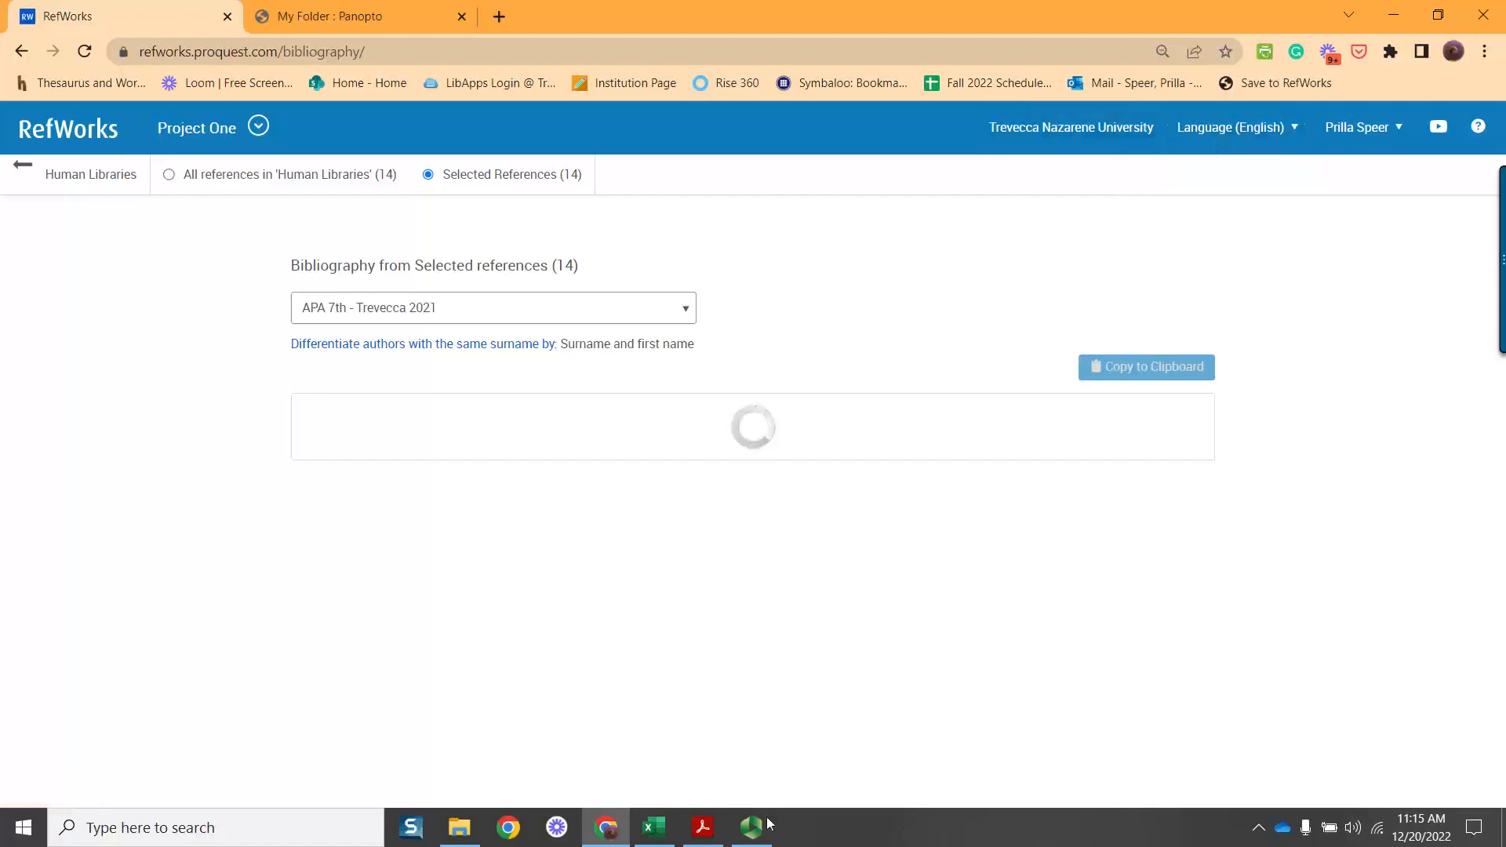
pyautogui.moveTo(751, 827)
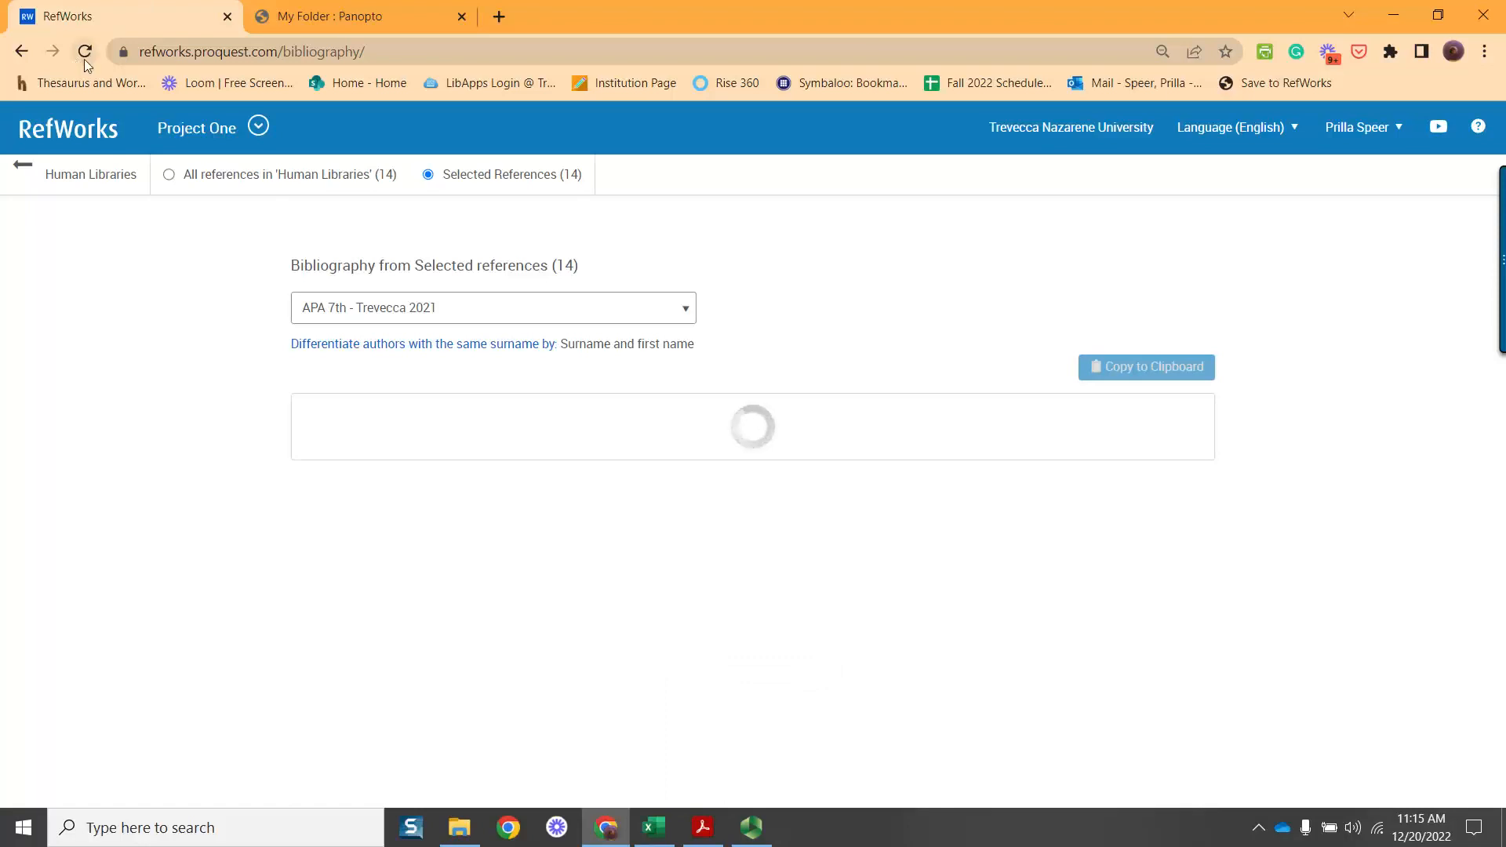
pyautogui.moveTo(83, 50)
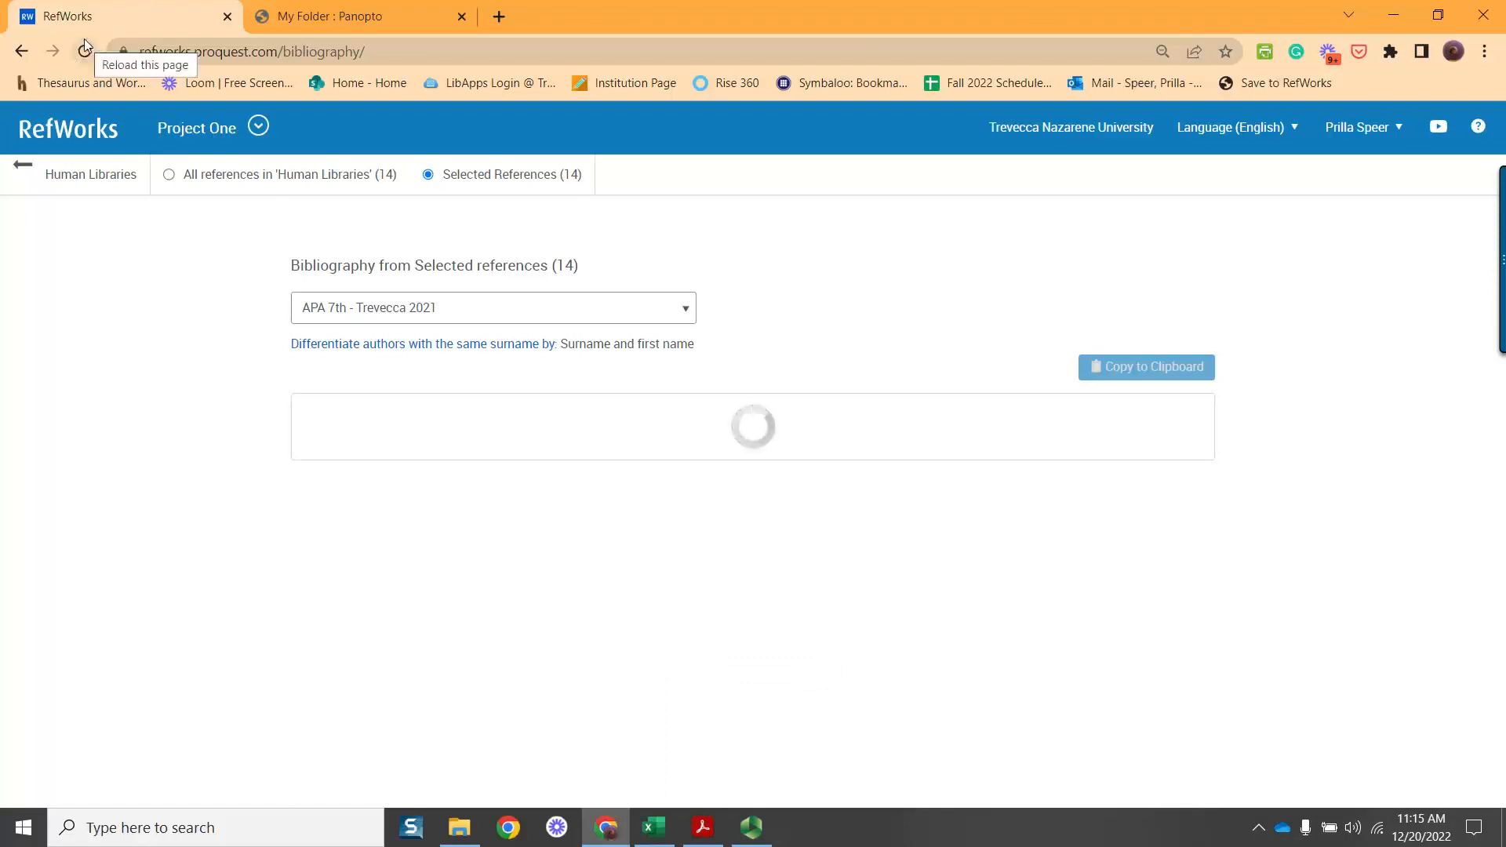
pyautogui.click(84, 50)
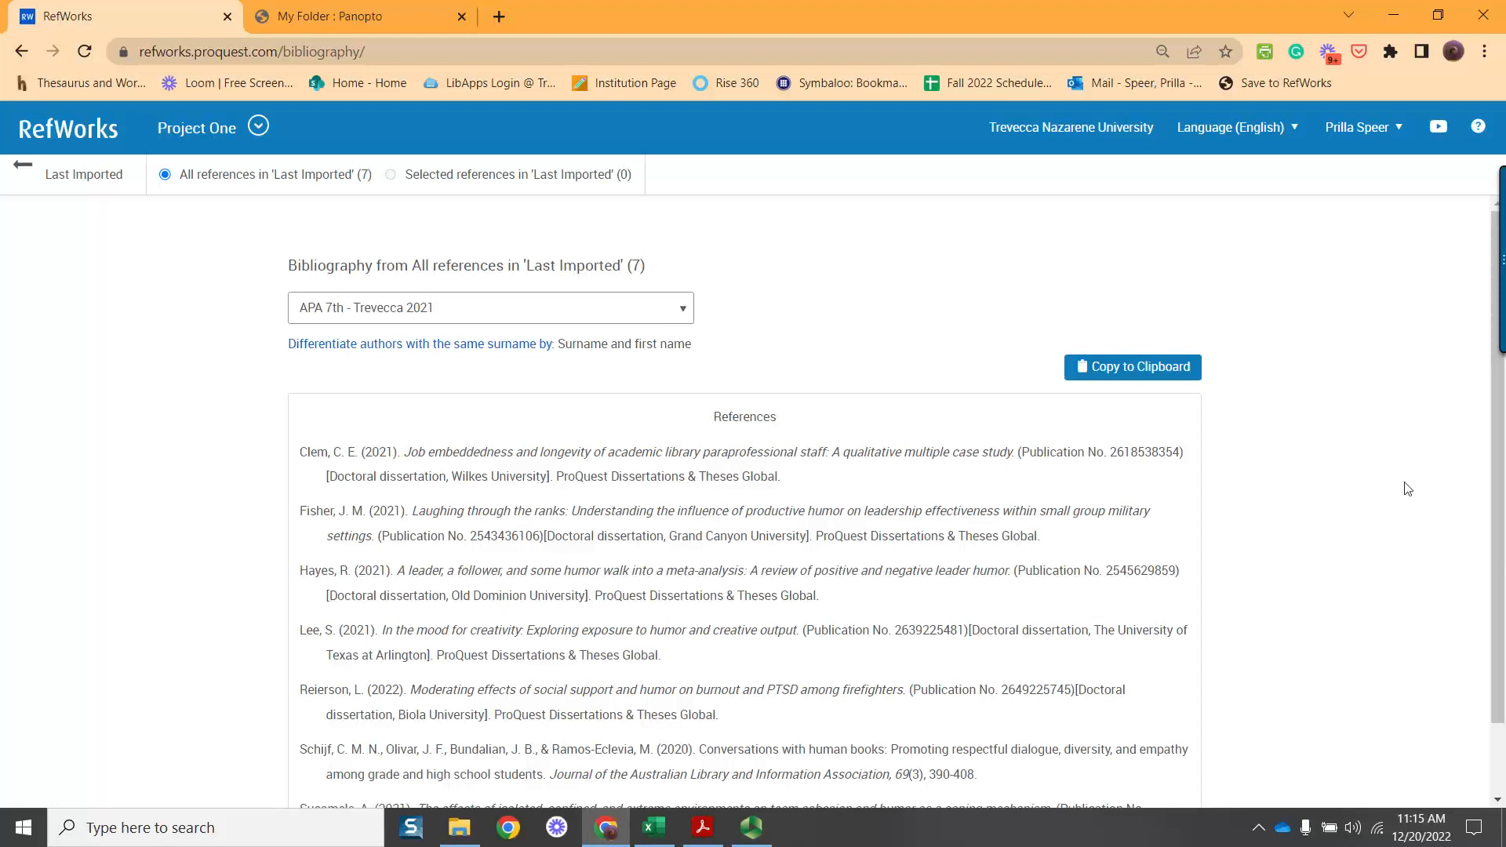
pyautogui.moveTo(658, 471)
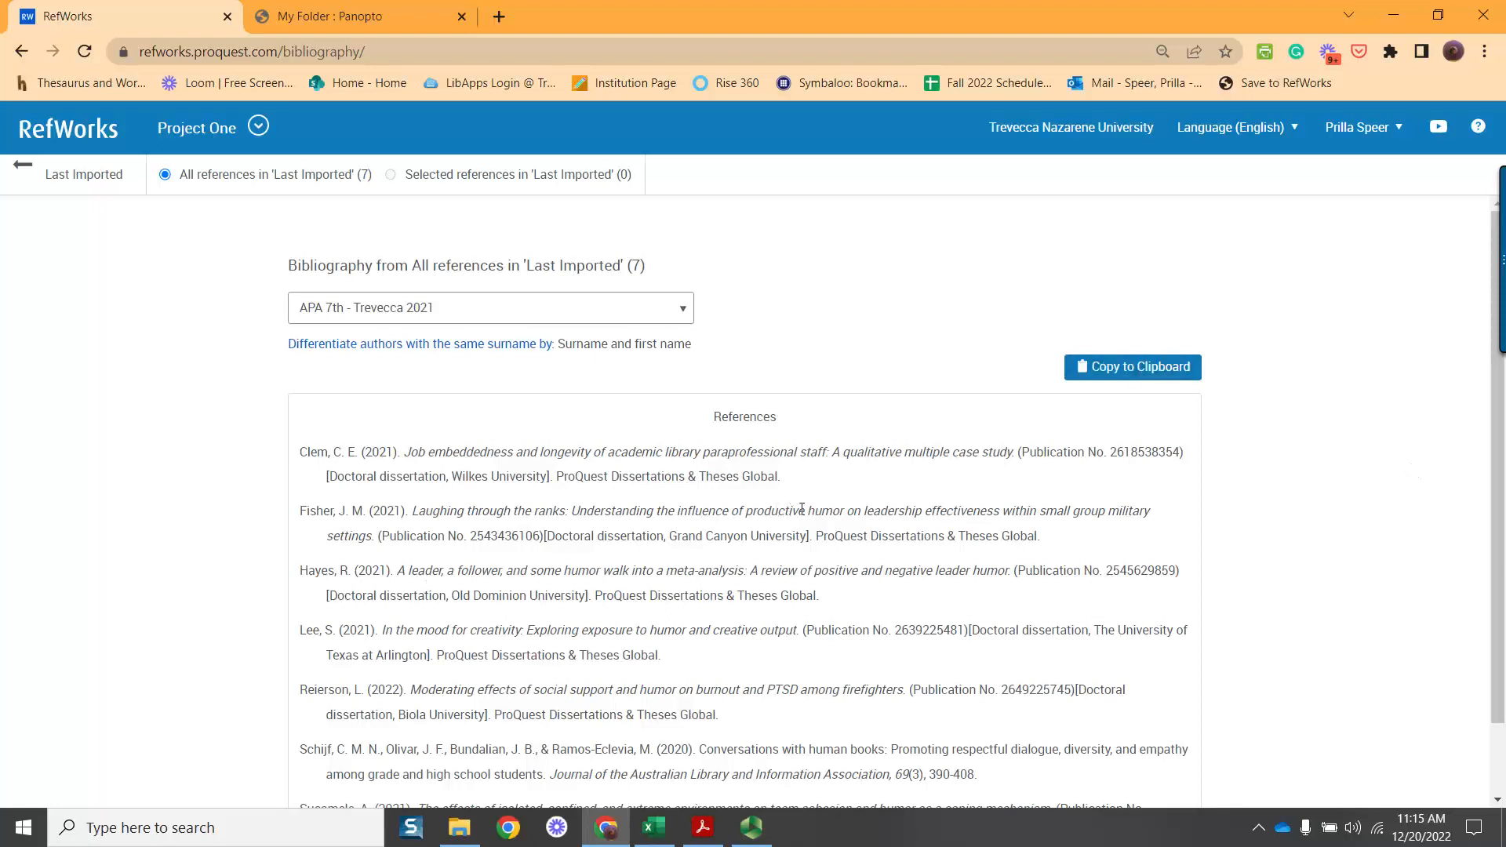
pyautogui.moveTo(471, 452); pyautogui.dragTo(781, 476)
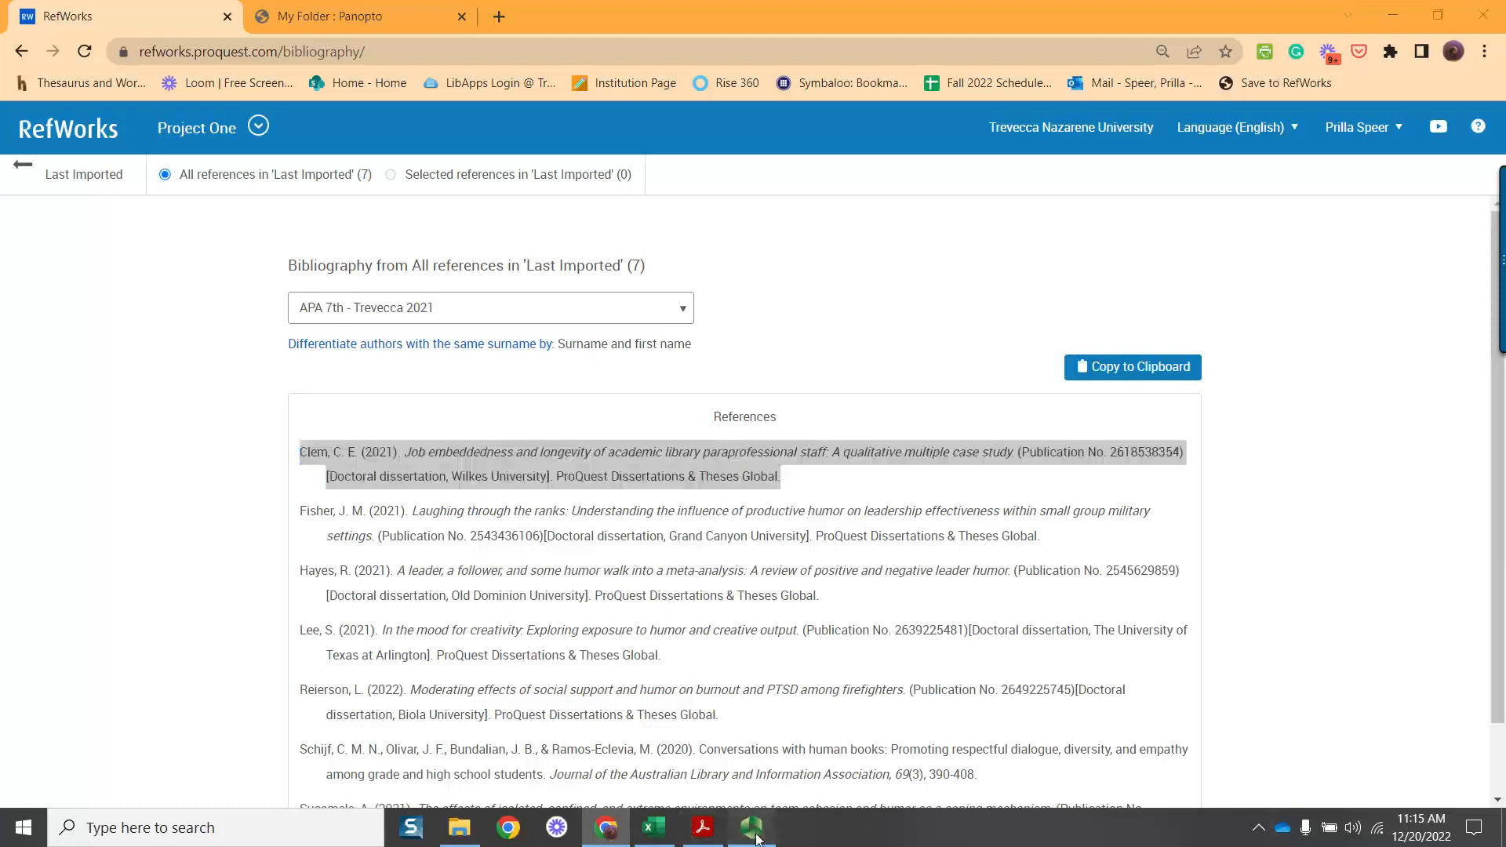
pyautogui.click(653, 827)
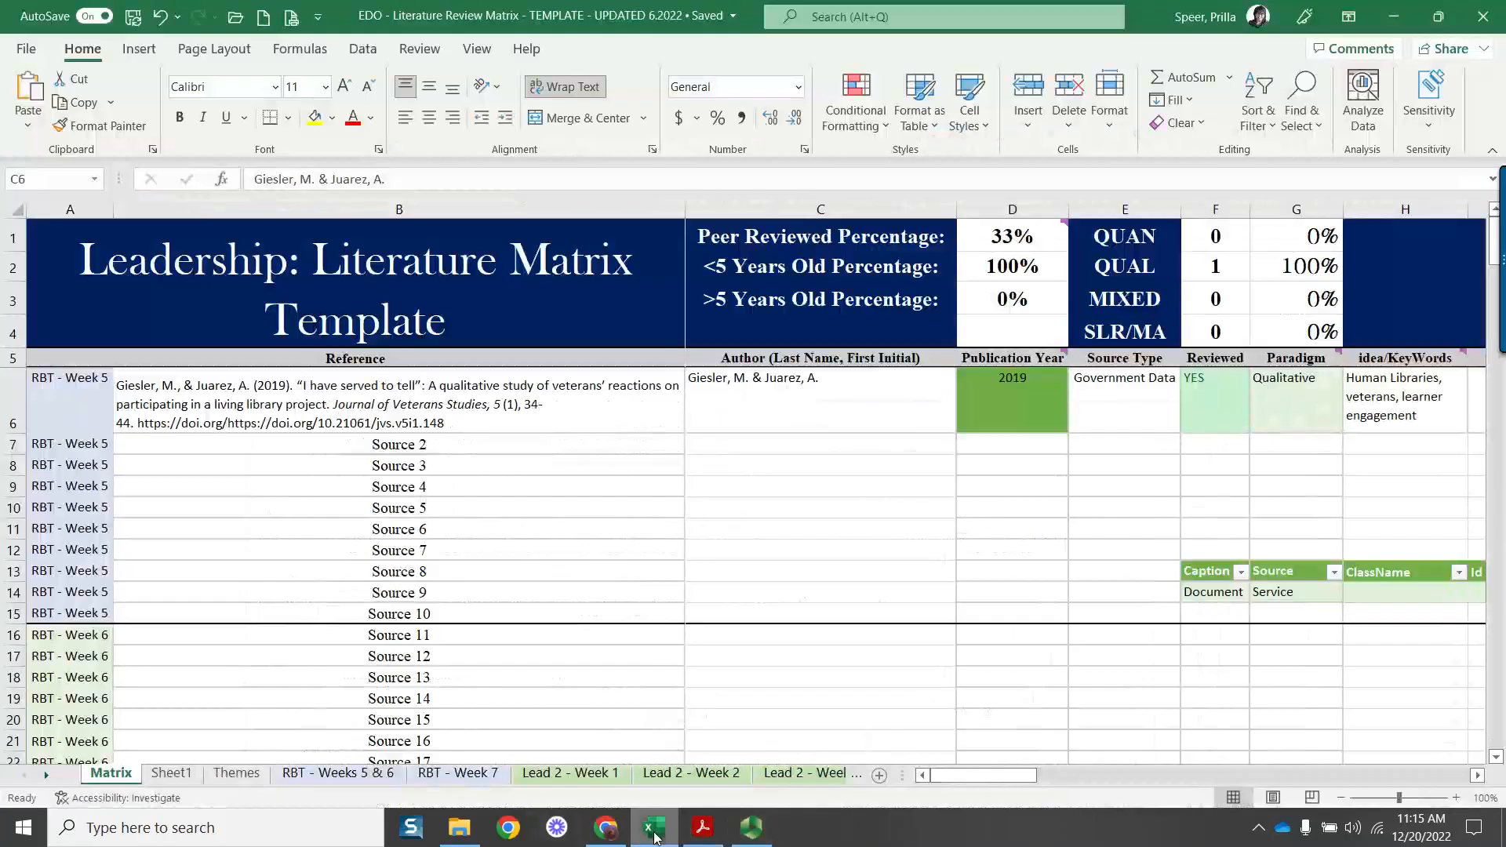
# Paste the Clem (2021) reference into B7 with wrapped text in a taller row 7
pyautogui.click(399, 442)
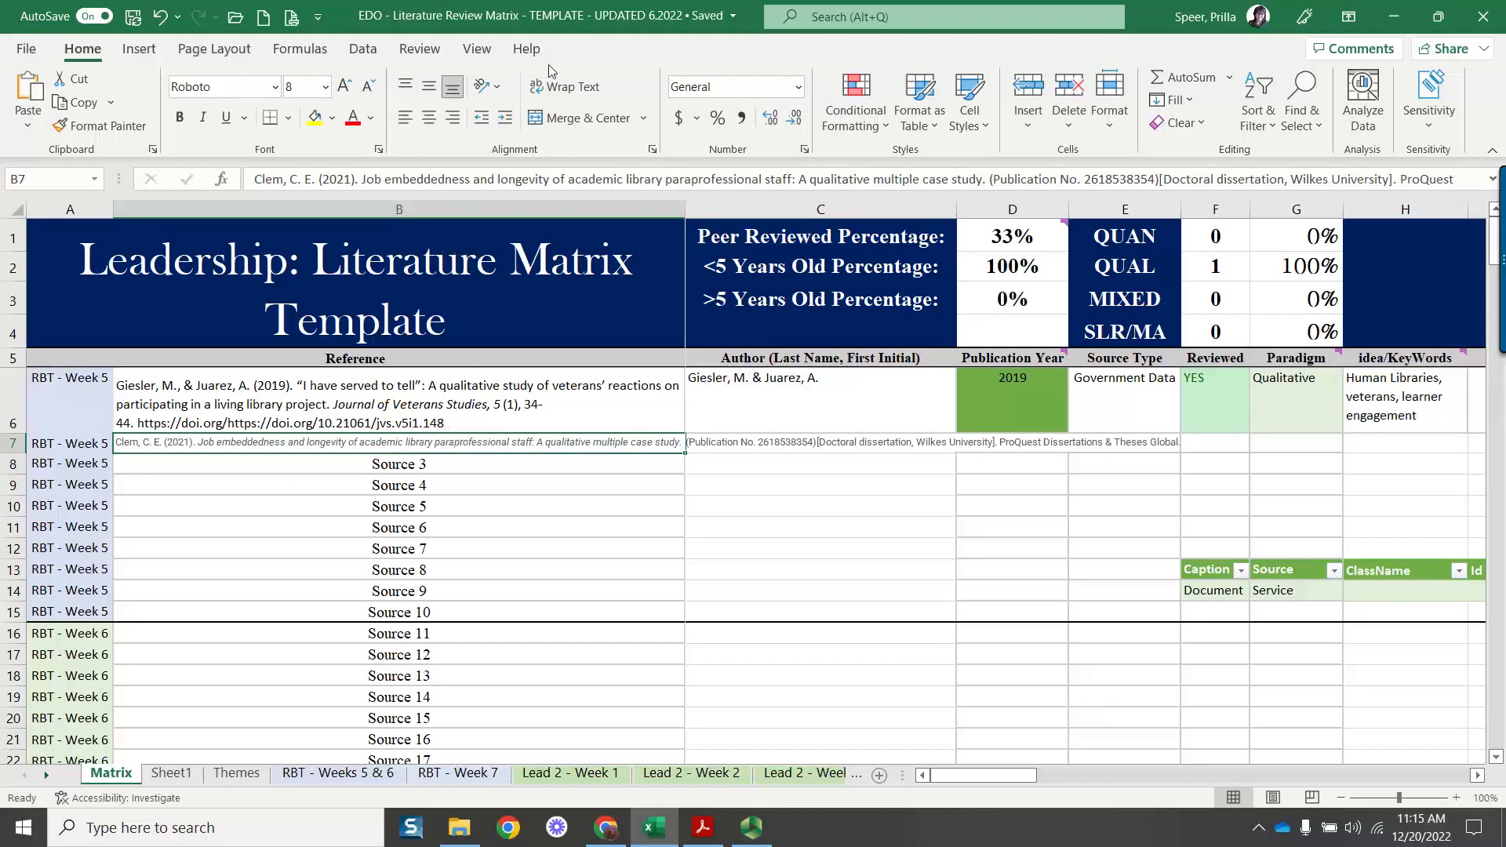
pyautogui.click(563, 86)
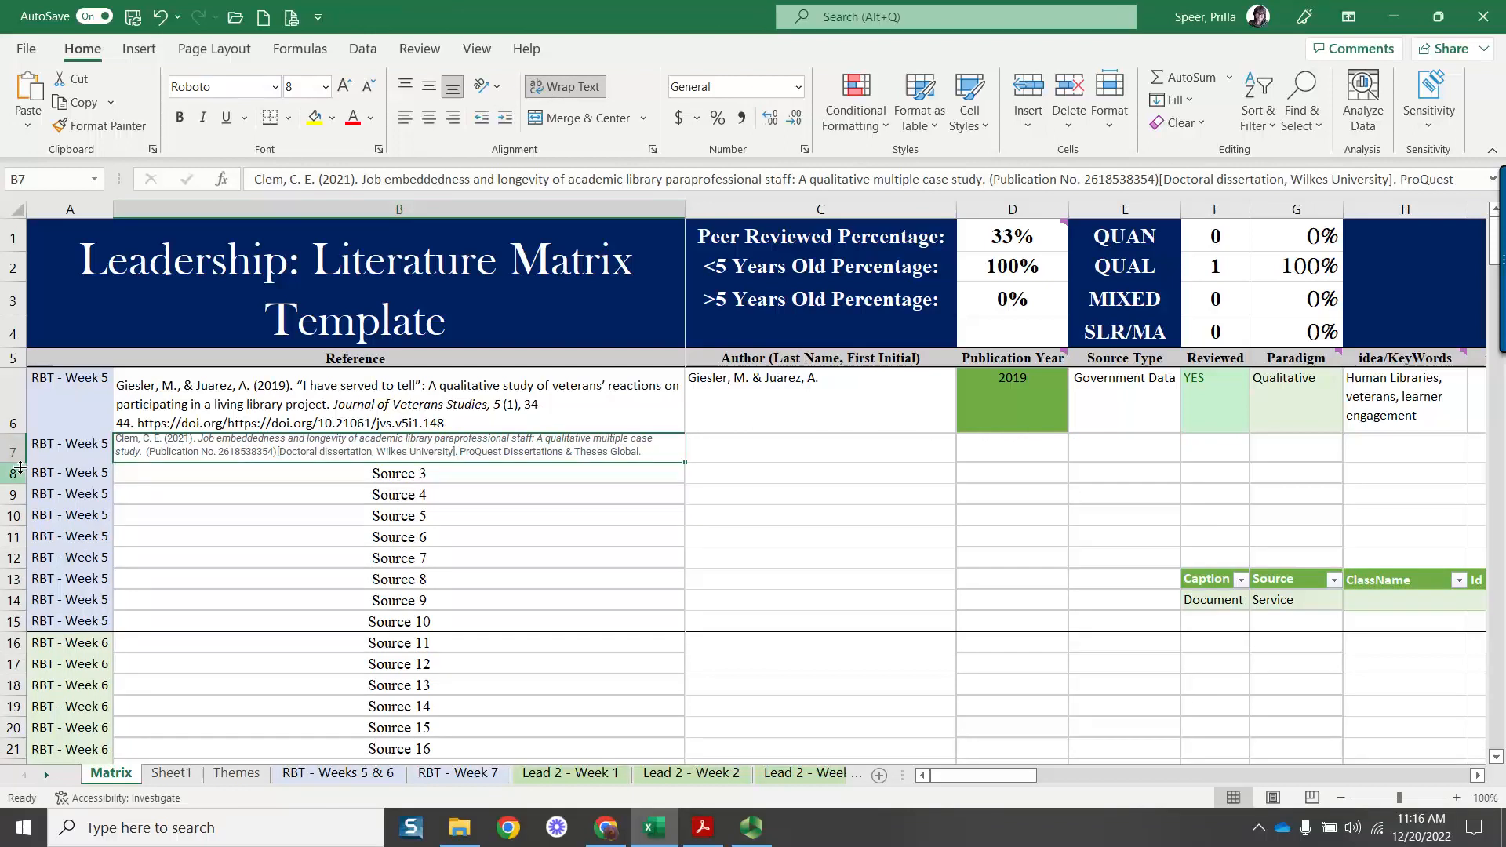
pyautogui.moveTo(19, 465); pyautogui.dragTo(19, 478)
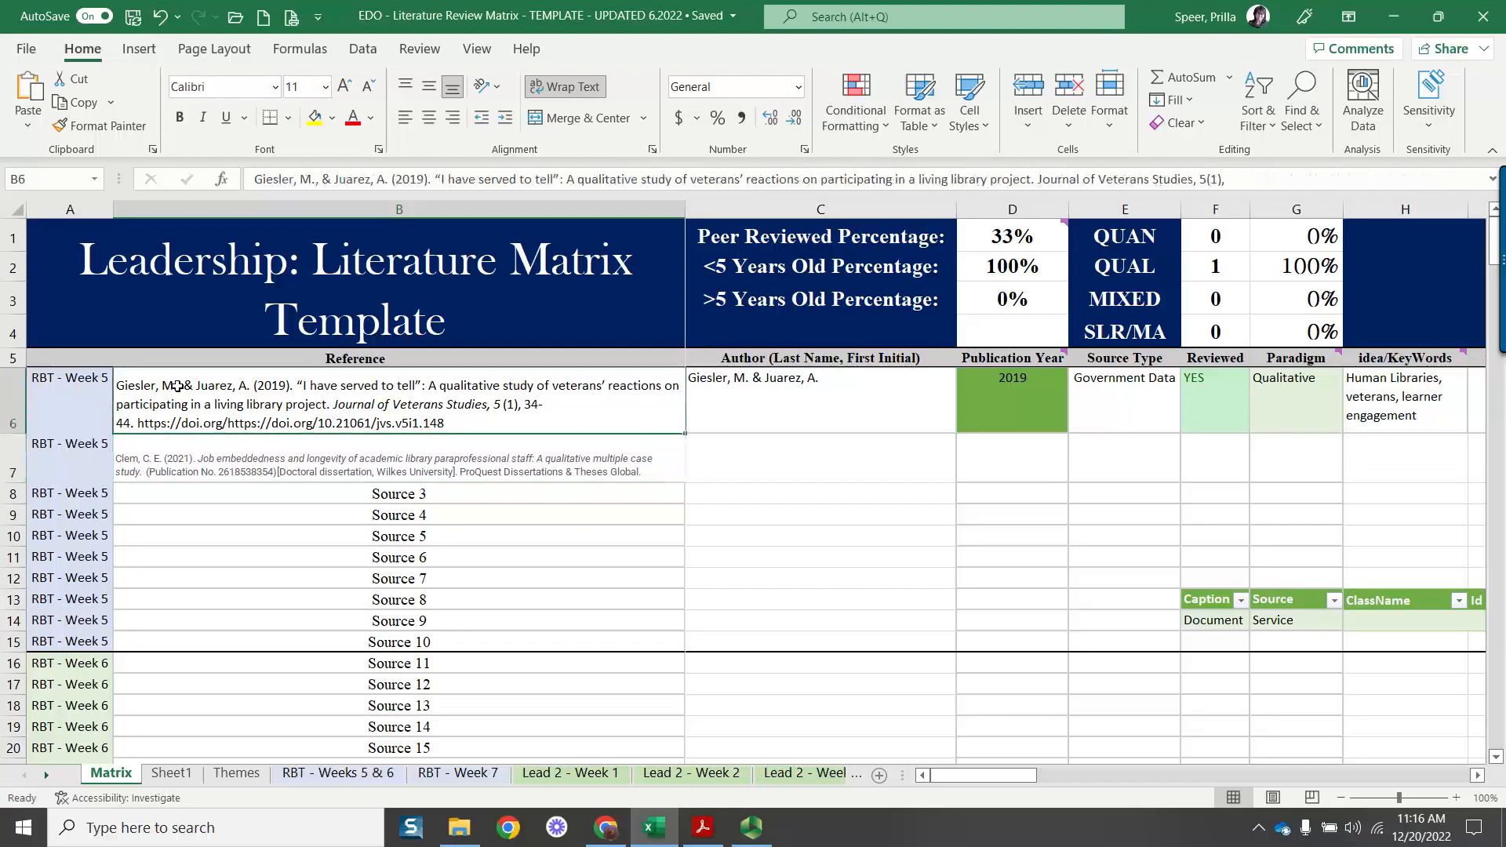
# Enlarge the Clem reference font in B7 to match the Giesler entry in row 6
pyautogui.click(399, 458)
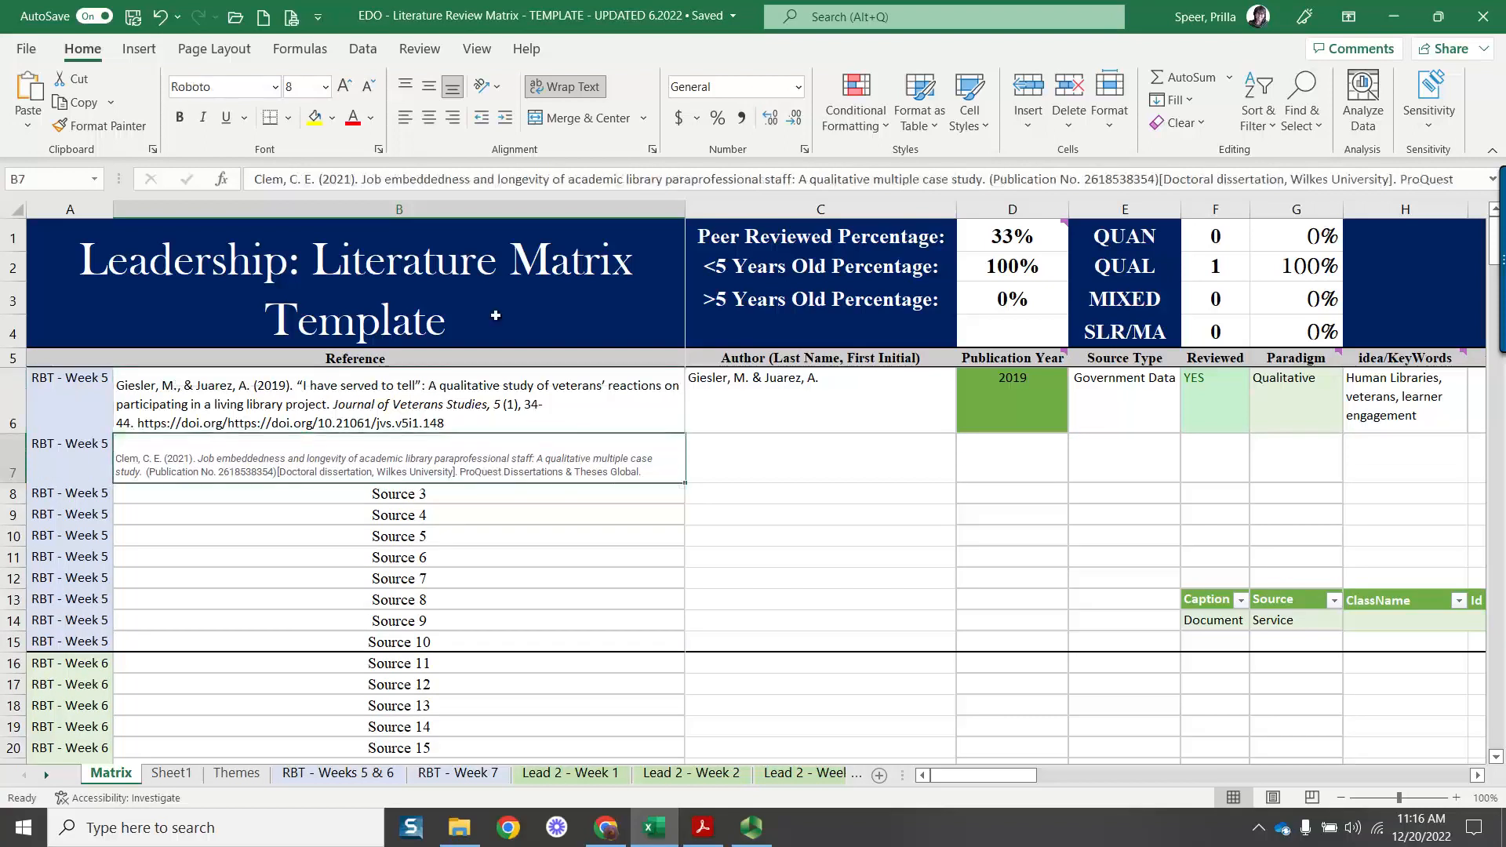
pyautogui.click(271, 87)
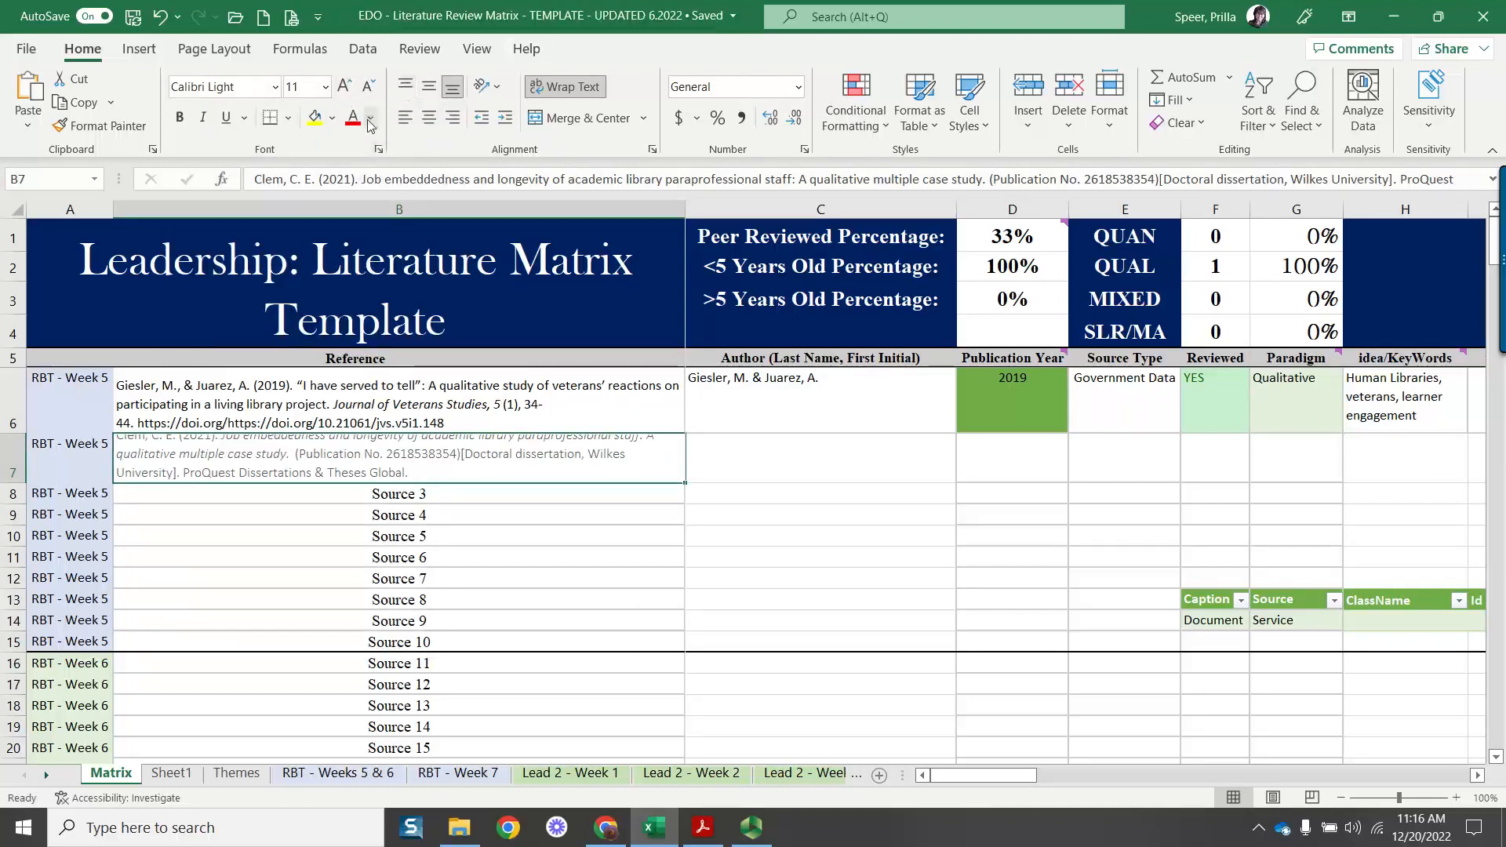
pyautogui.click(370, 118)
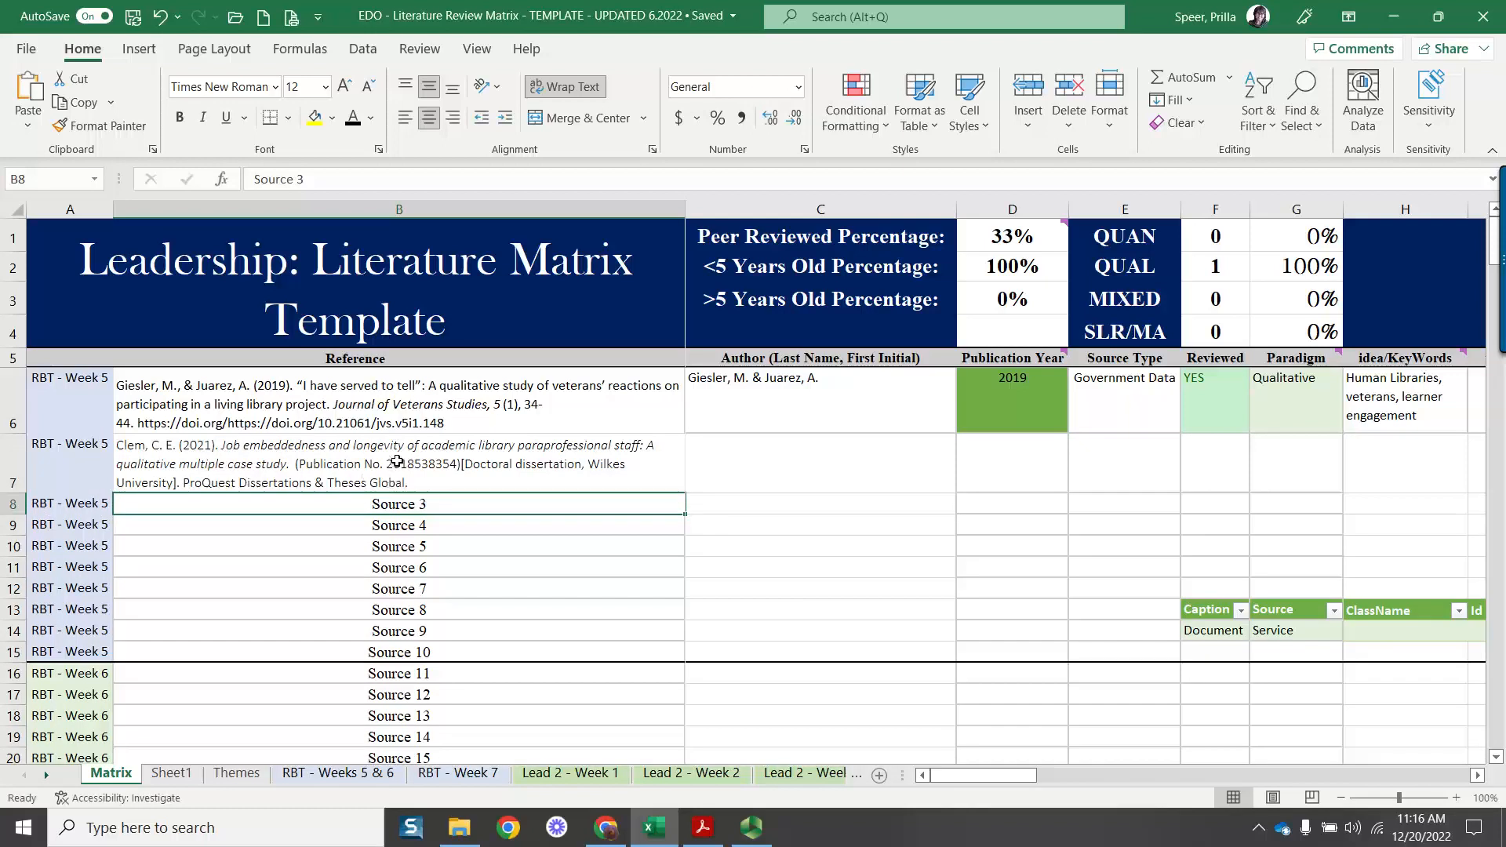
pyautogui.moveTo(647, 501)
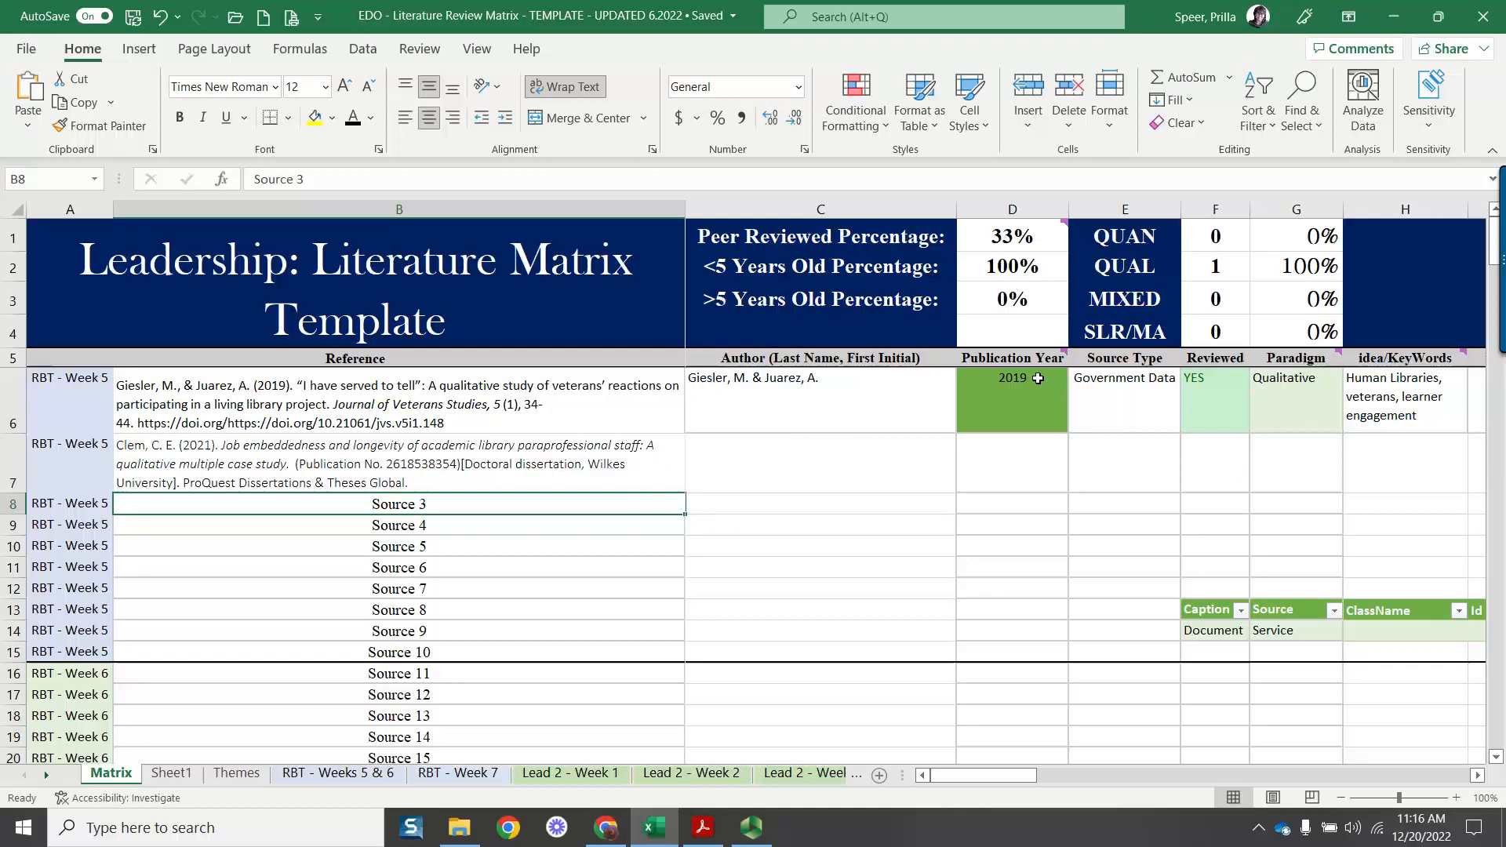
pyautogui.moveTo(360, 447)
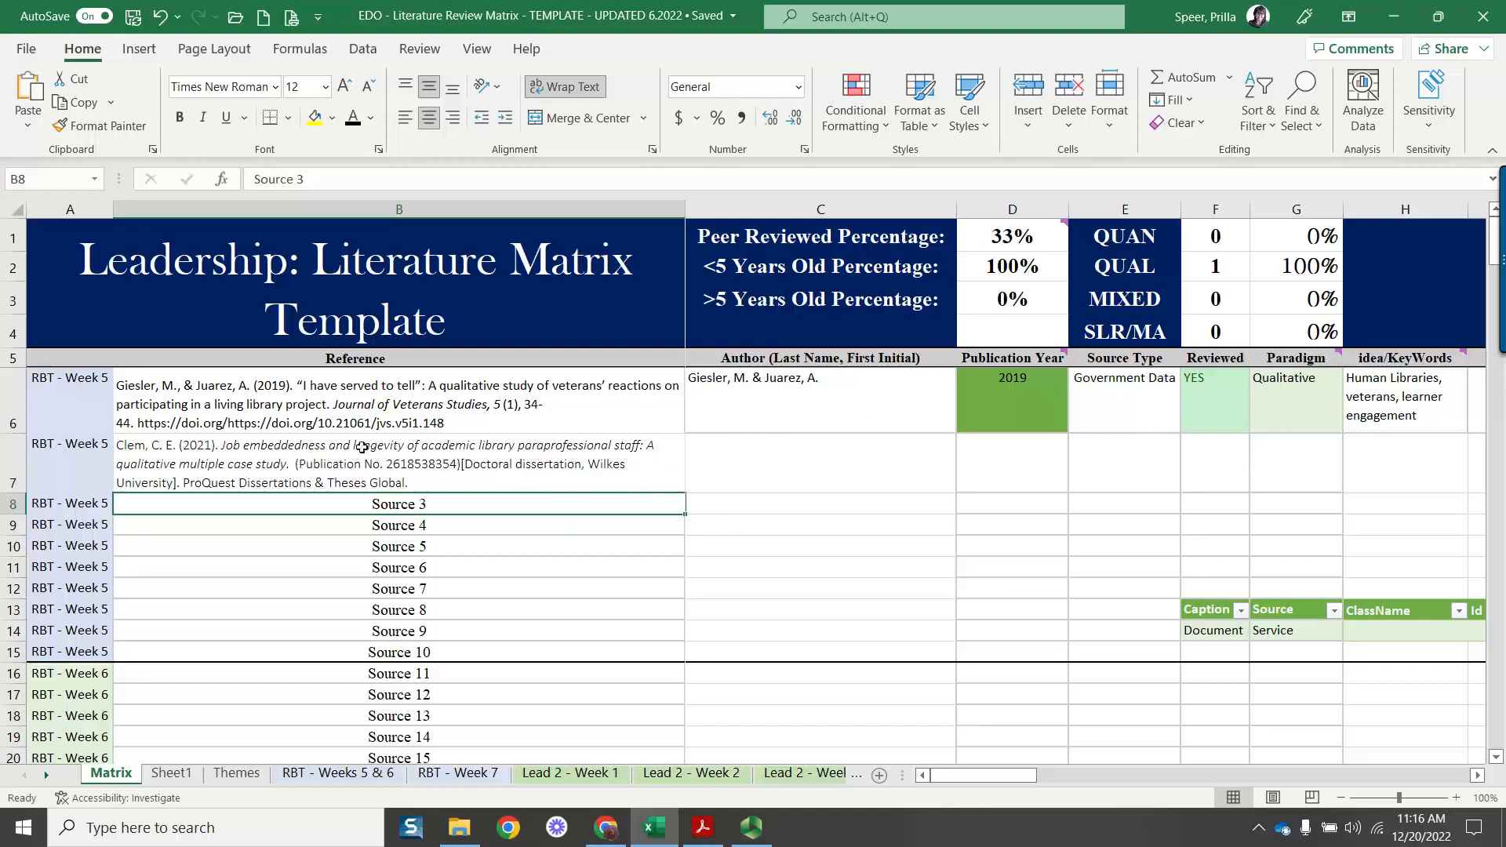
# Enter author Clem, C.E. in C7 and year 2021 in D7
pyautogui.click(819, 464)
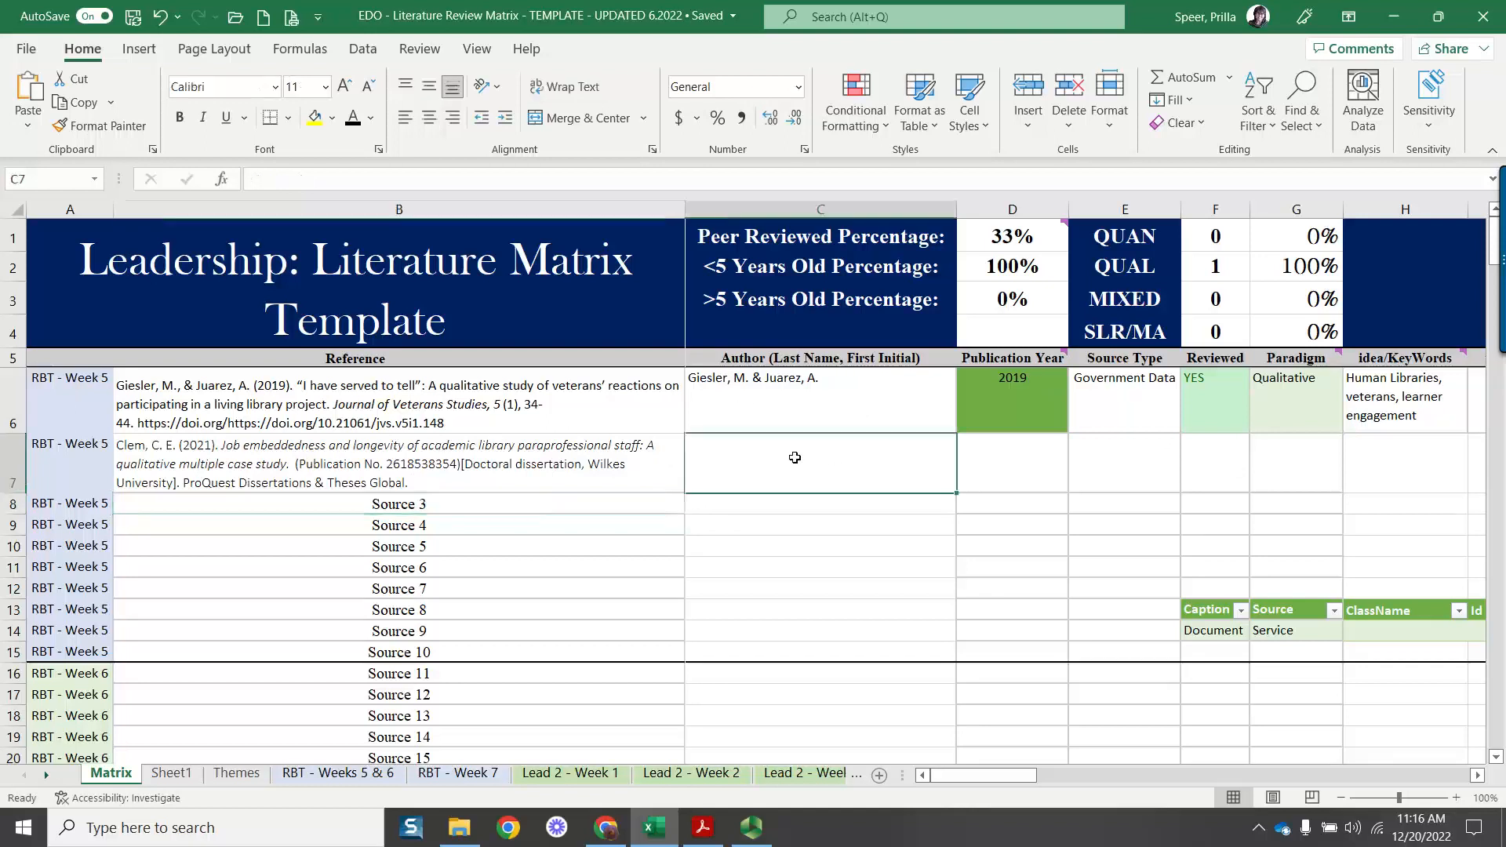
pyautogui.write('c')
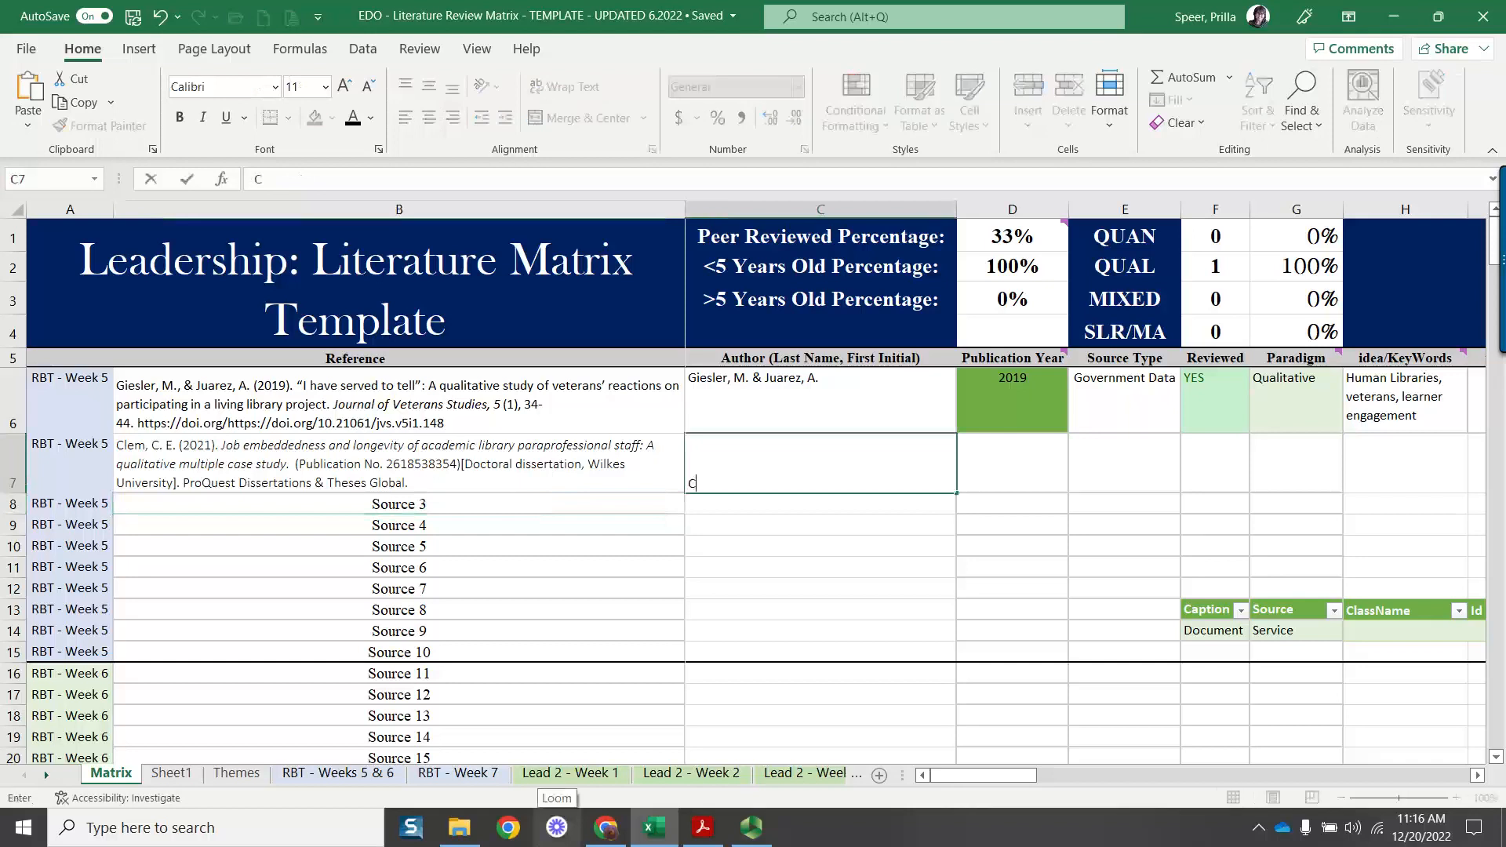
pyautogui.write('lem, C.E.')
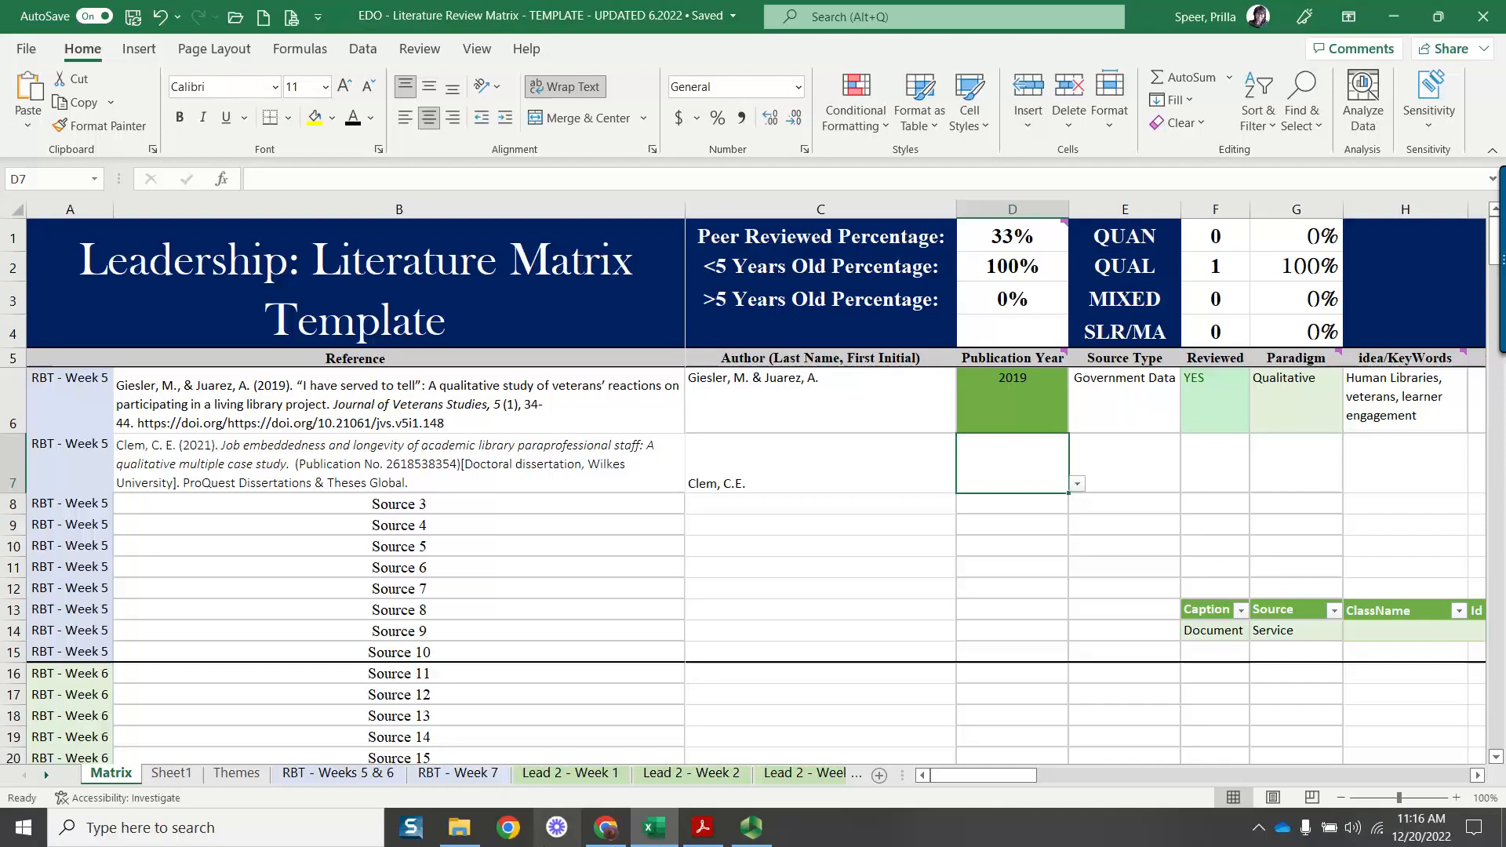
pyautogui.write('2021')
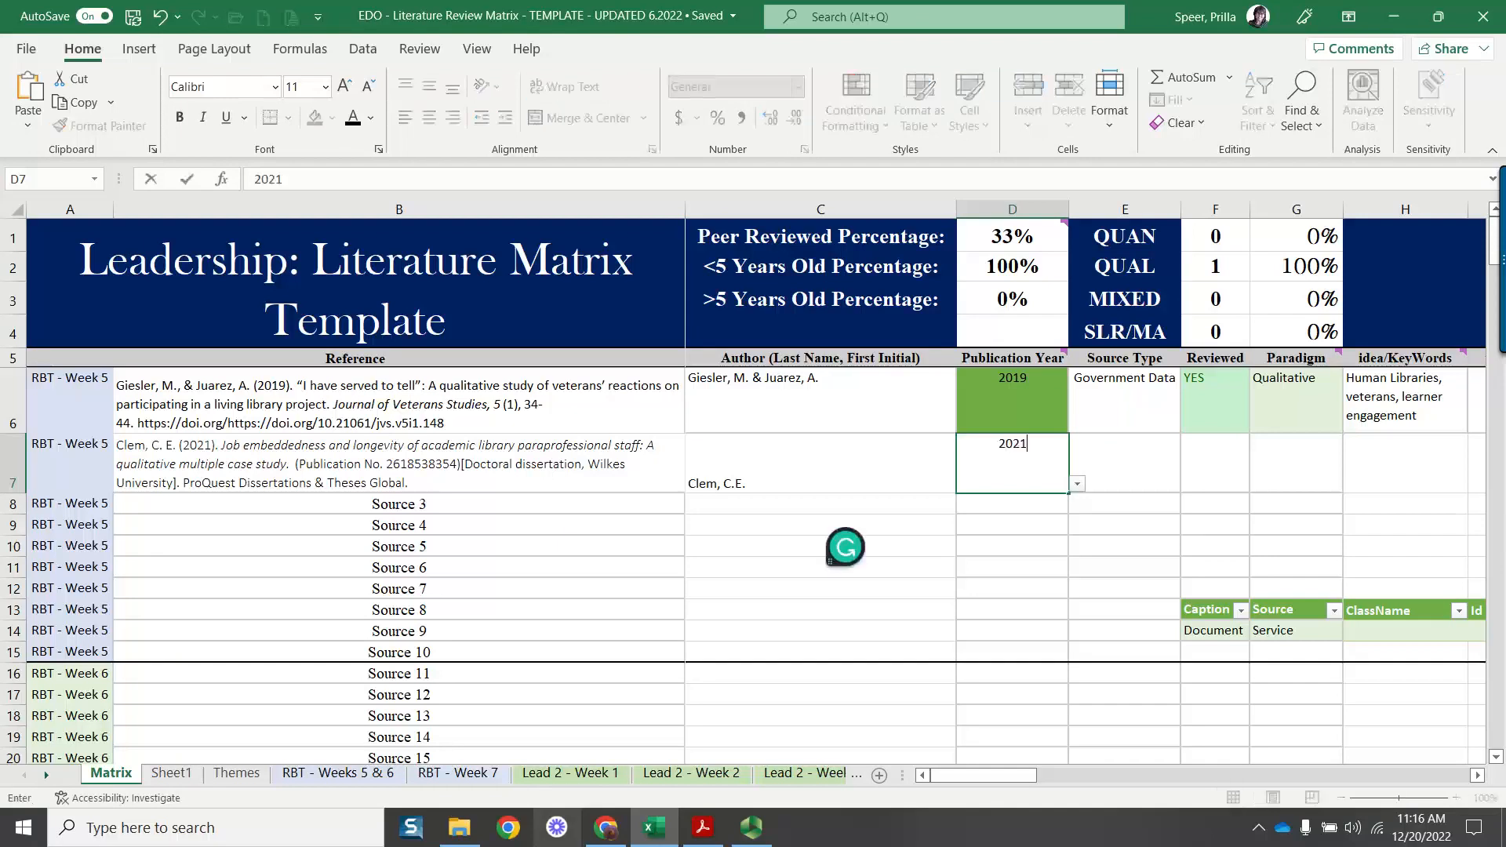
pyautogui.press('Enter')
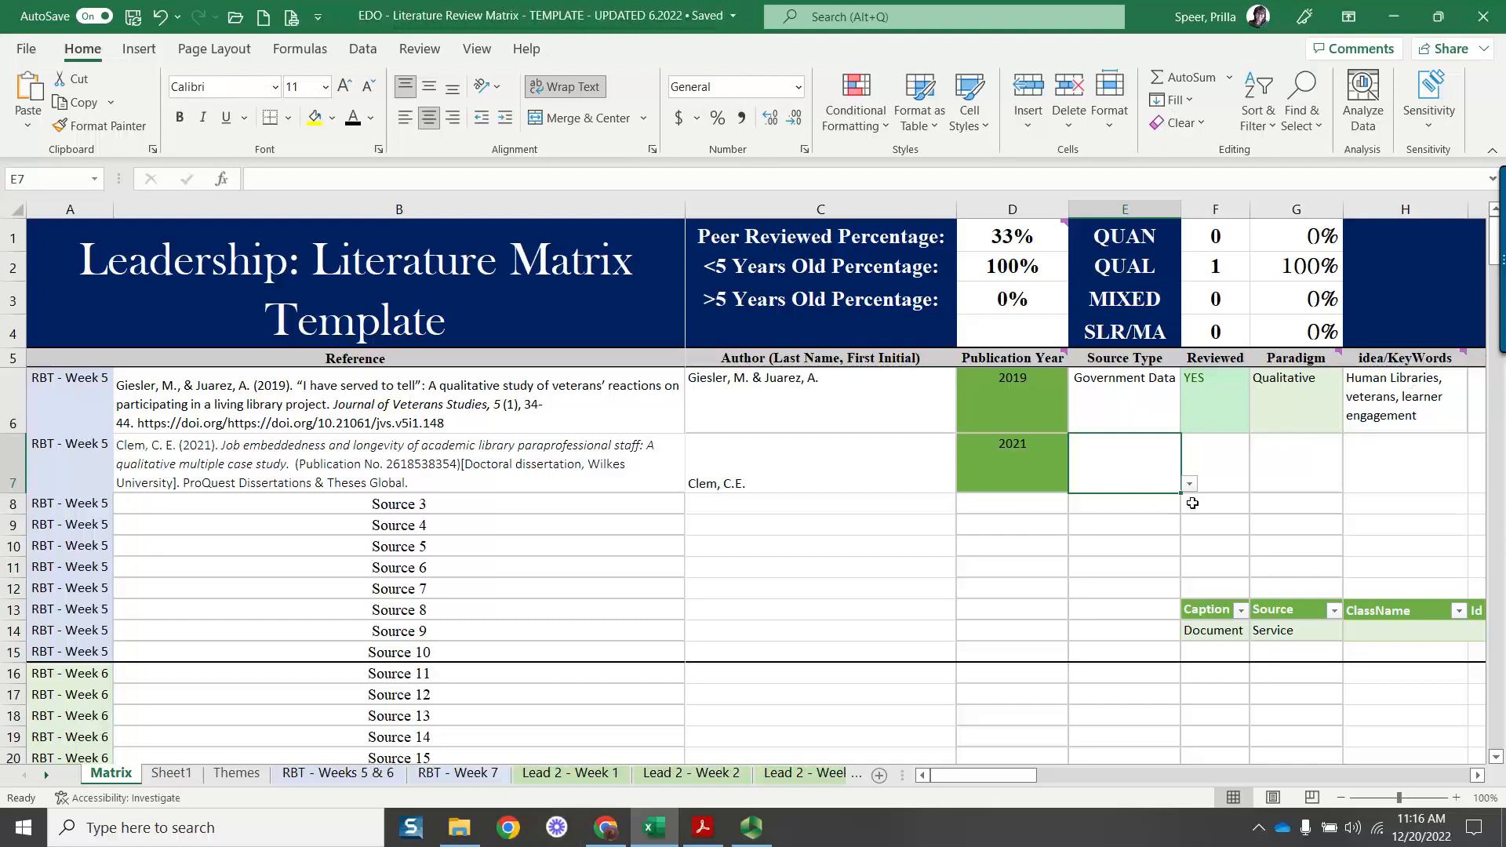
# Choose OTHER, NO and Qualitative from the dropdowns in E7, F7 and G7
pyautogui.click(1189, 485)
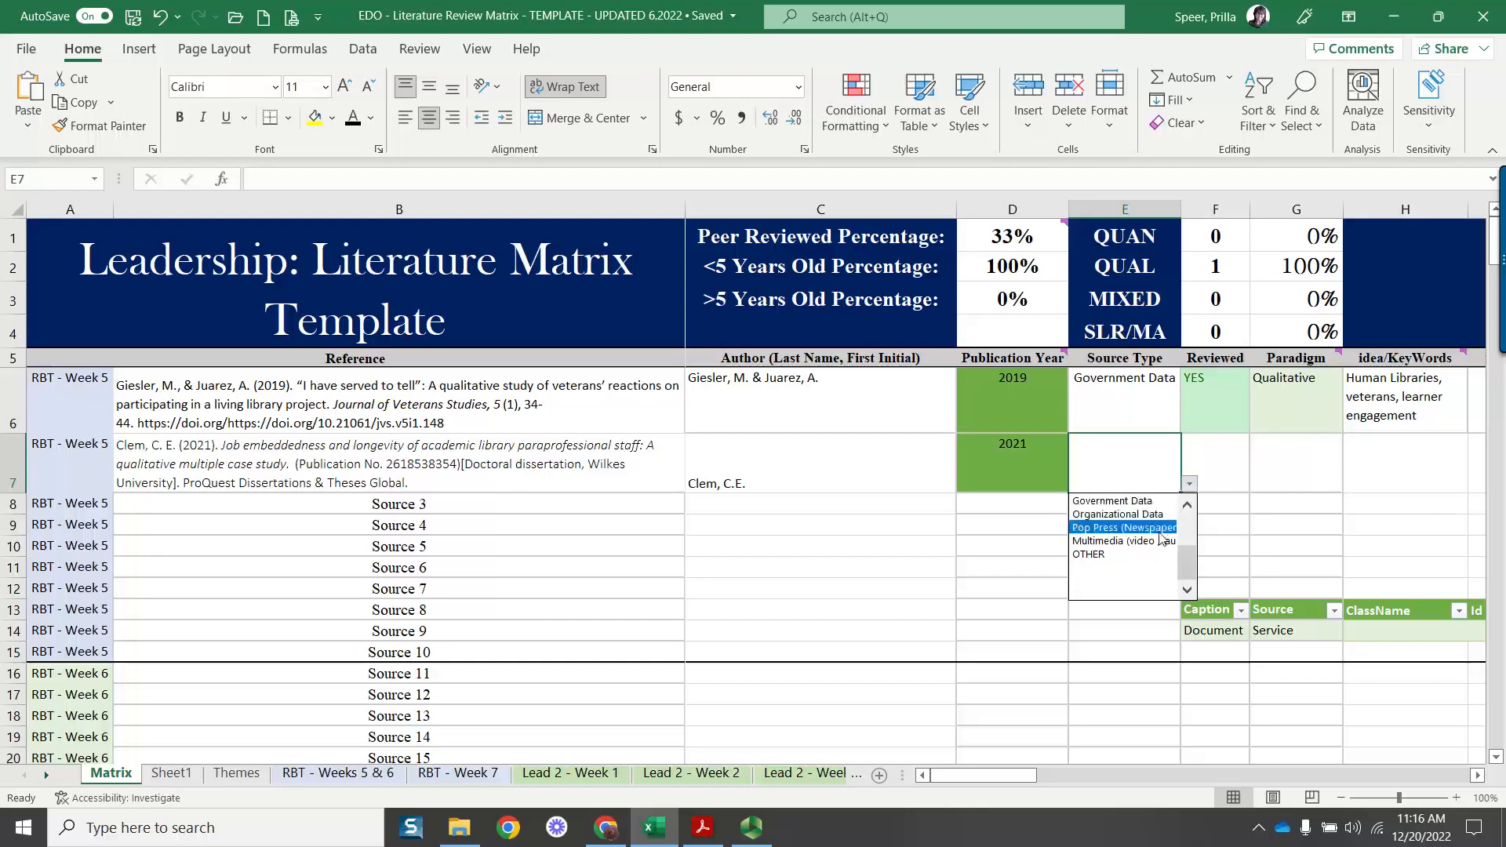
pyautogui.moveTo(1123, 515)
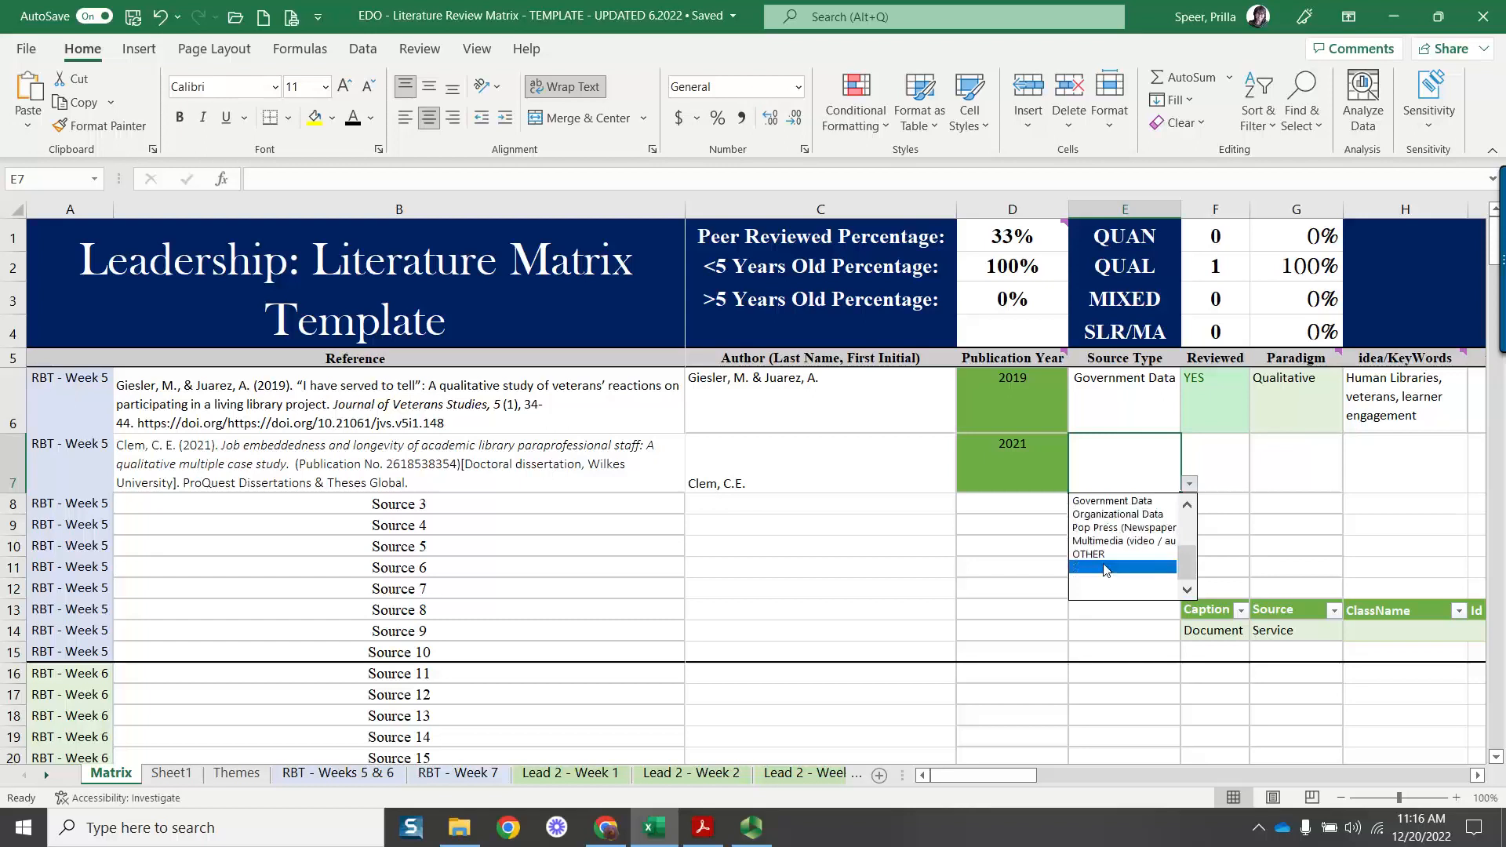
pyautogui.click(1089, 554)
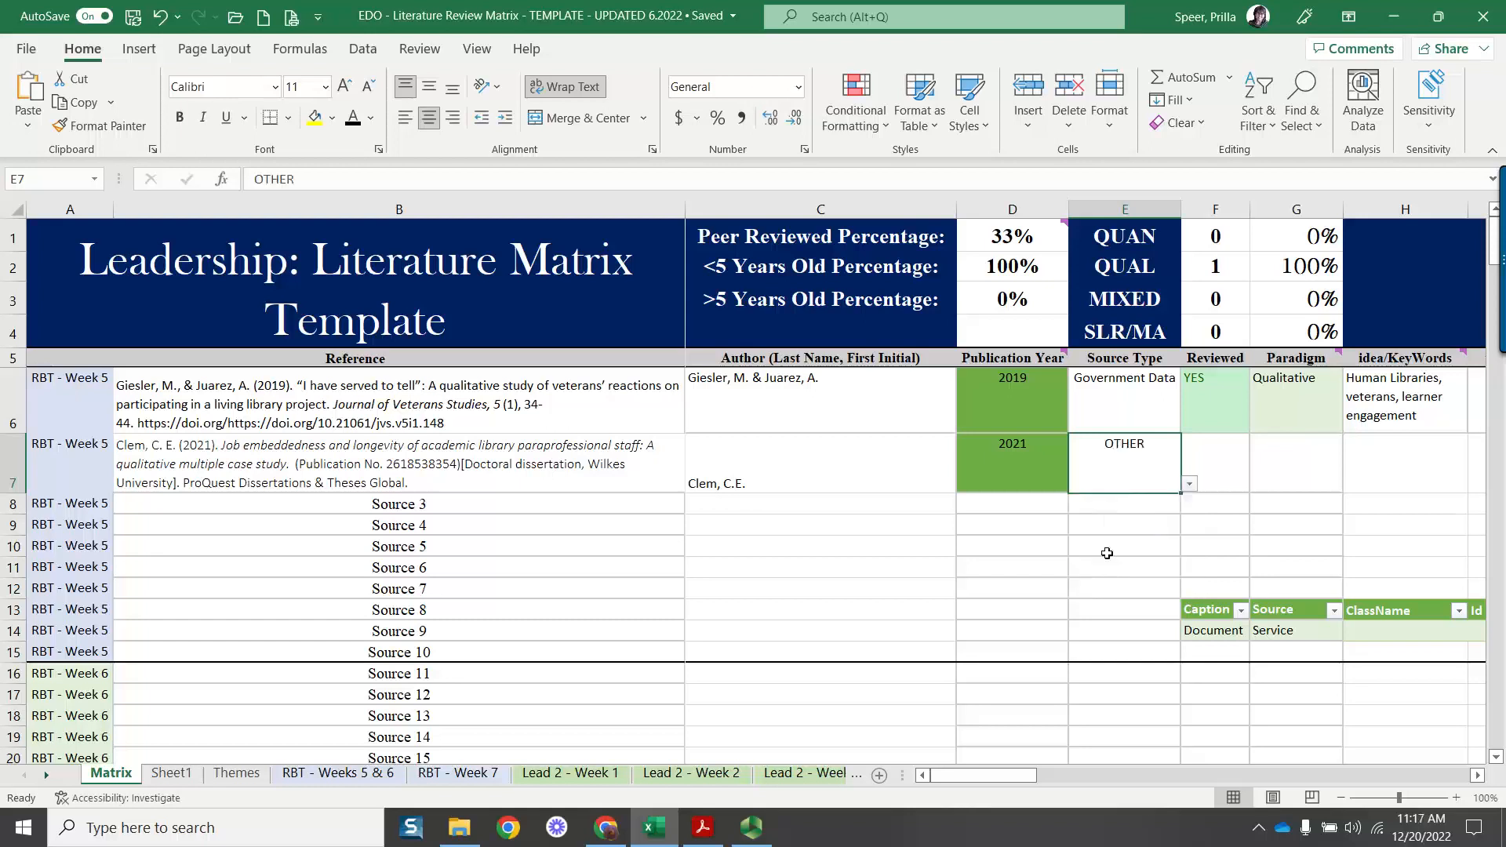
pyautogui.click(1214, 464)
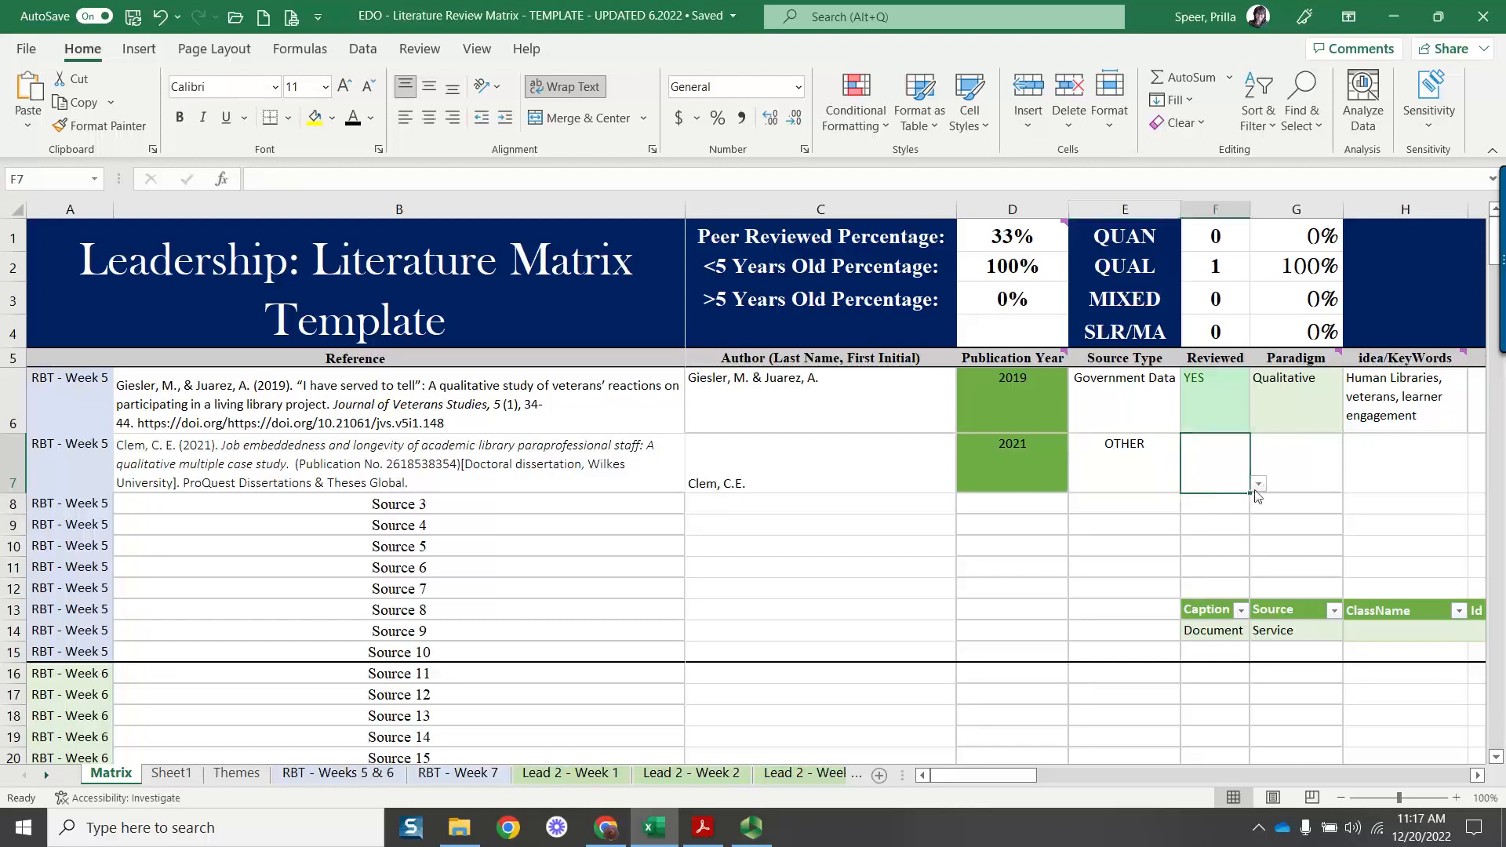
pyautogui.click(1256, 483)
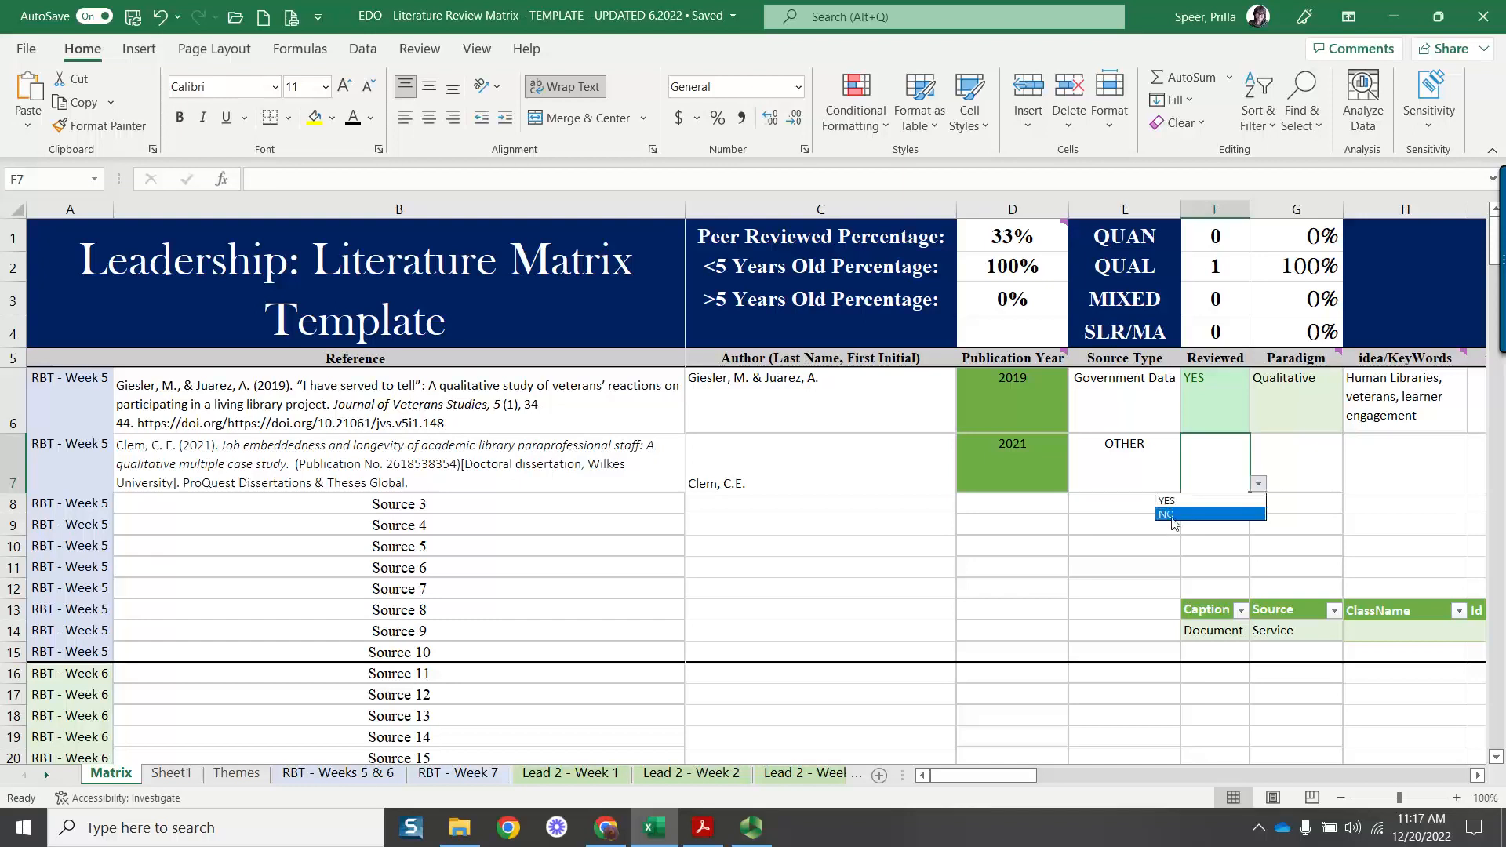
pyautogui.click(1166, 514)
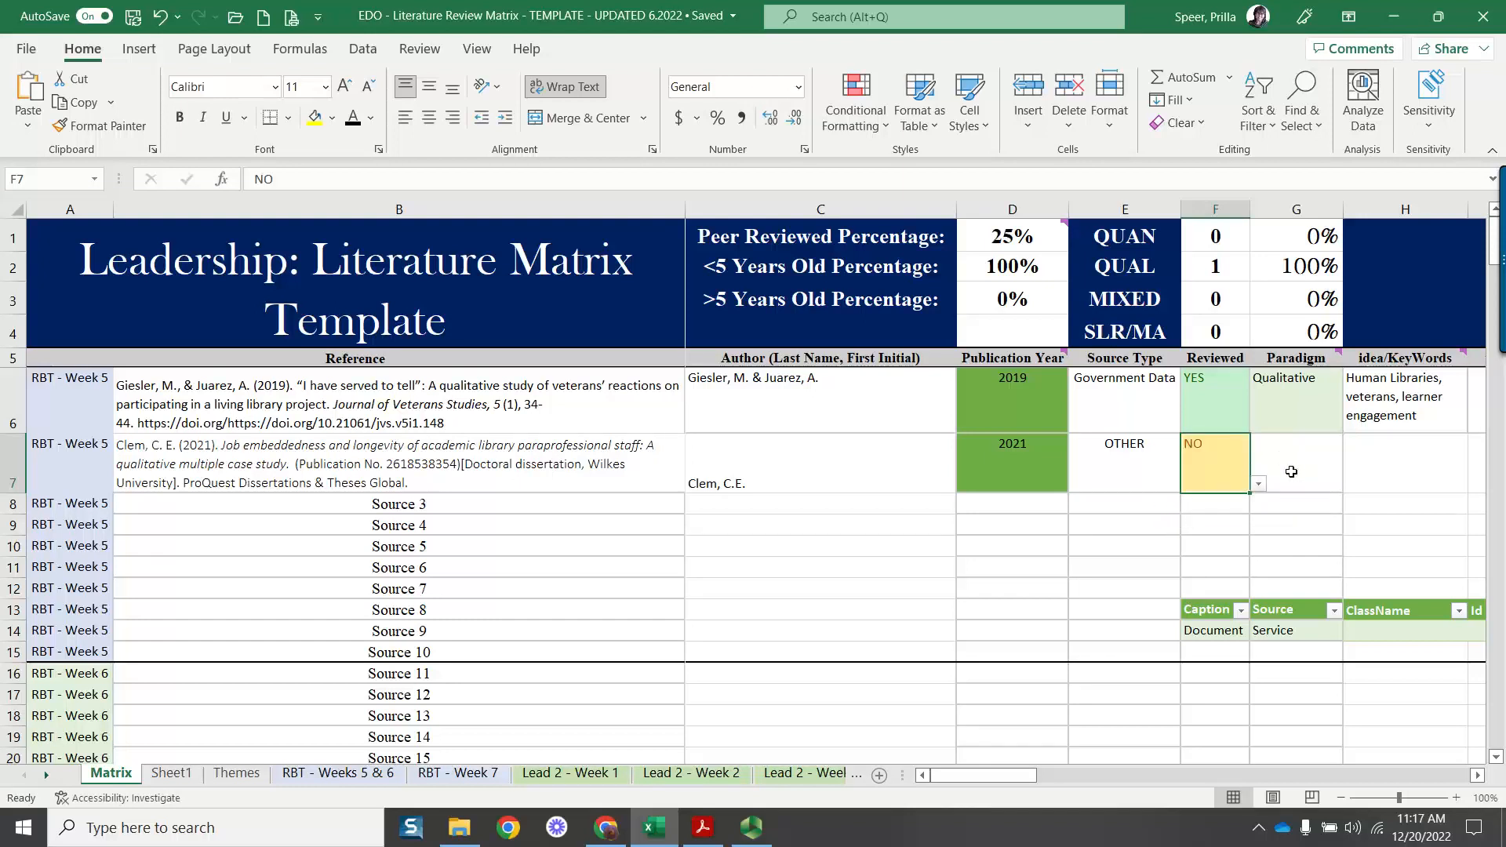
pyautogui.click(1294, 465)
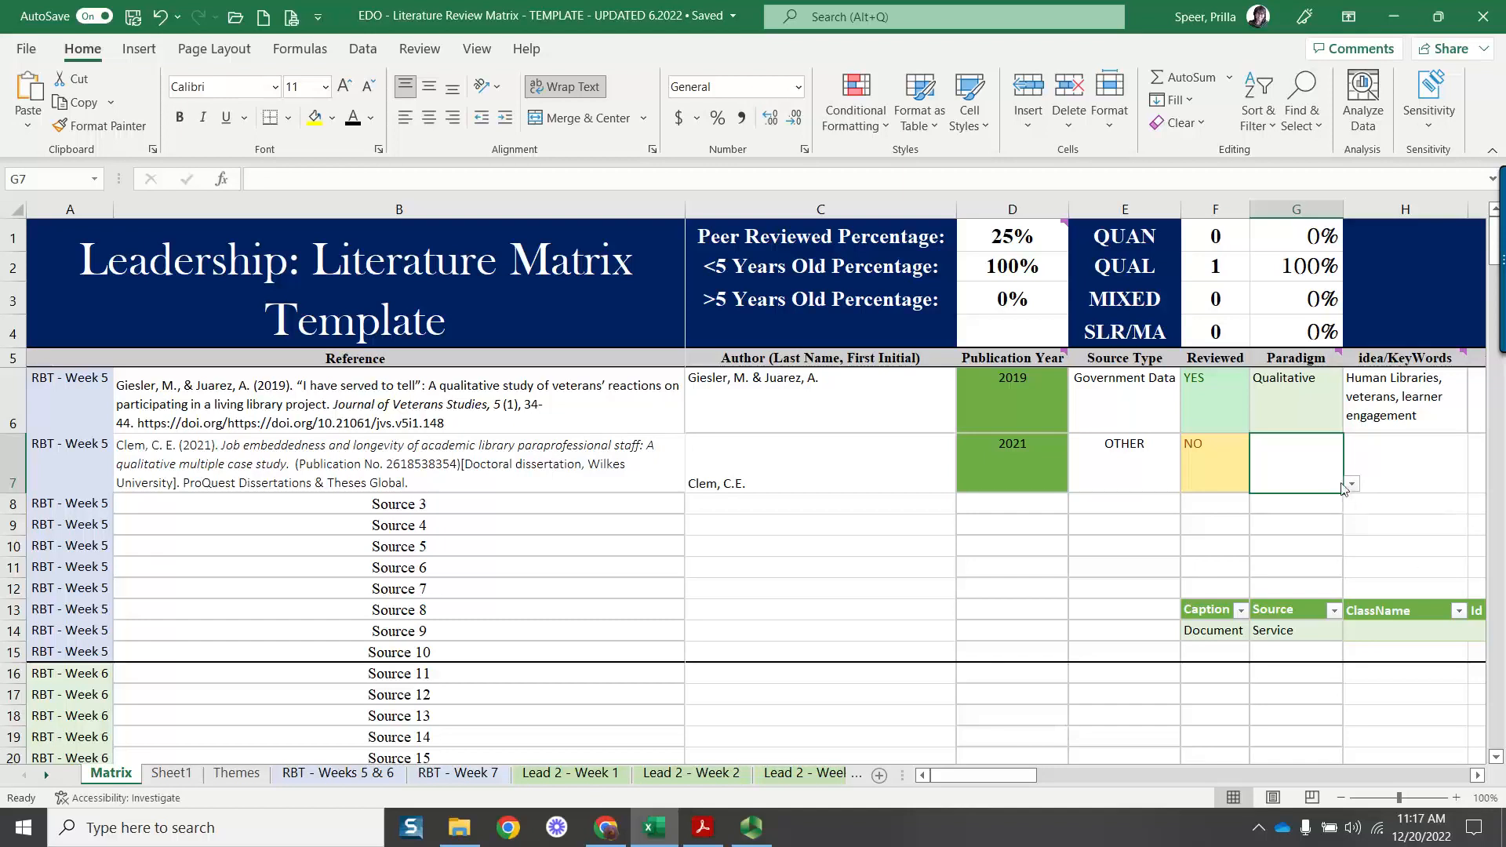
pyautogui.click(1349, 484)
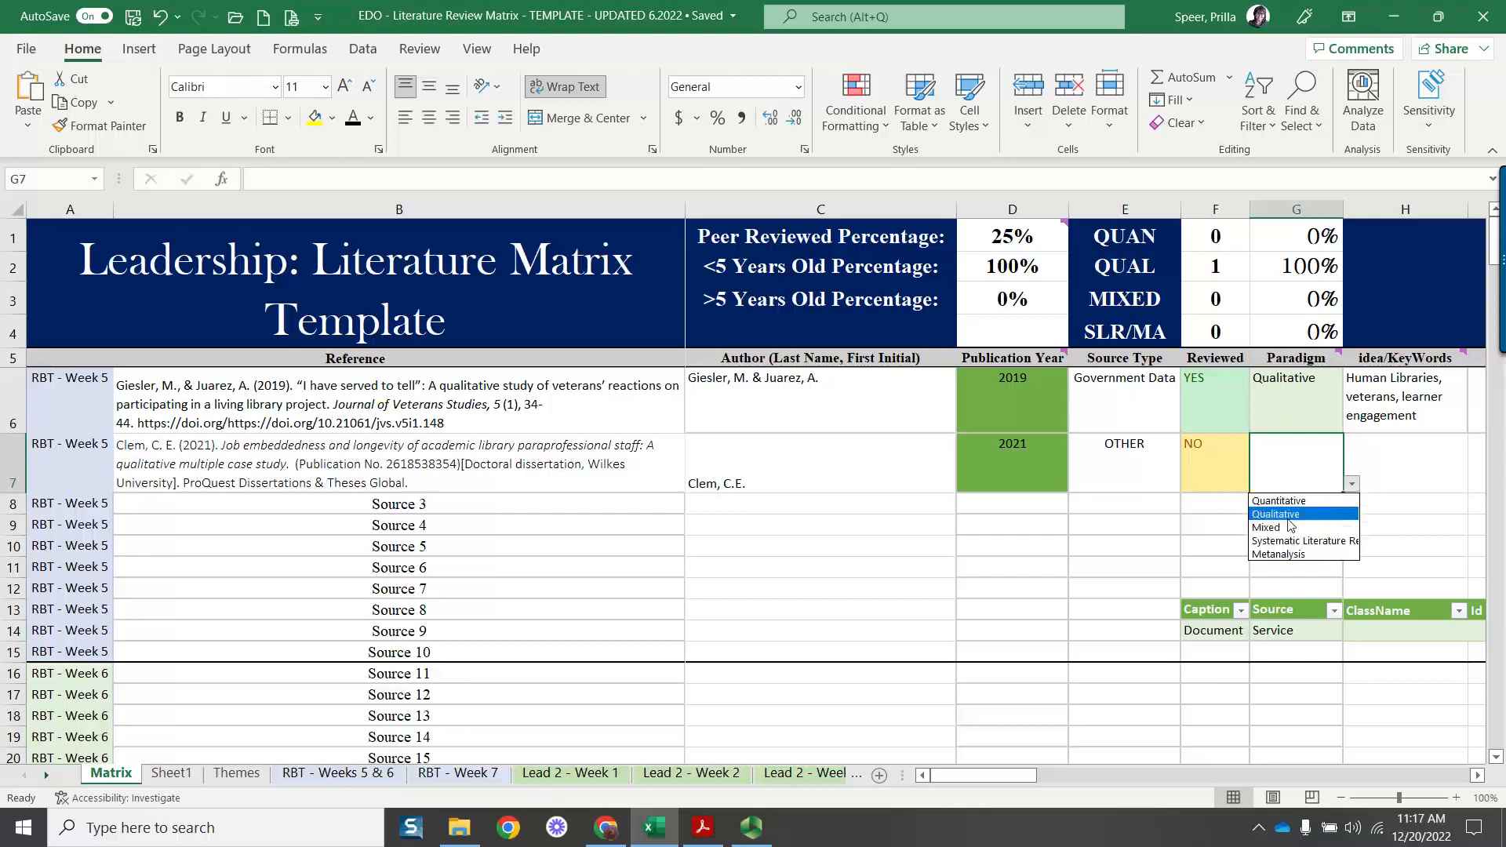
pyautogui.click(1274, 514)
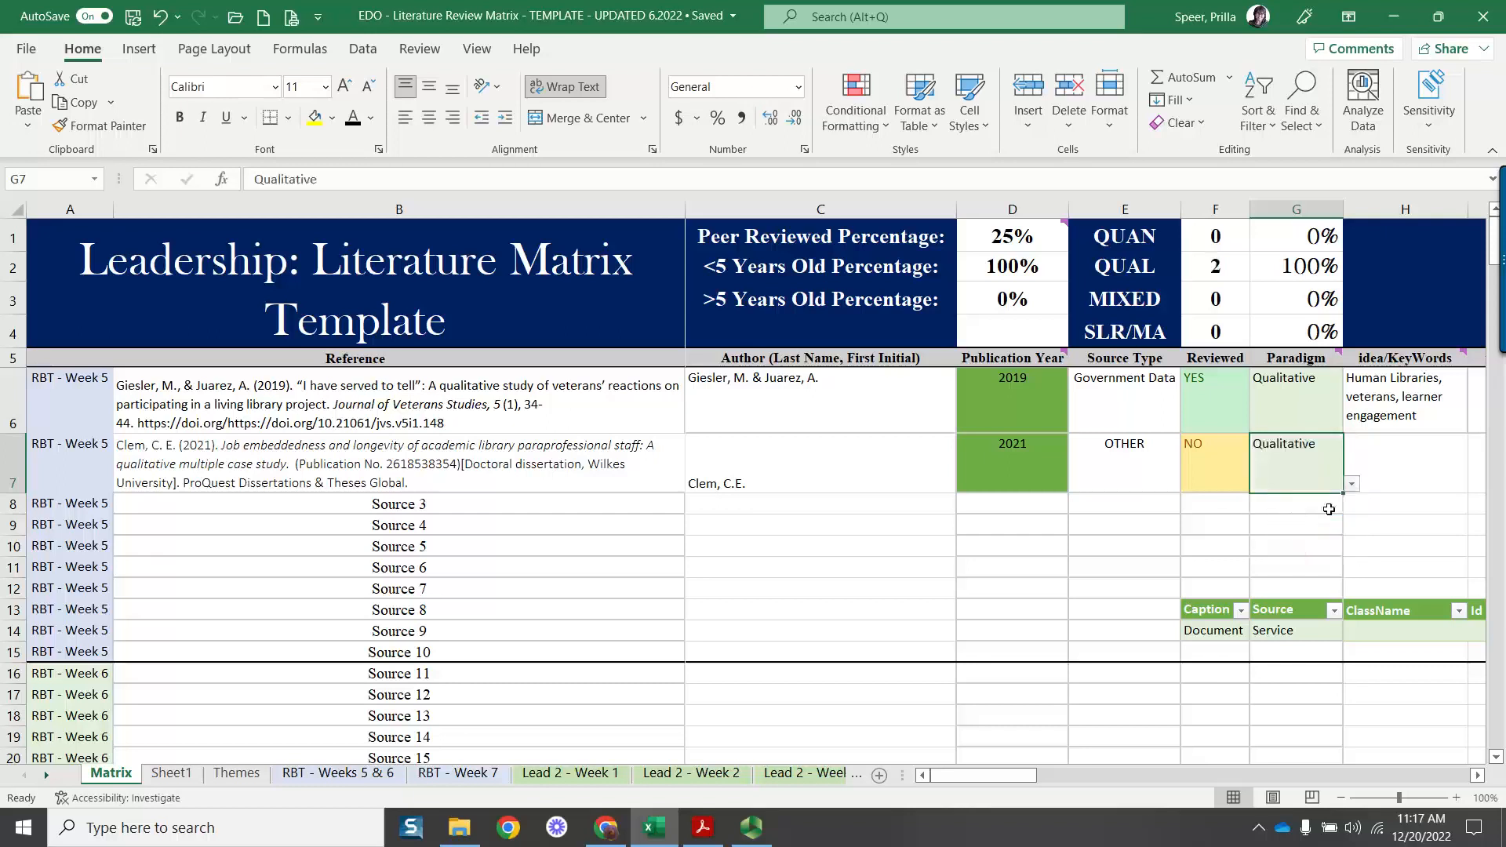
# Enter the keyword 'Learner engagement' in H7
pyautogui.click(1402, 464)
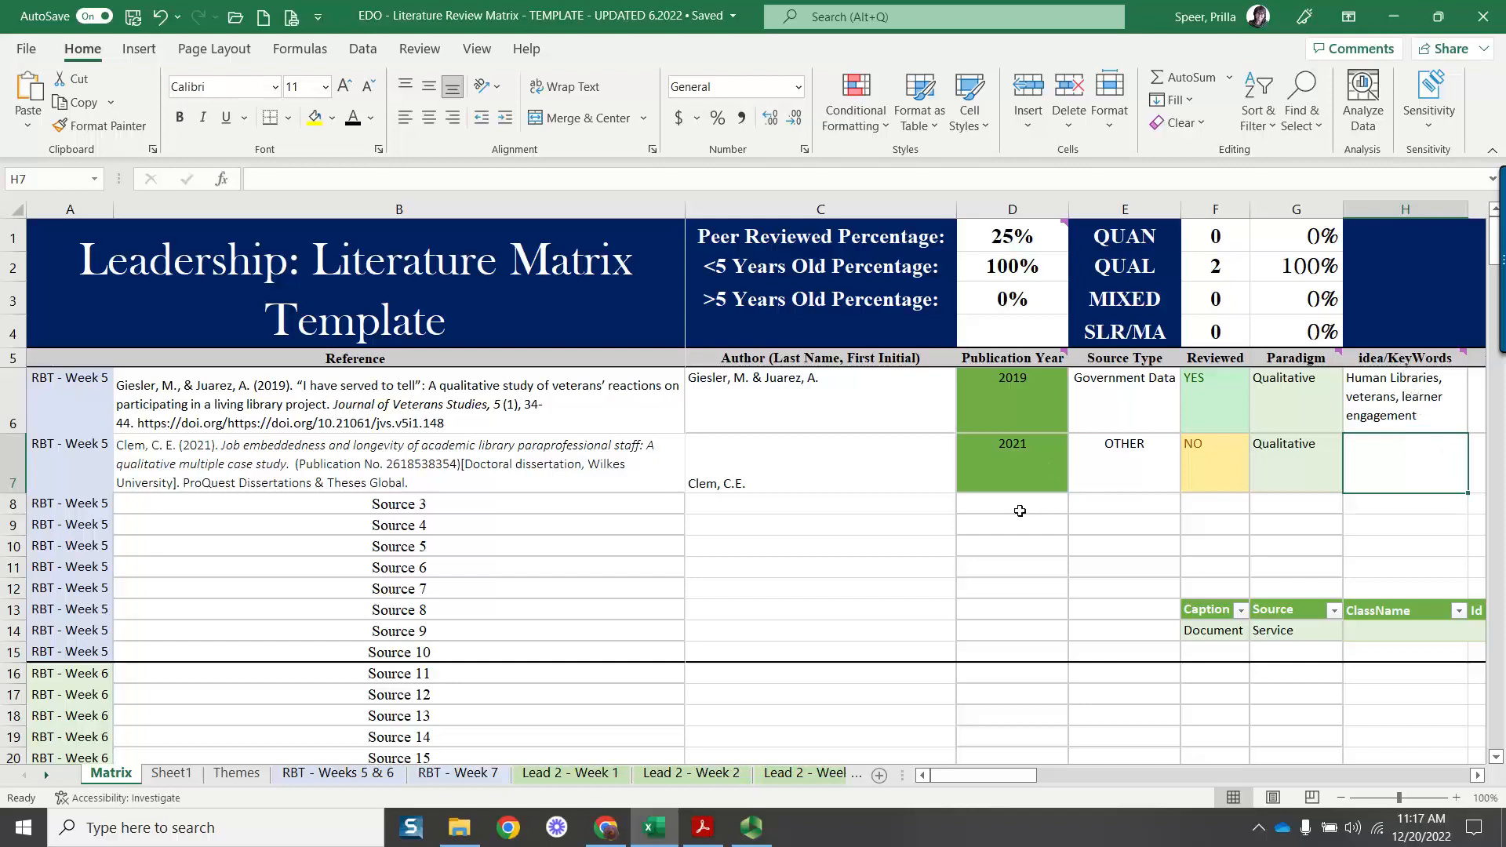
pyautogui.moveTo(1018, 500)
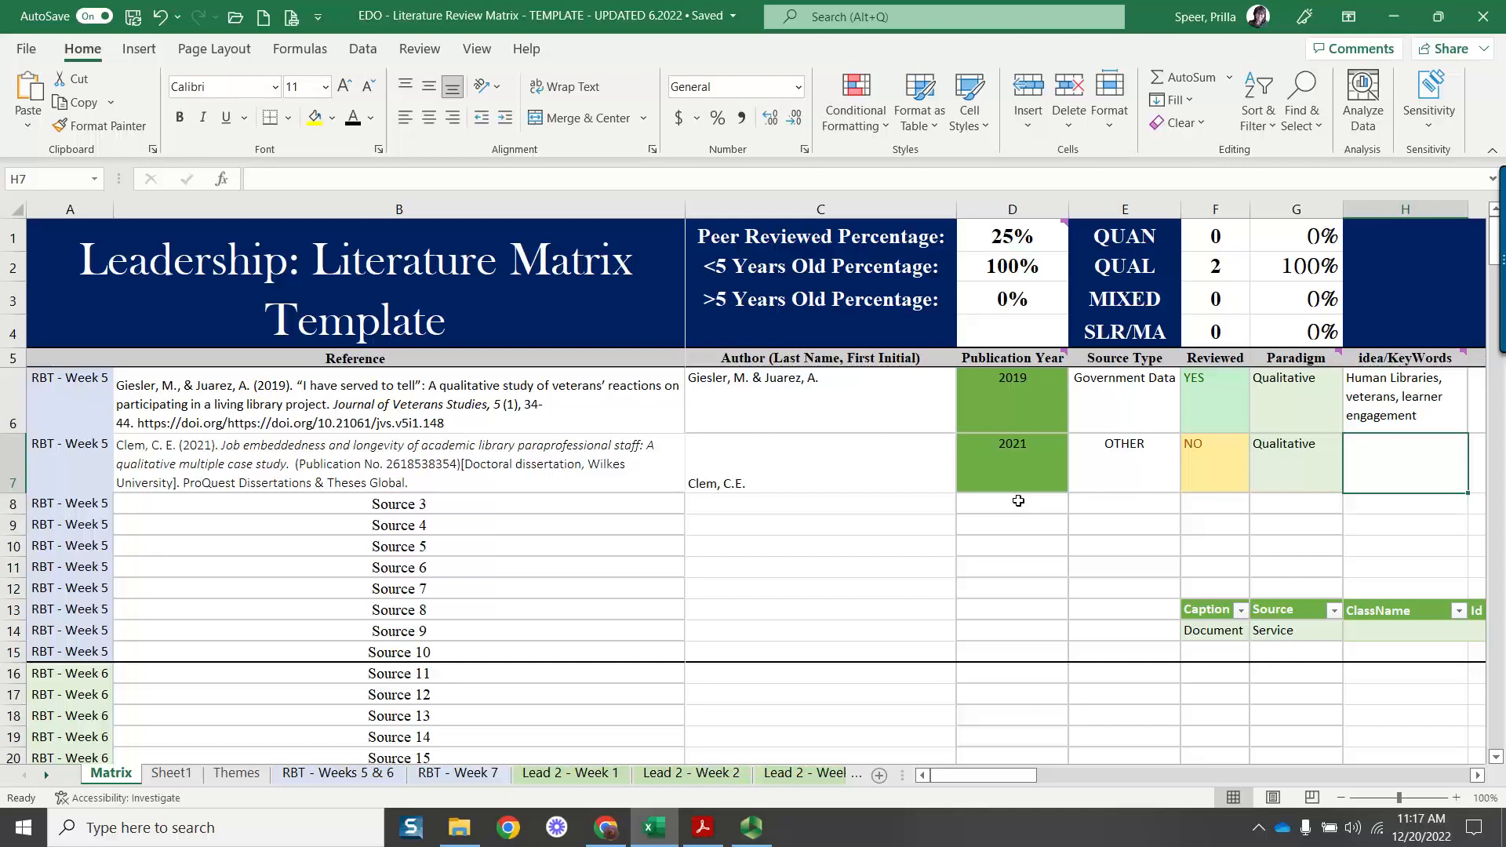
pyautogui.write('Learner')
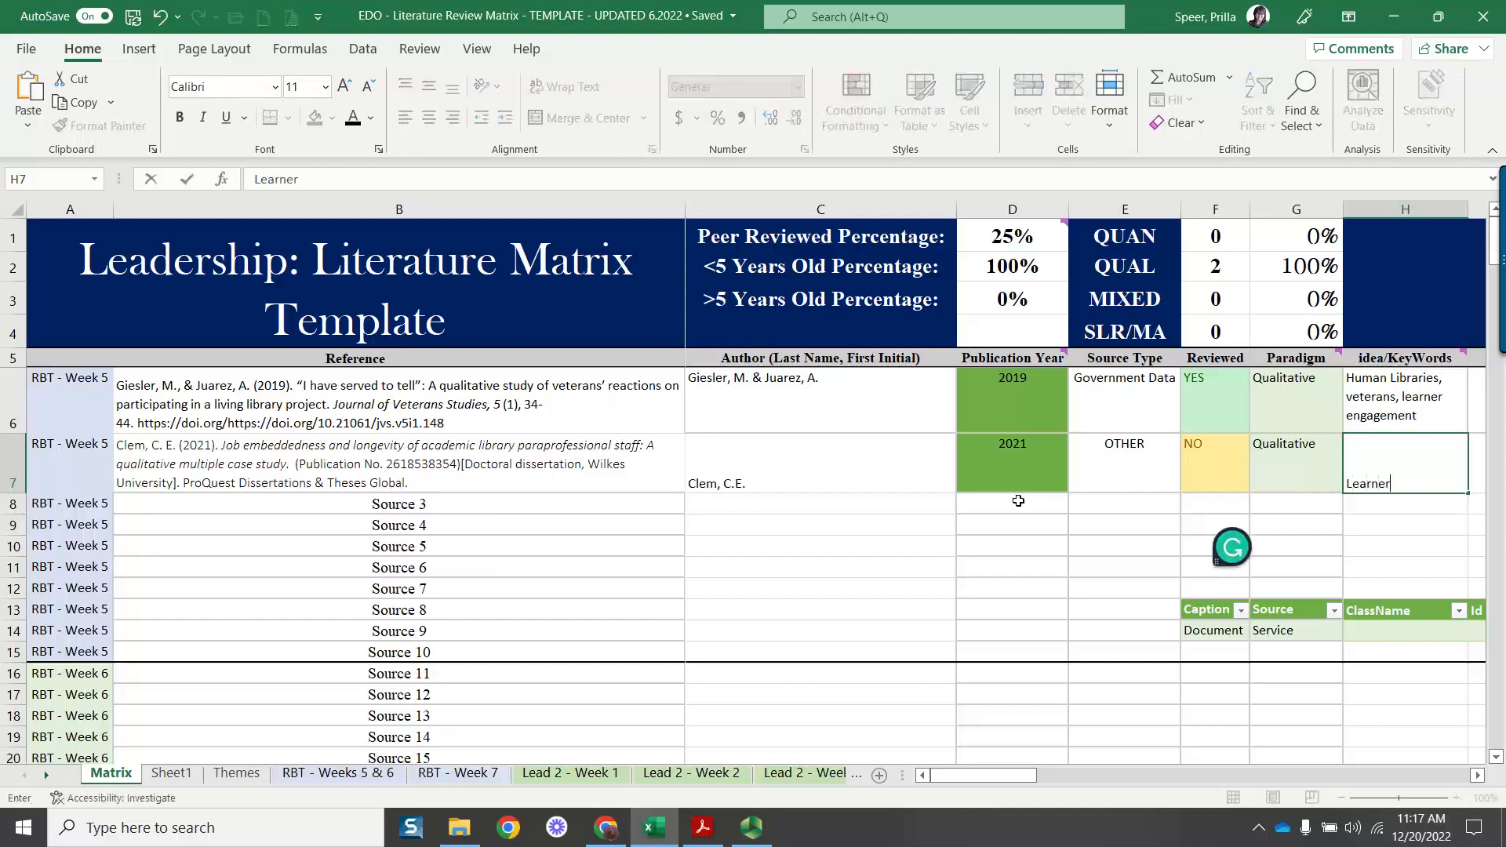
pyautogui.write('engagement')
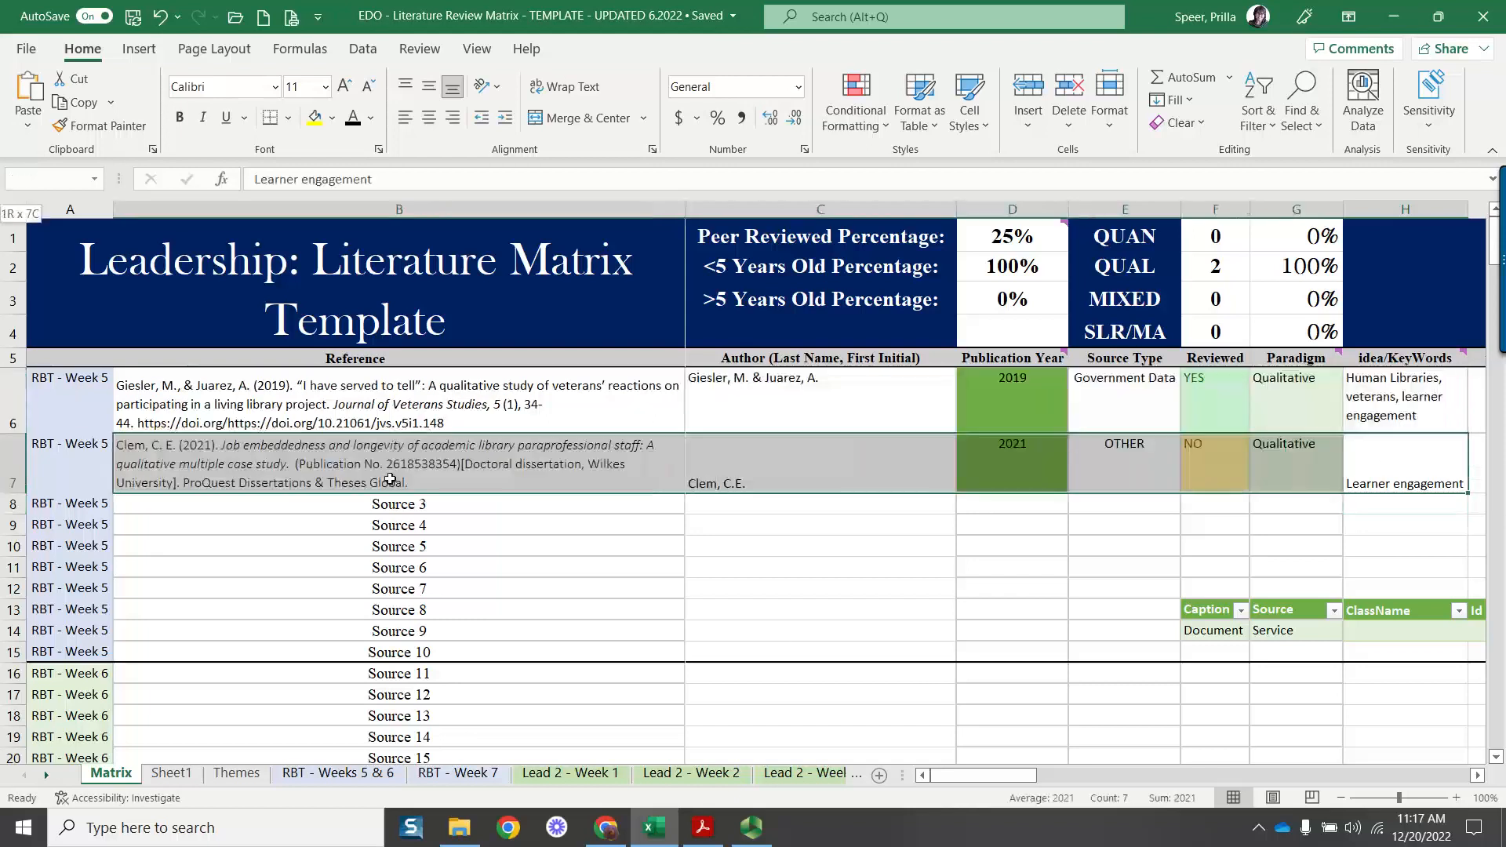
# Top-align the entries across row 7 to match the Giesler row
pyautogui.click(1402, 465)
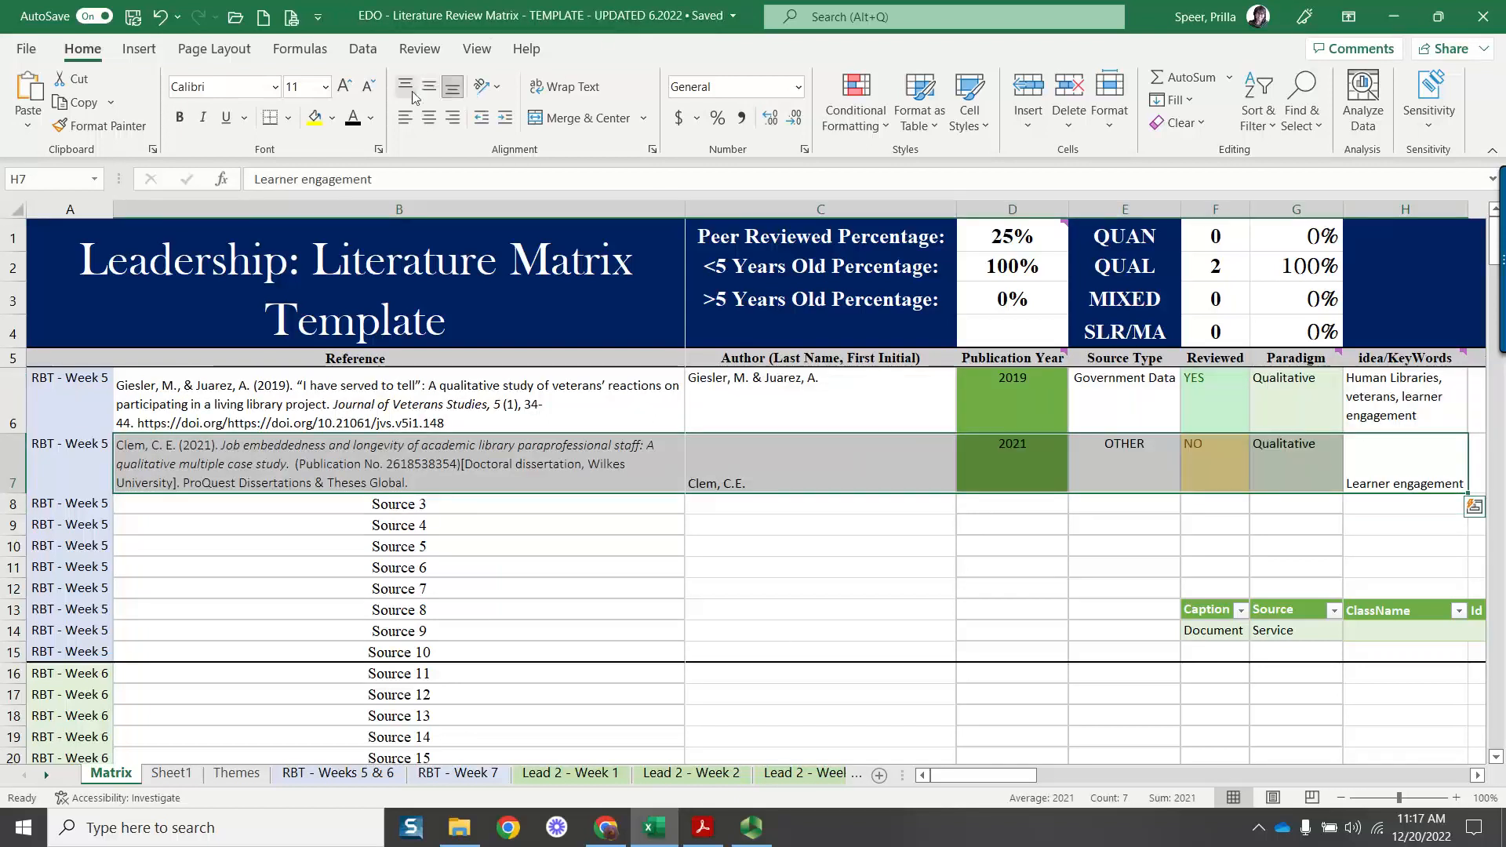
pyautogui.click(398, 462)
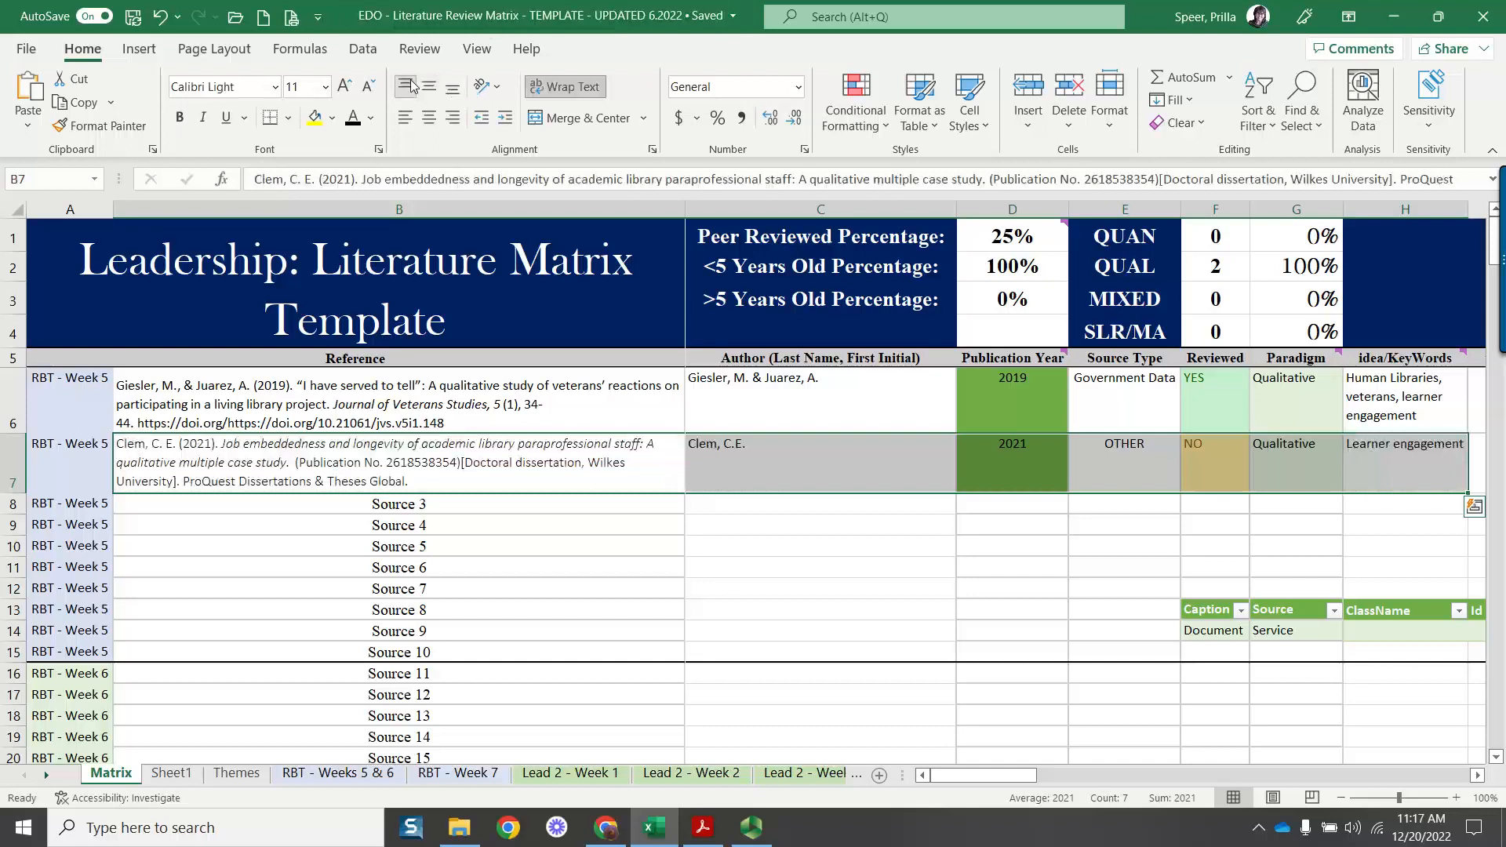
pyautogui.click(1123, 524)
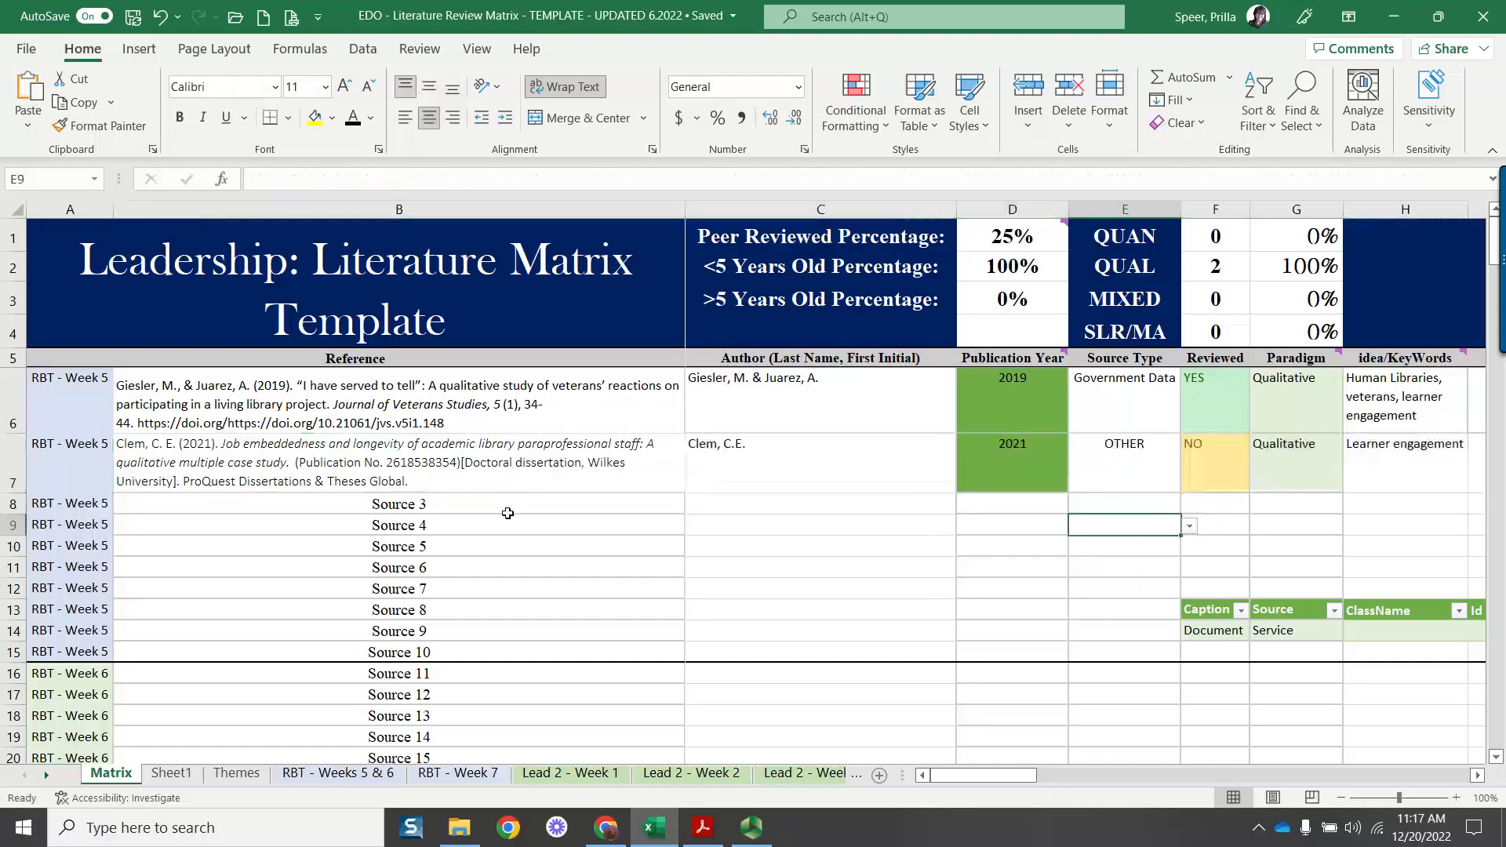
pyautogui.moveTo(259, 472)
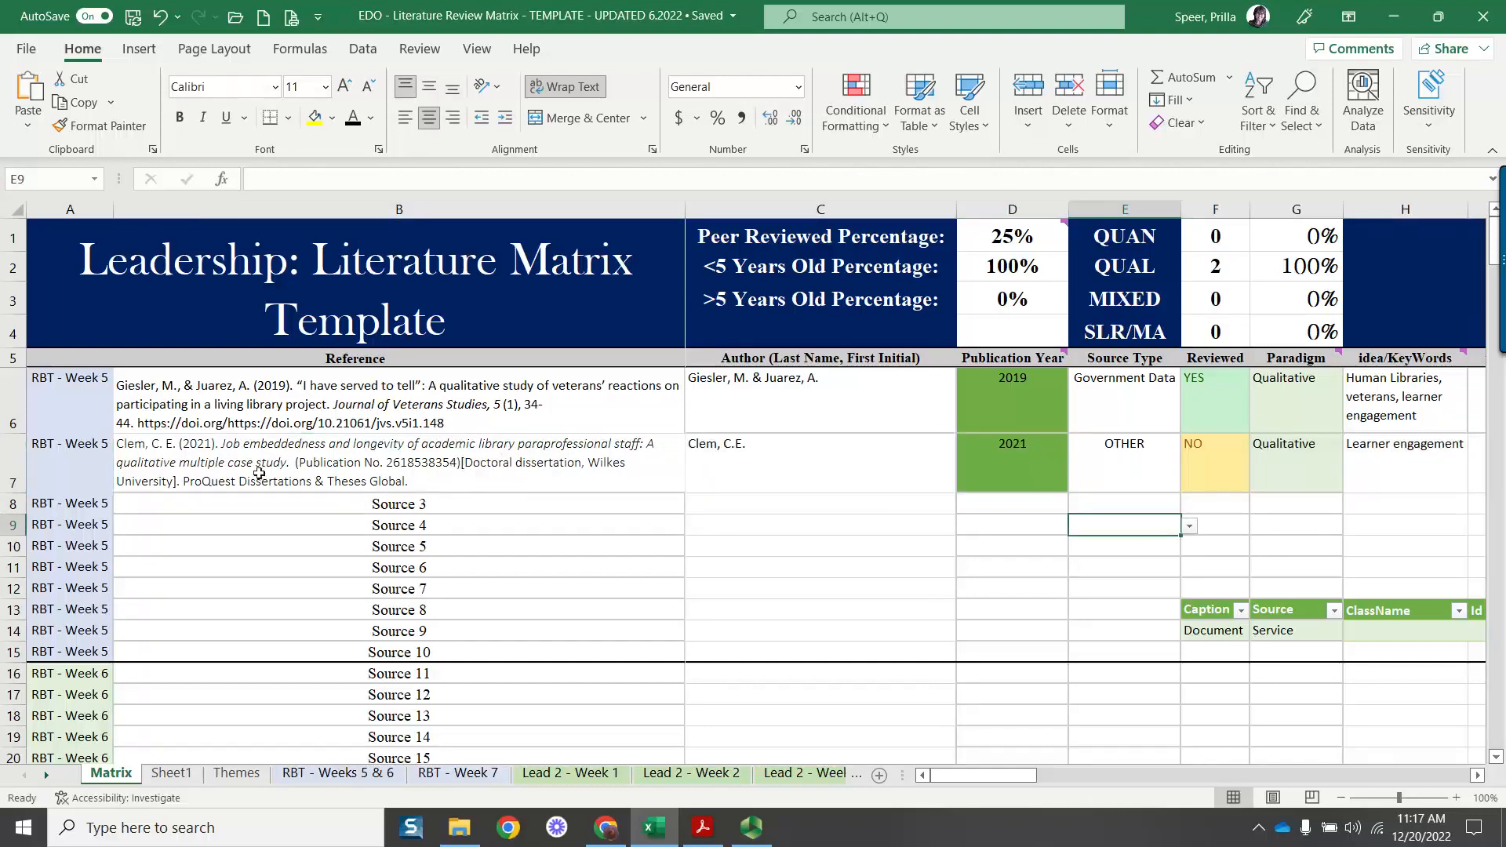
pyautogui.moveTo(404, 487)
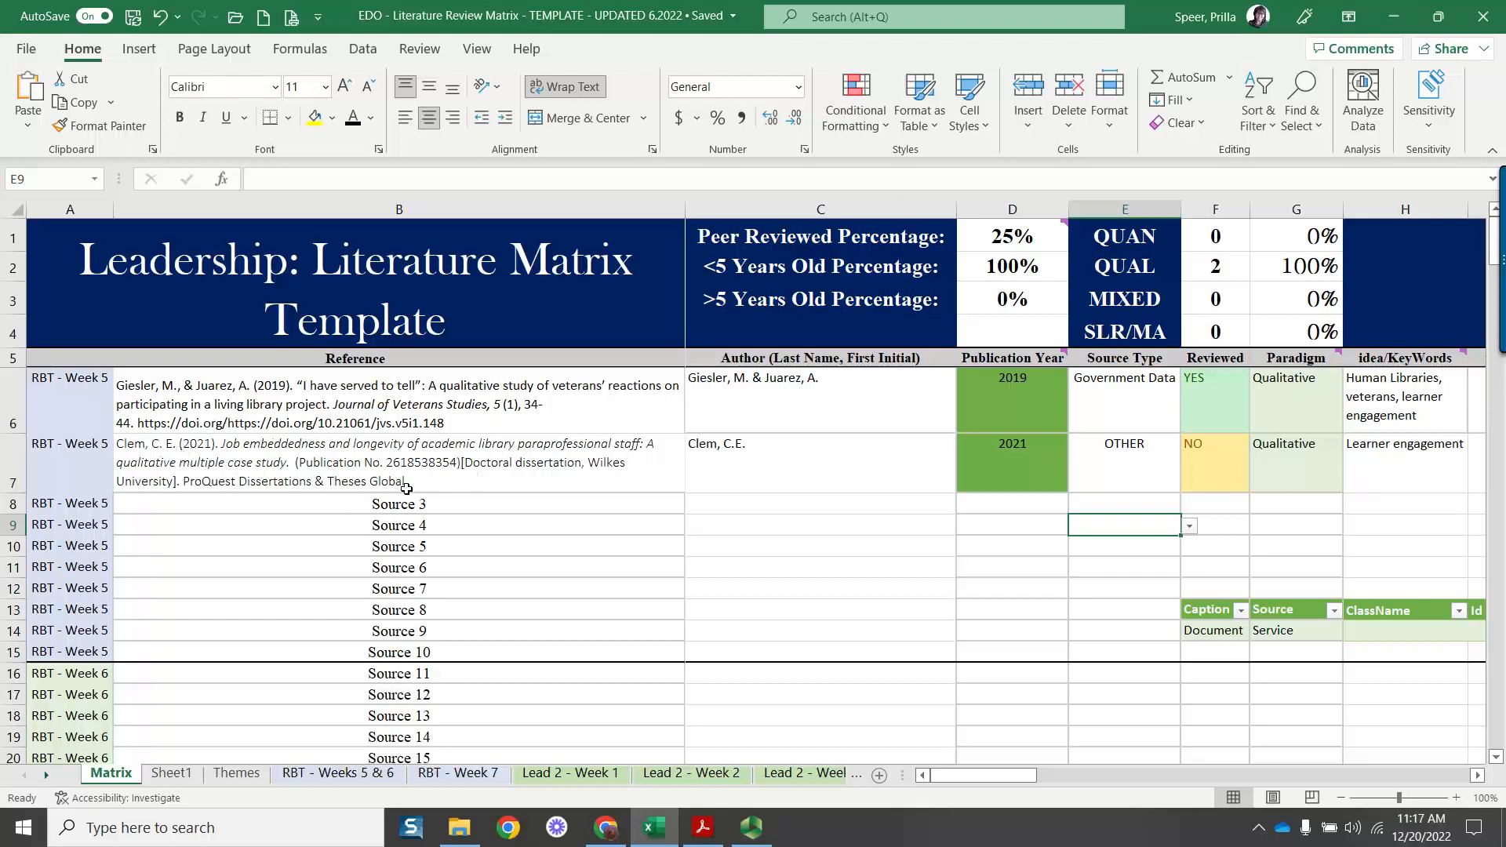
pyautogui.moveTo(632, 578)
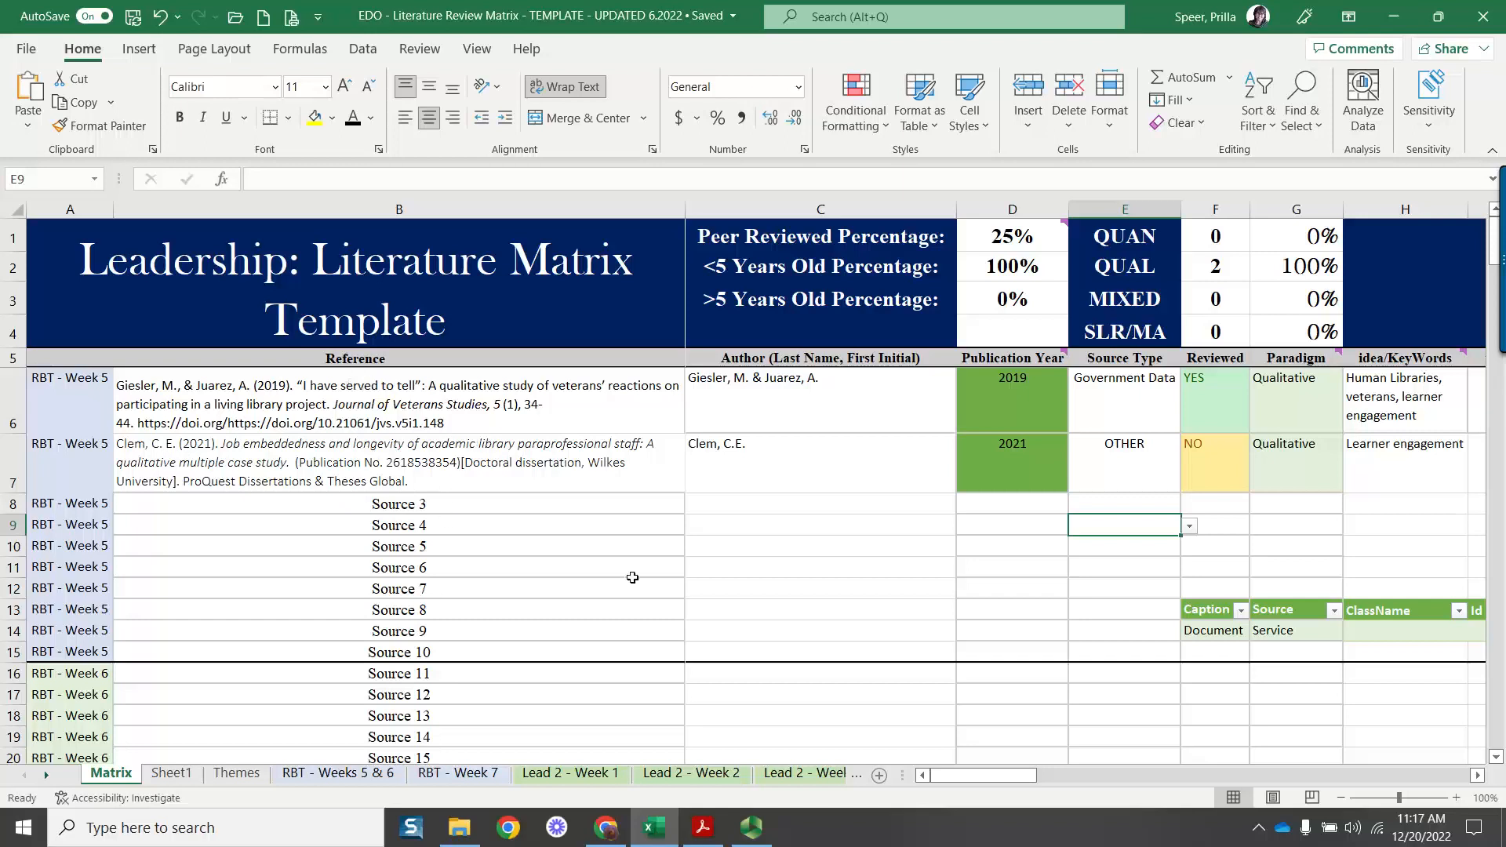
pyautogui.moveTo(610, 268)
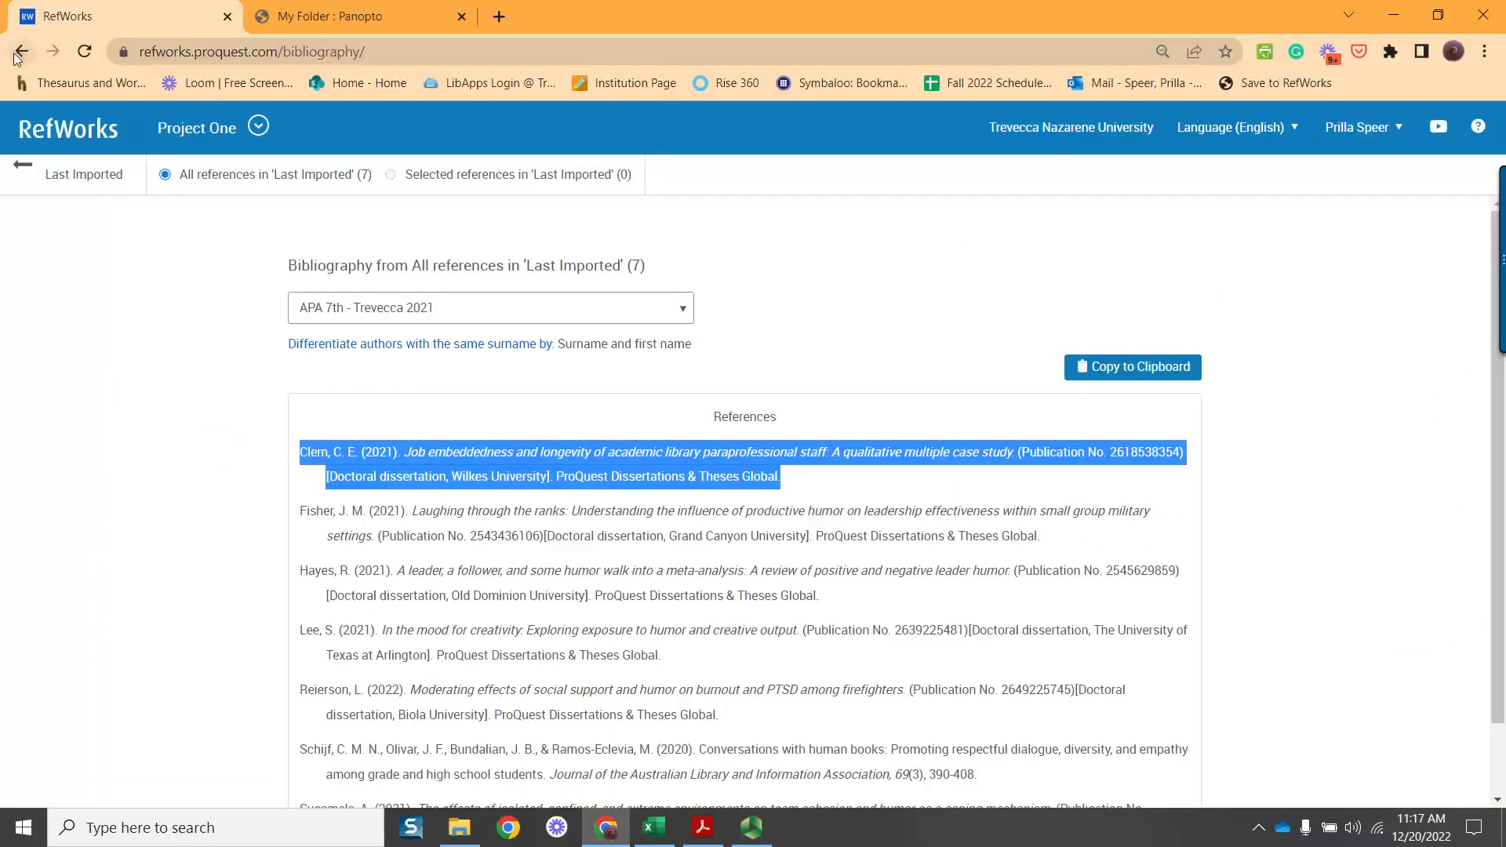
# View the Giesler study's details in the Human Libraries folder, then return to Excel
pyautogui.click(21, 52)
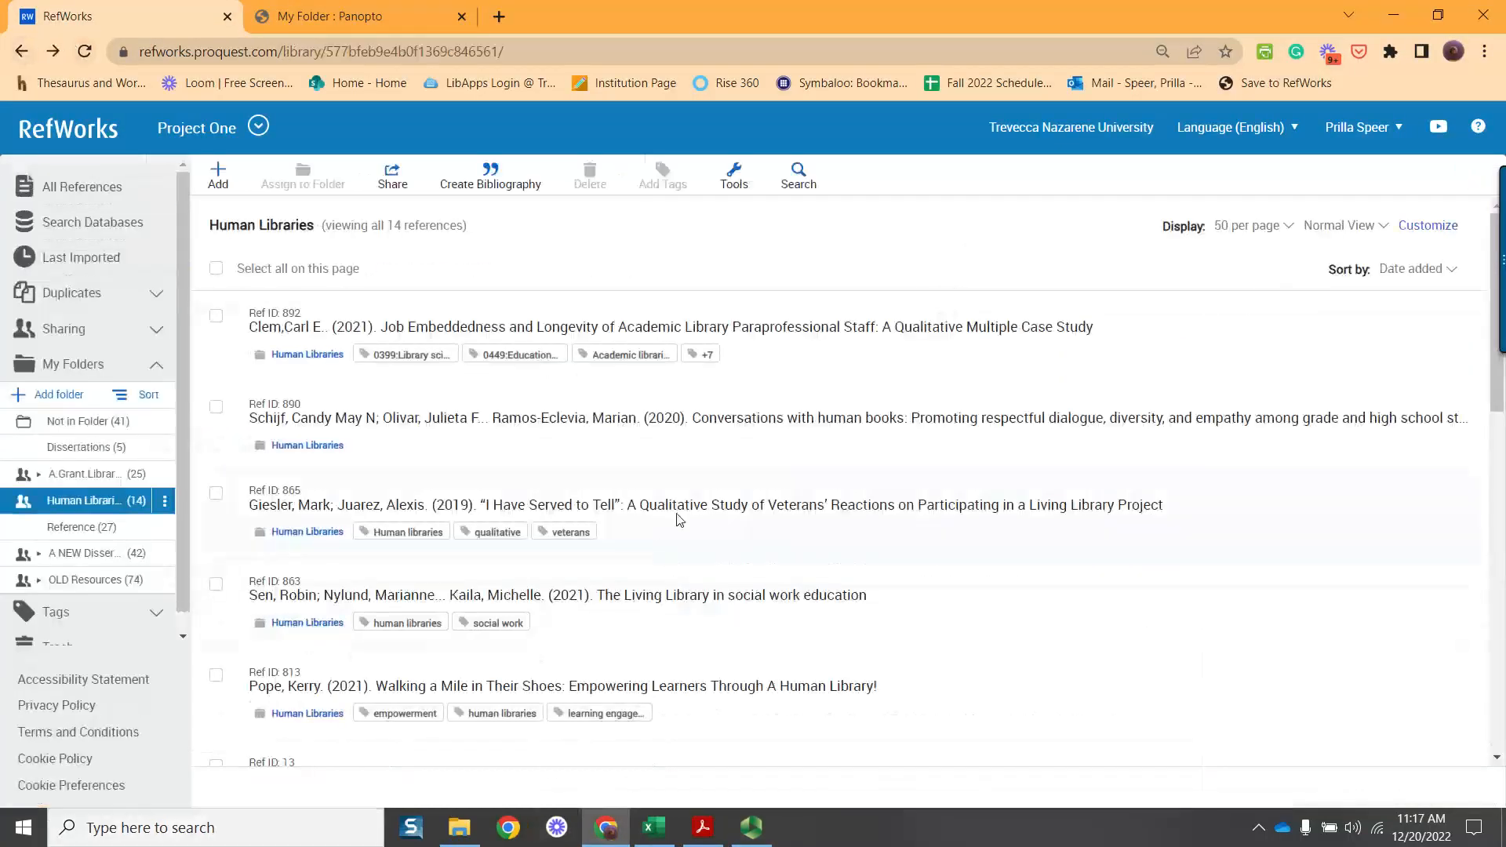
pyautogui.click(705, 503)
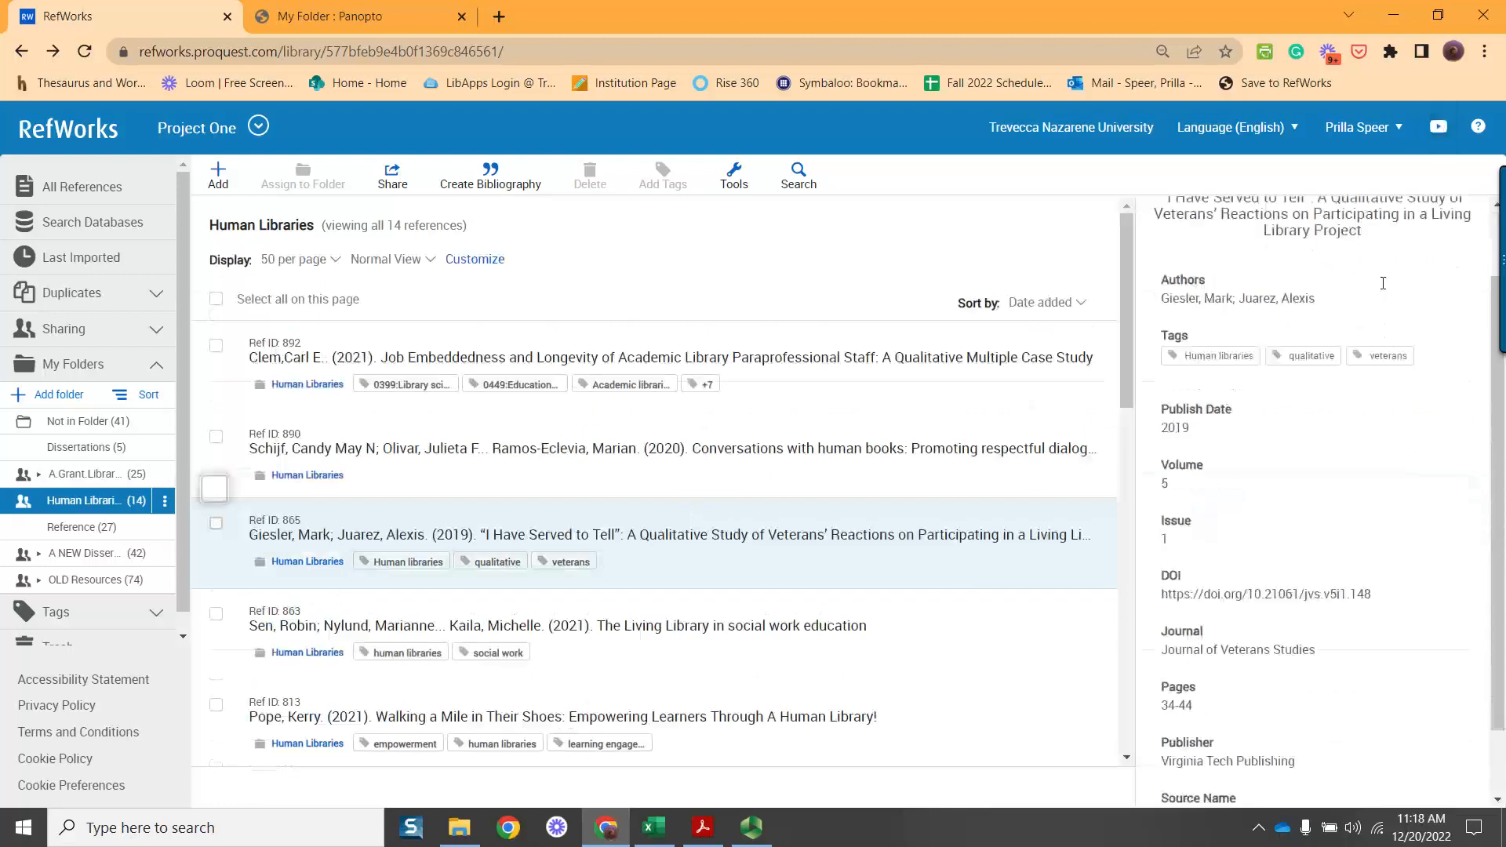
pyautogui.scroll(-3)
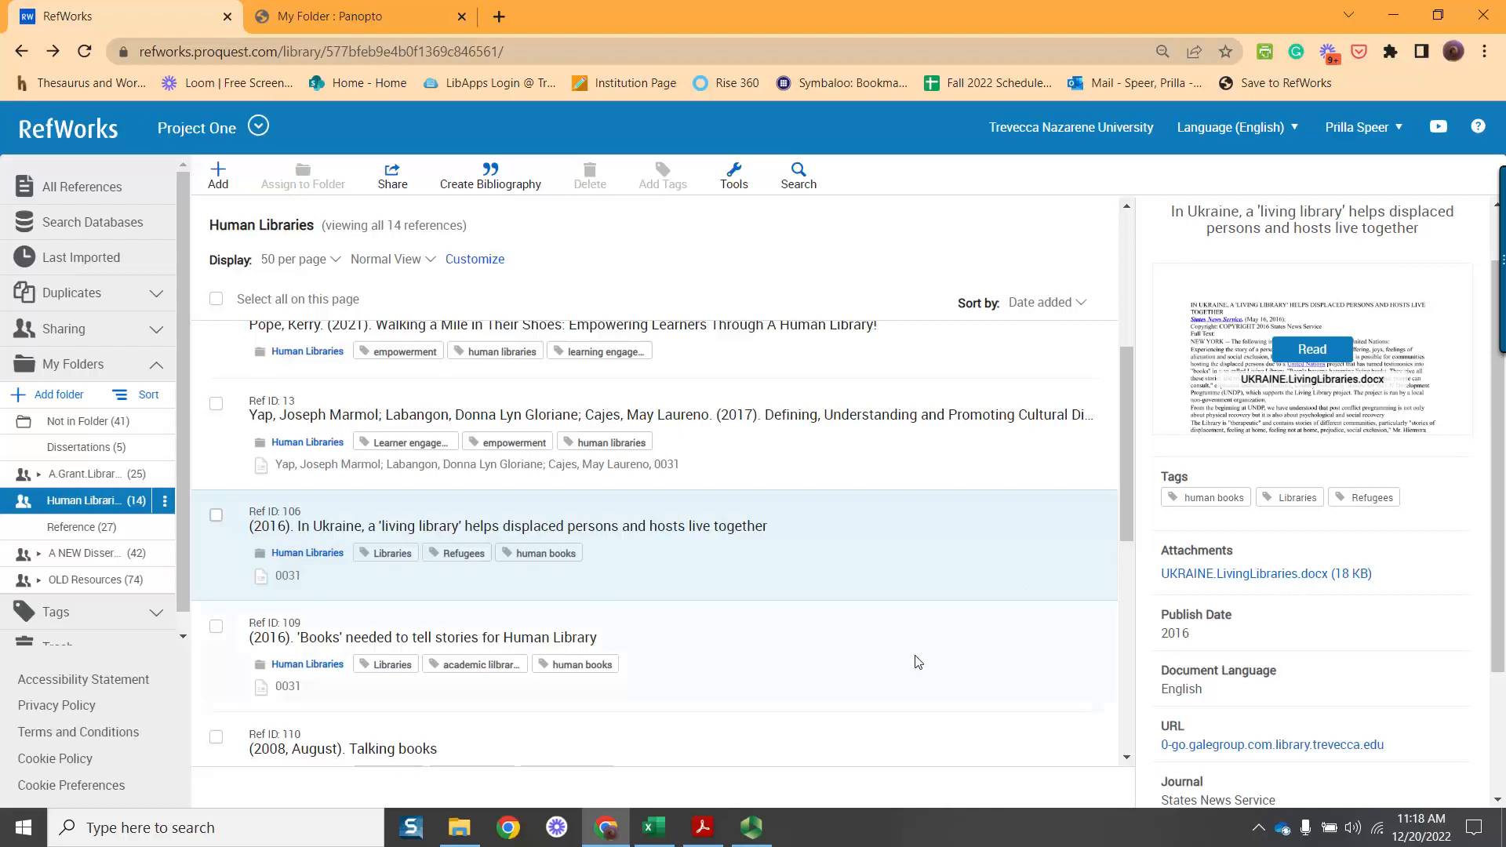
pyautogui.moveTo(938, 786)
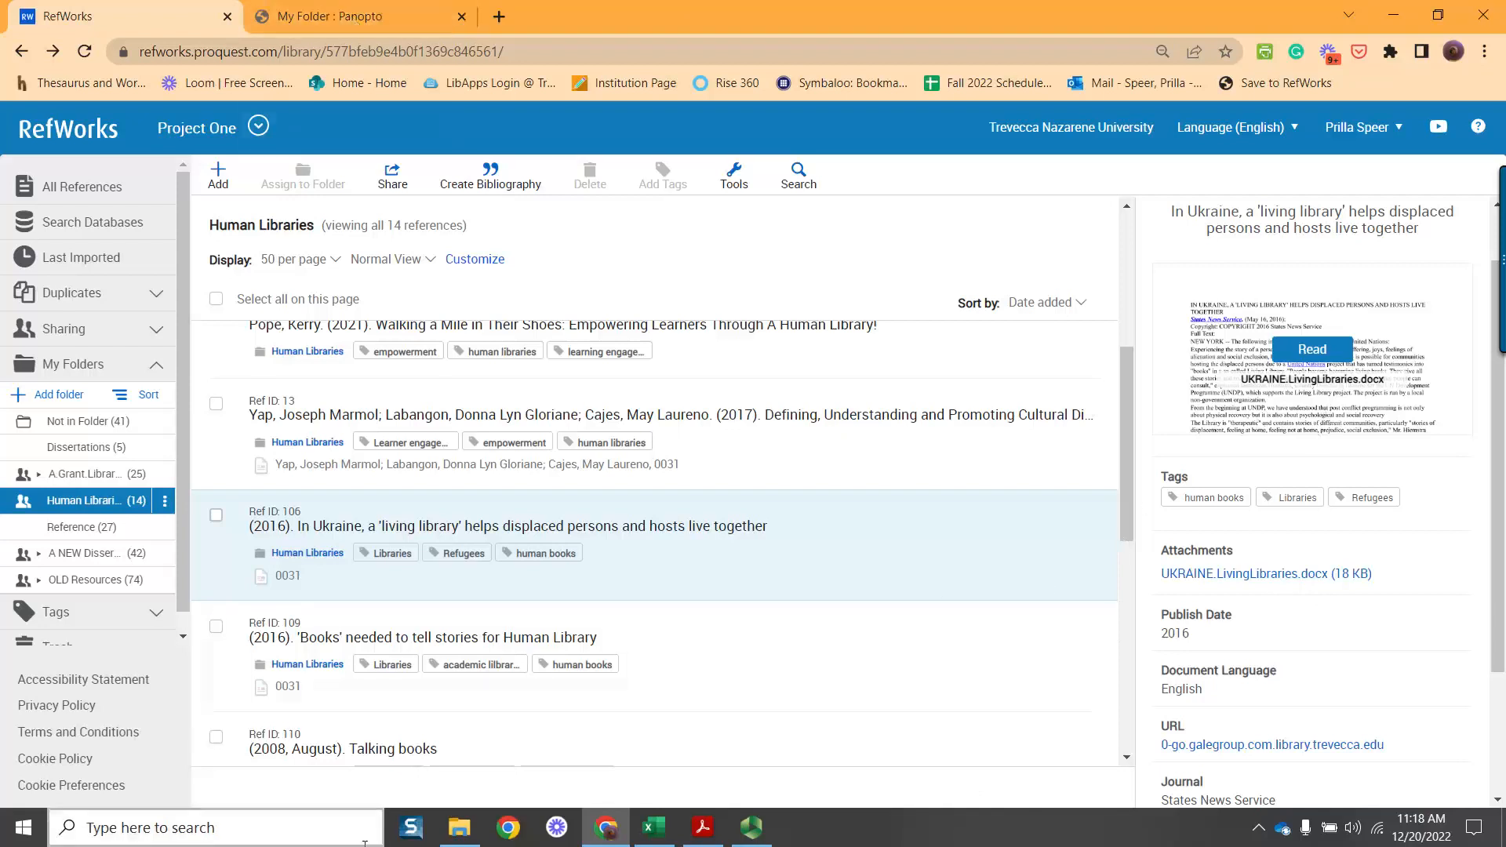
pyautogui.click(652, 826)
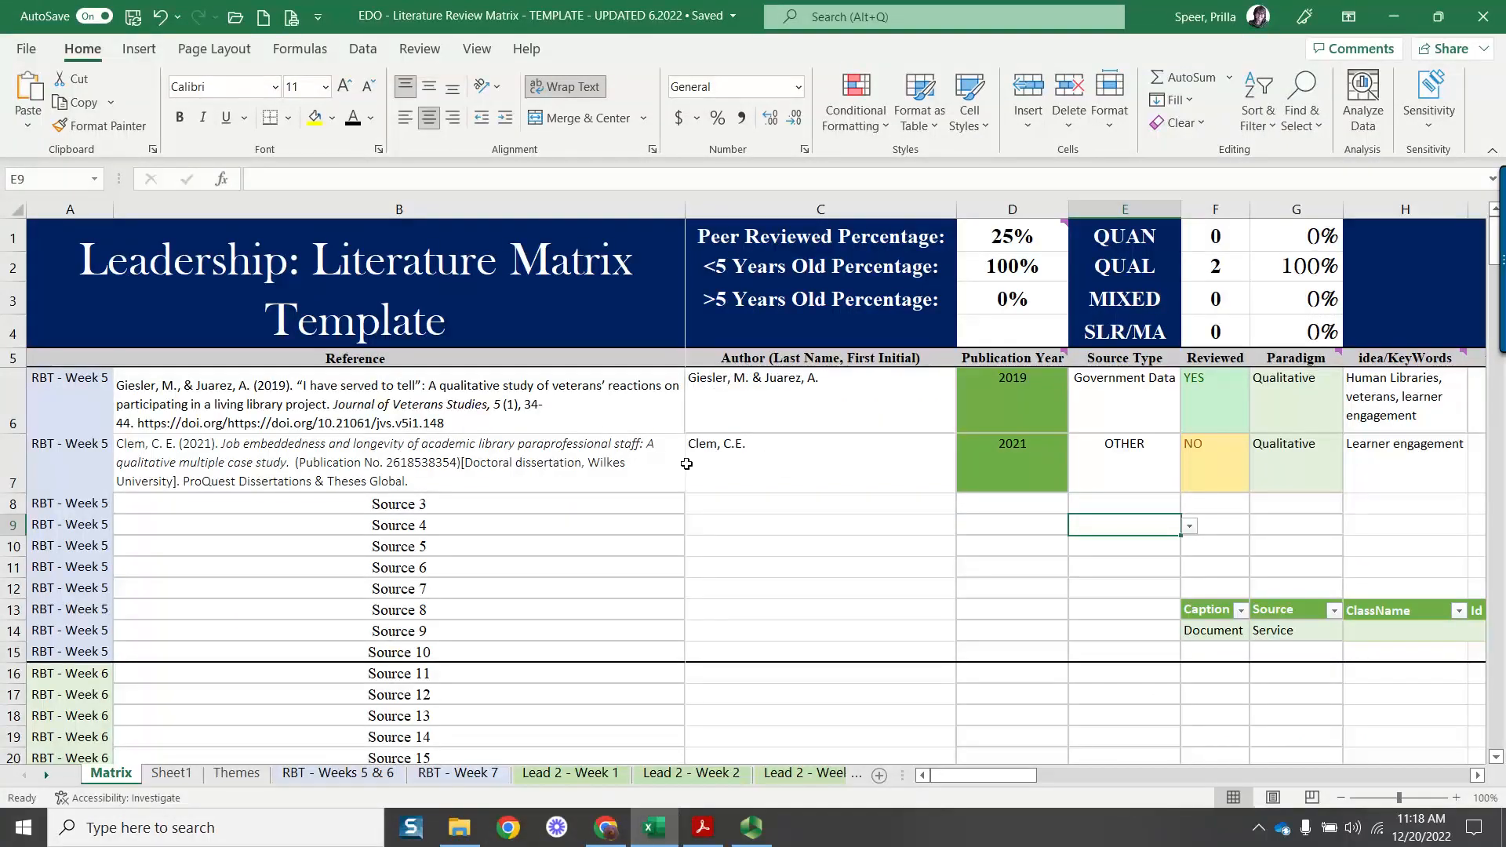
pyautogui.moveTo(571, 438)
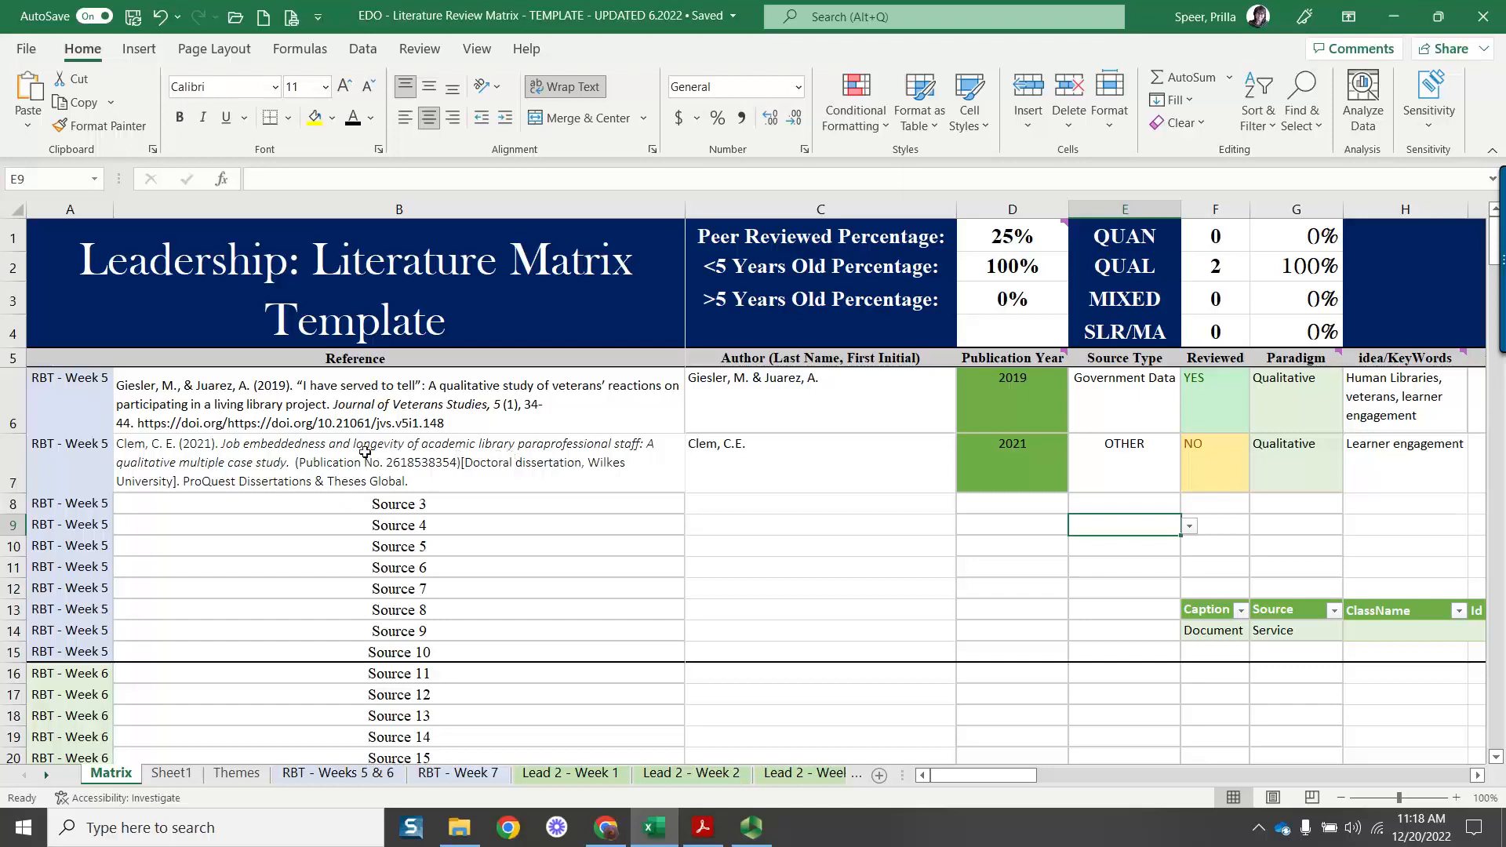
pyautogui.moveTo(516, 389)
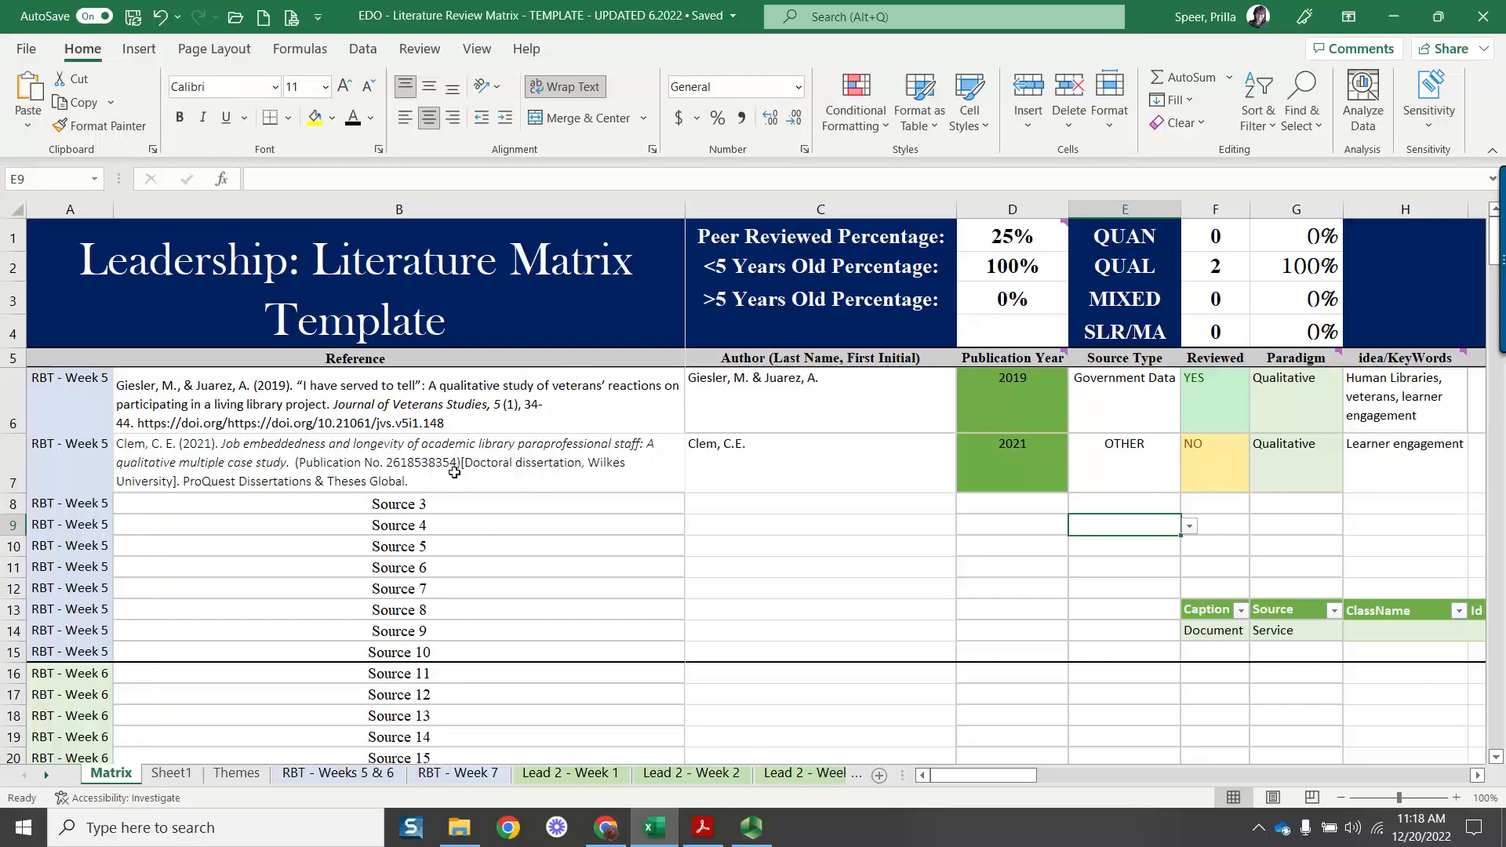
pyautogui.moveTo(477, 434)
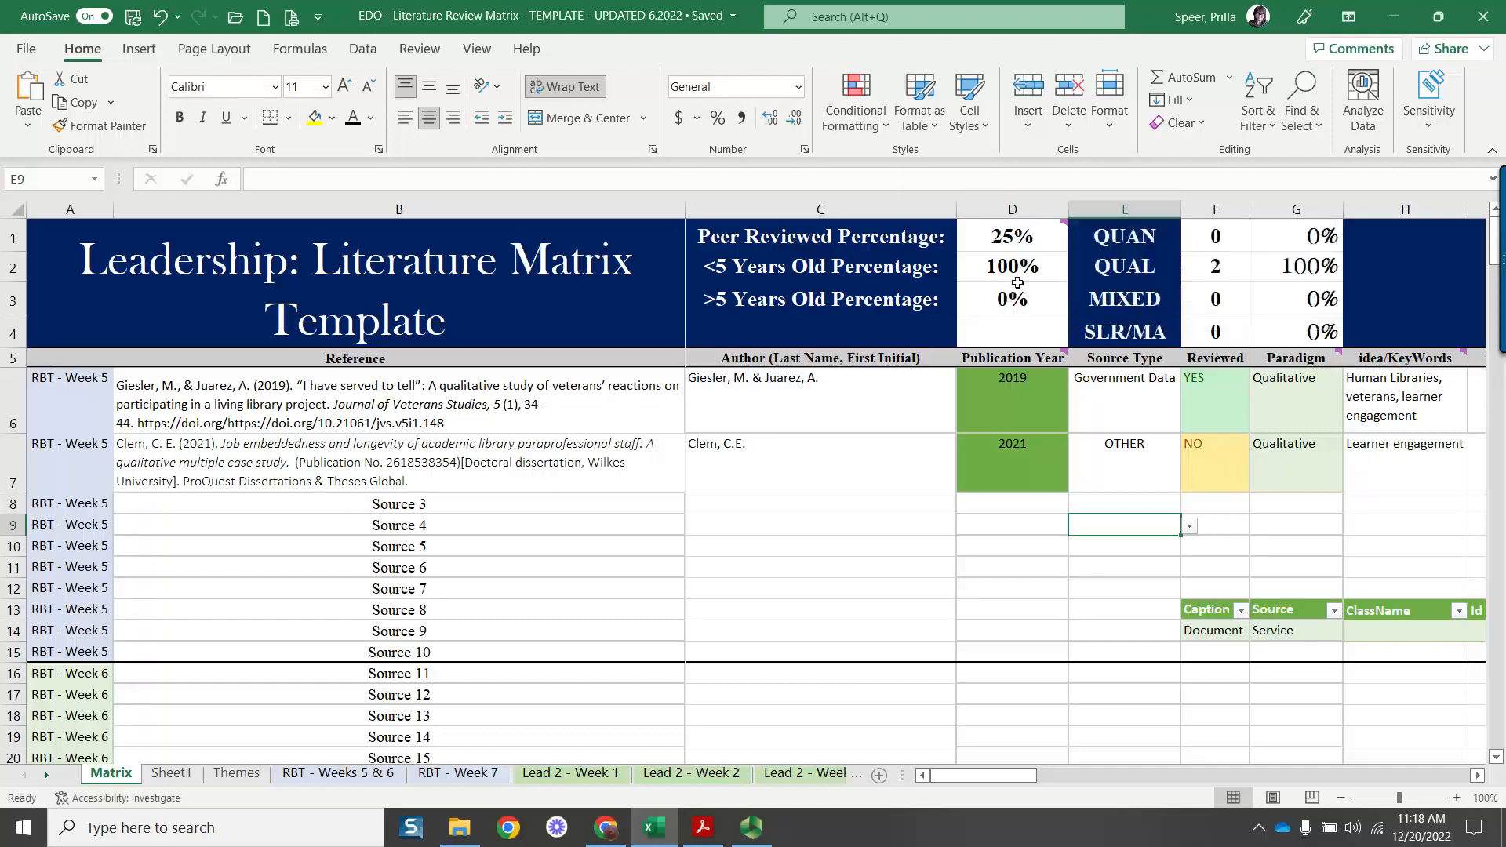
pyautogui.moveTo(1058, 579)
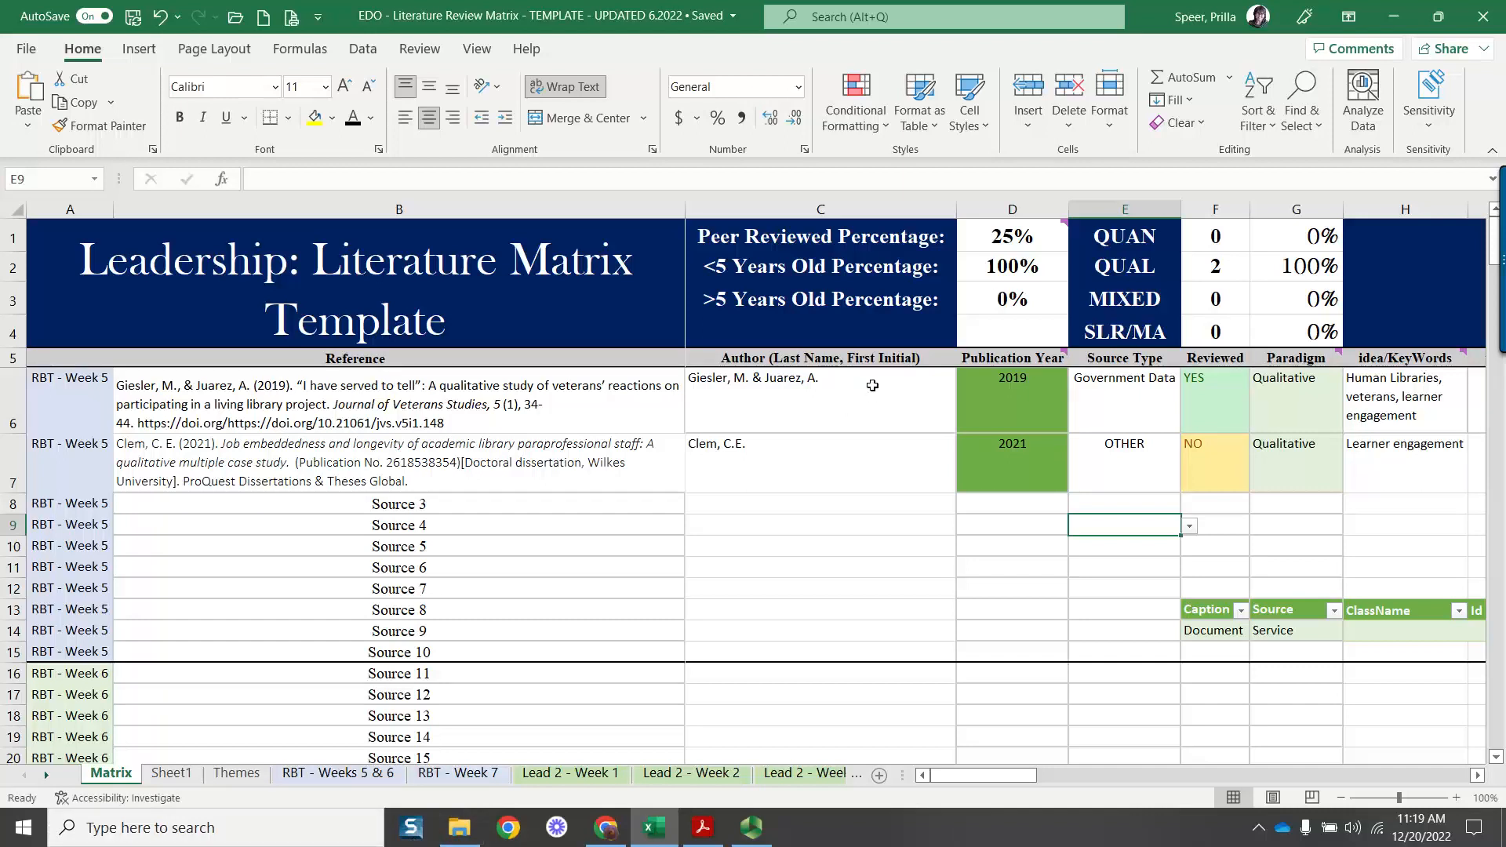
pyautogui.moveTo(814, 234)
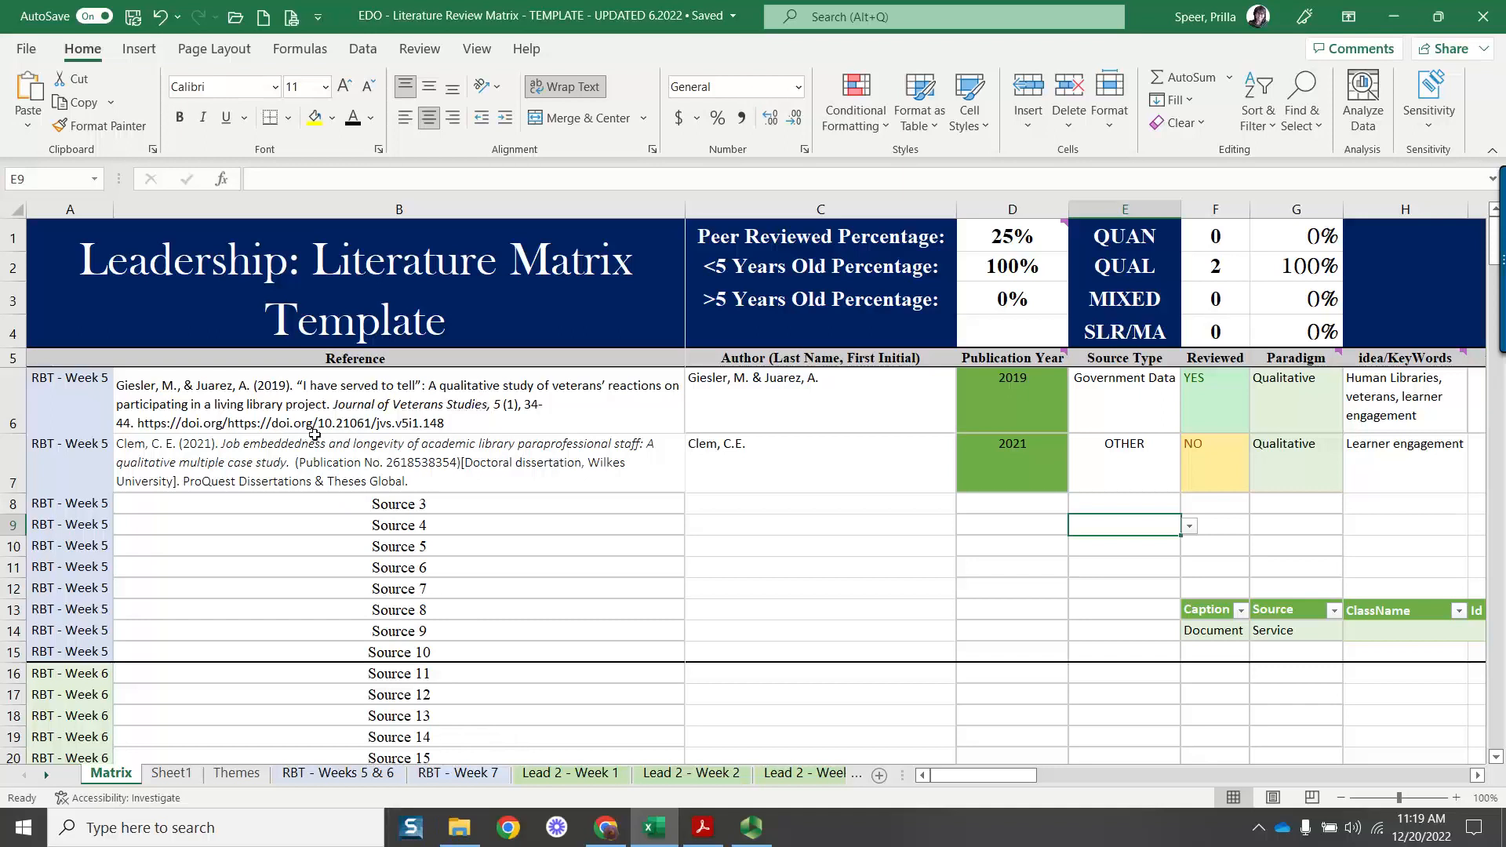
pyautogui.moveTo(311, 373)
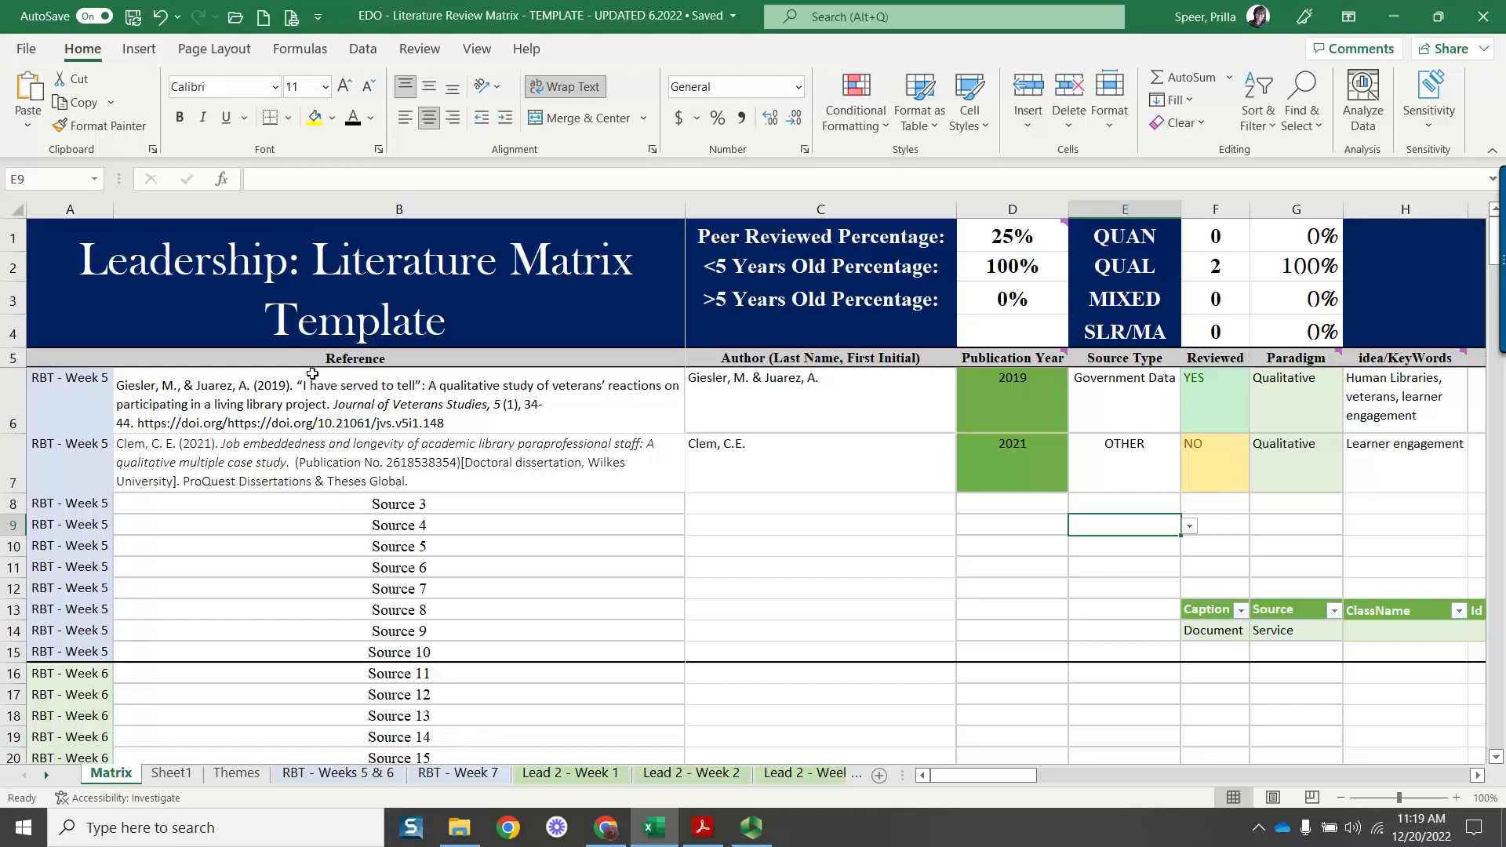
pyautogui.moveTo(390, 373)
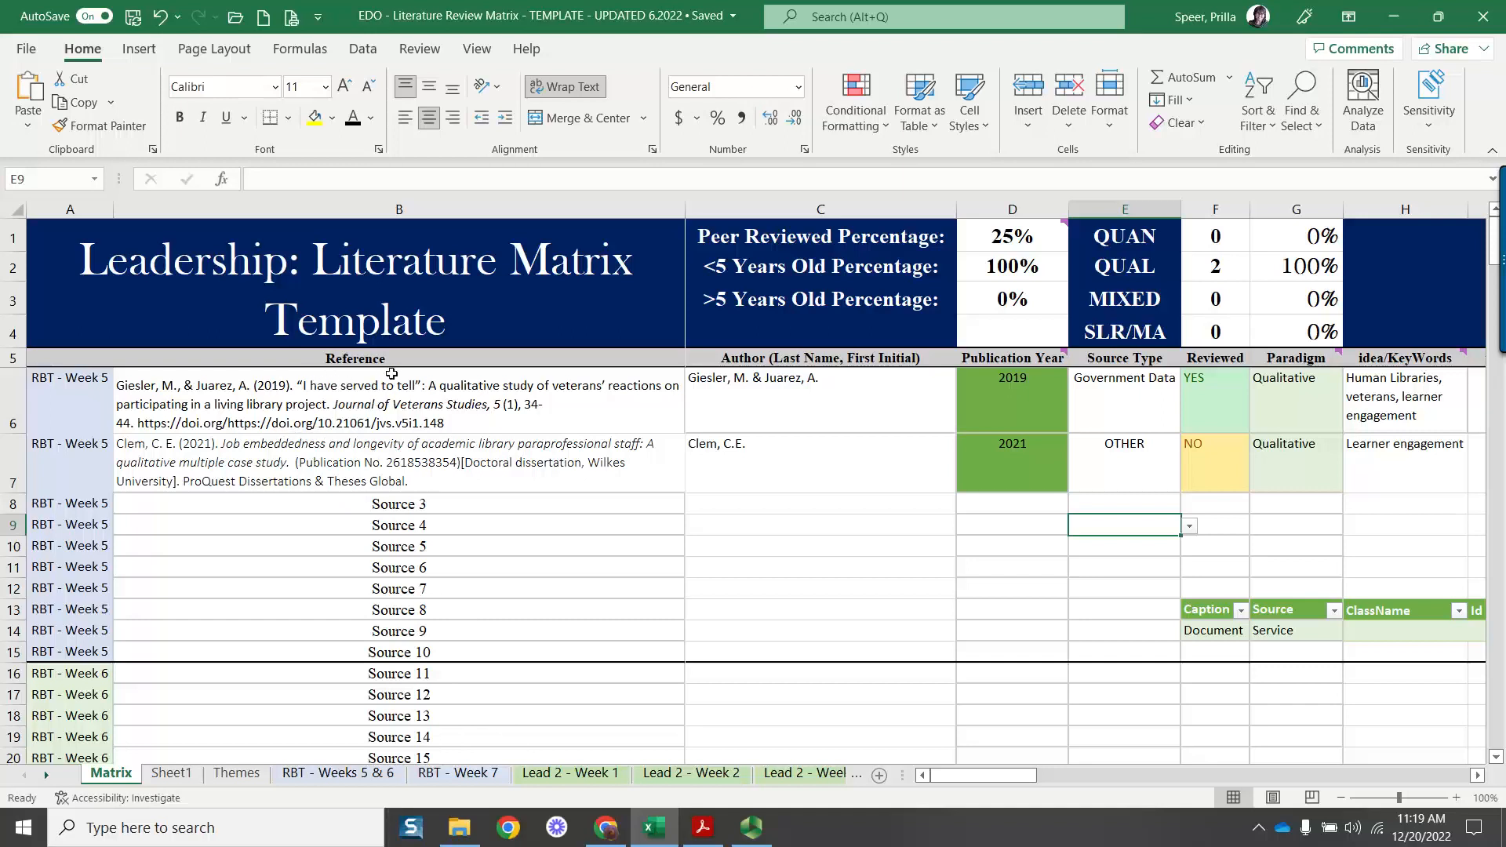
pyautogui.moveTo(477, 444)
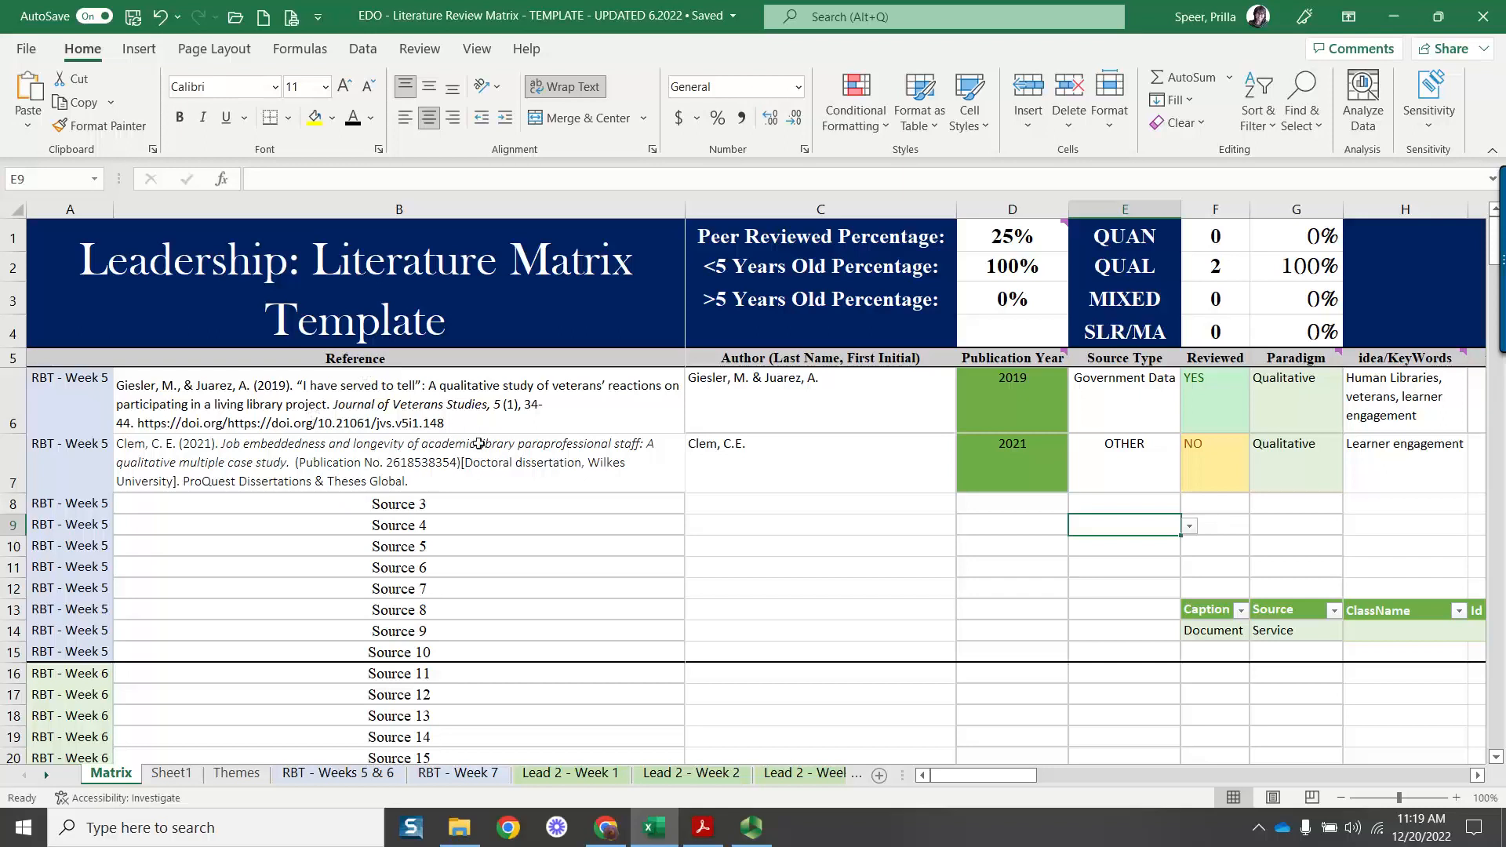
pyautogui.moveTo(640, 527)
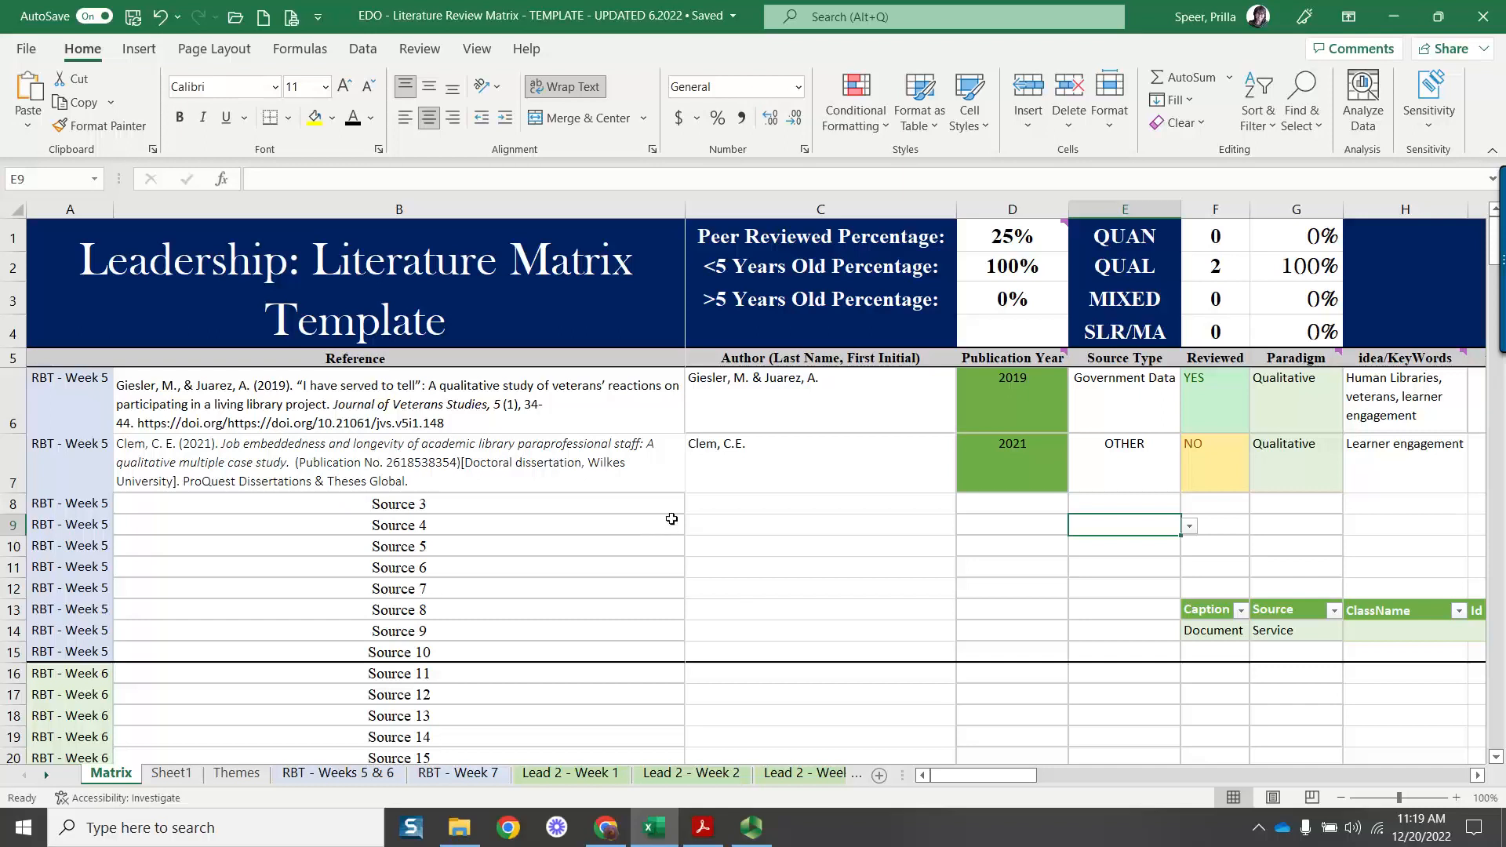
pyautogui.moveTo(731, 457)
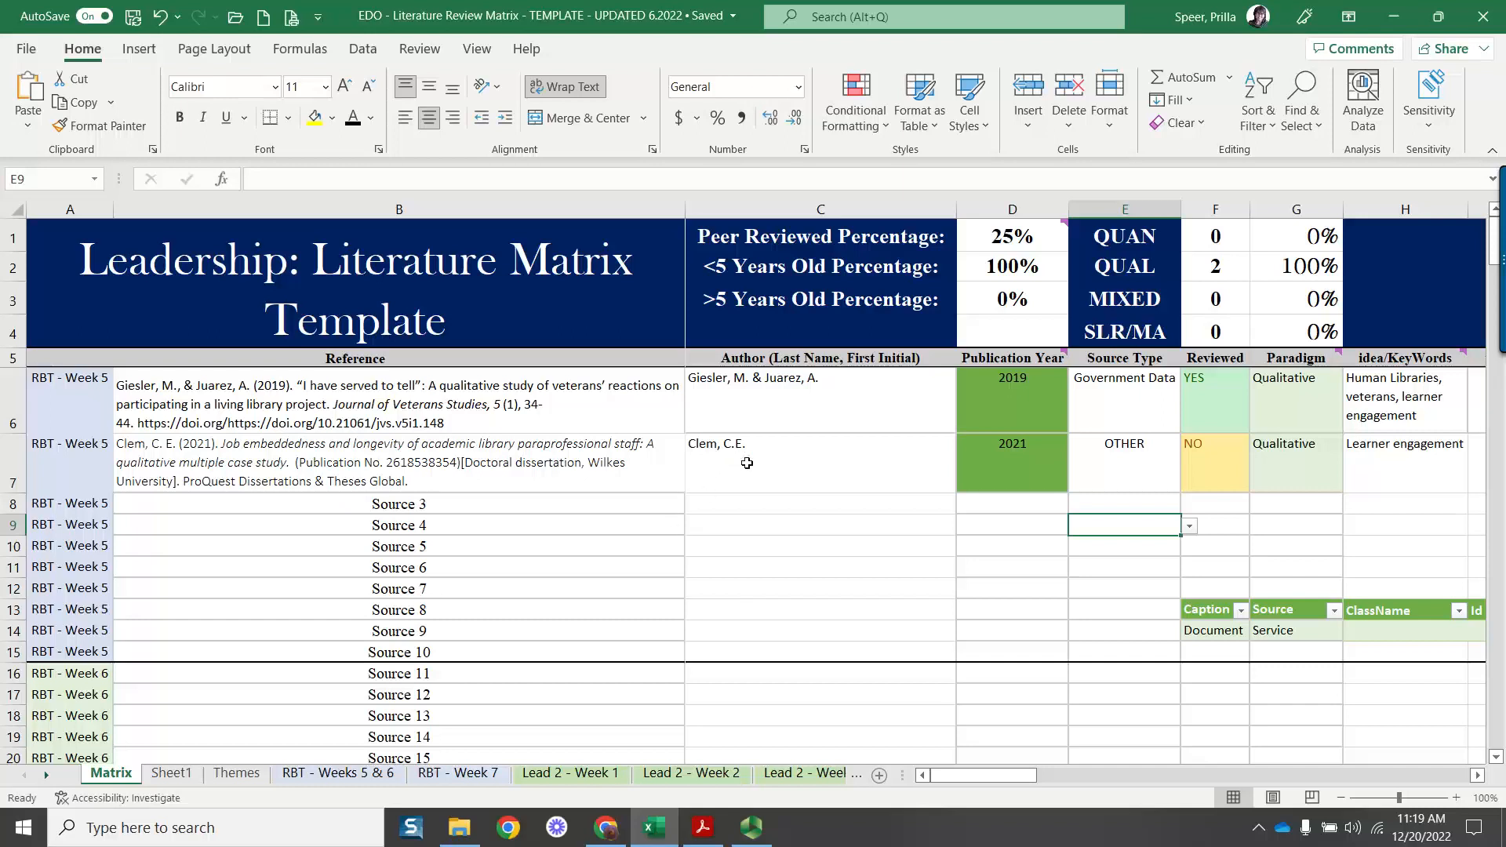
pyautogui.moveTo(770, 576)
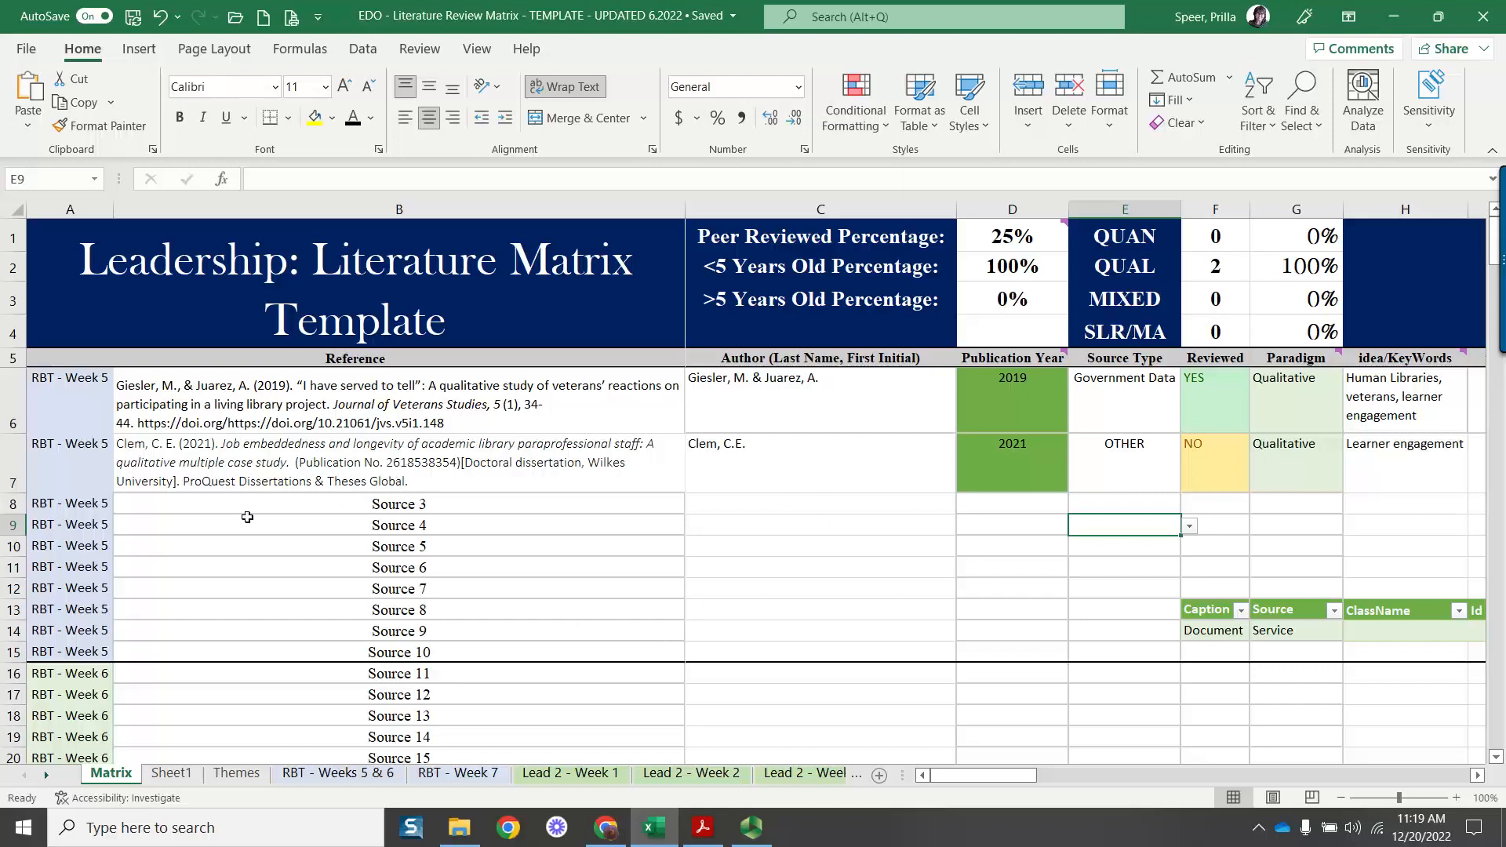
pyautogui.moveTo(290, 509)
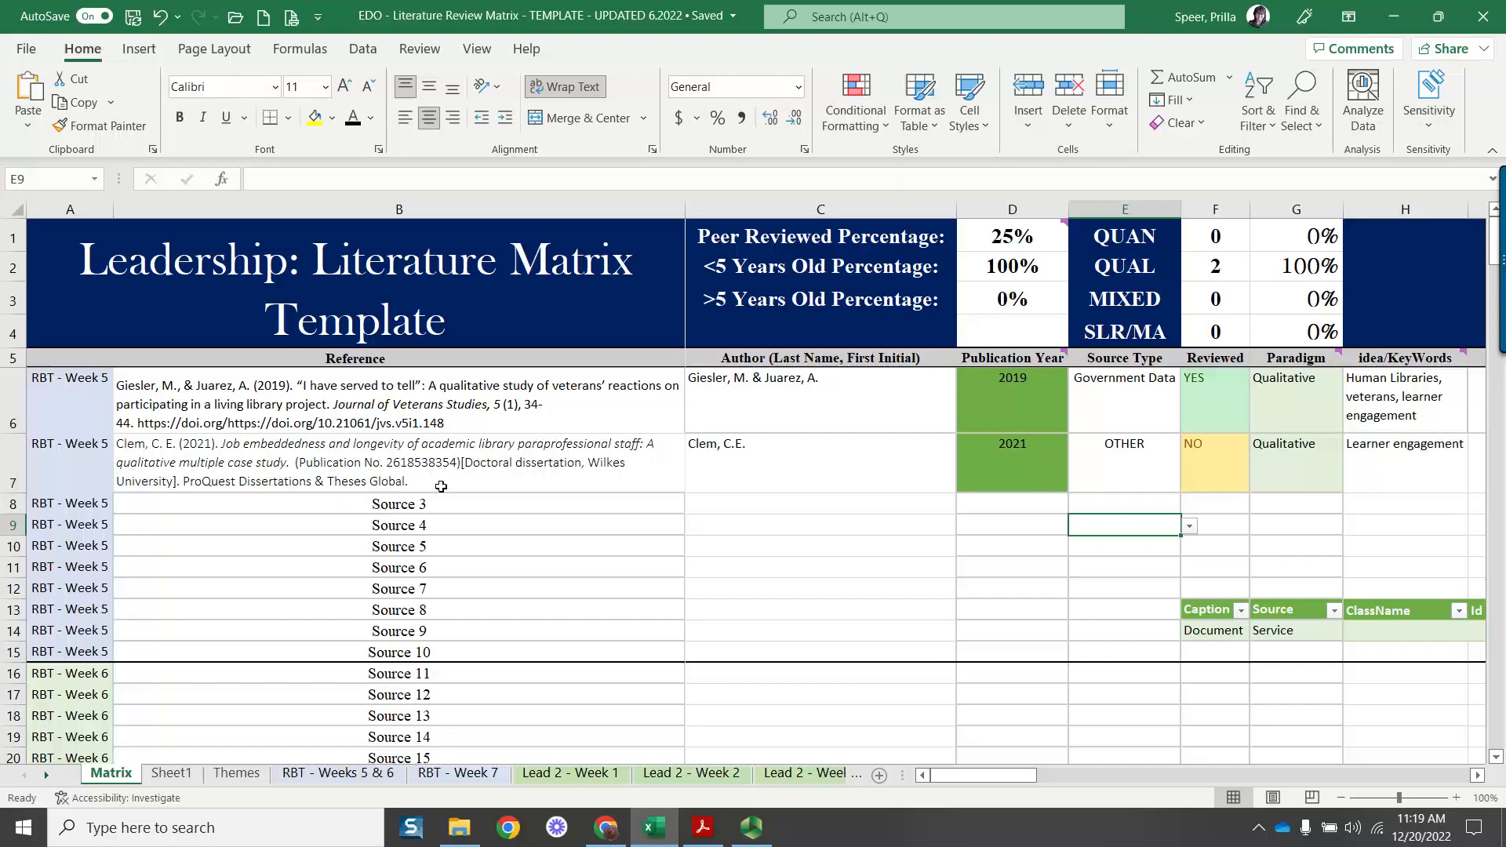
pyautogui.moveTo(229, 345)
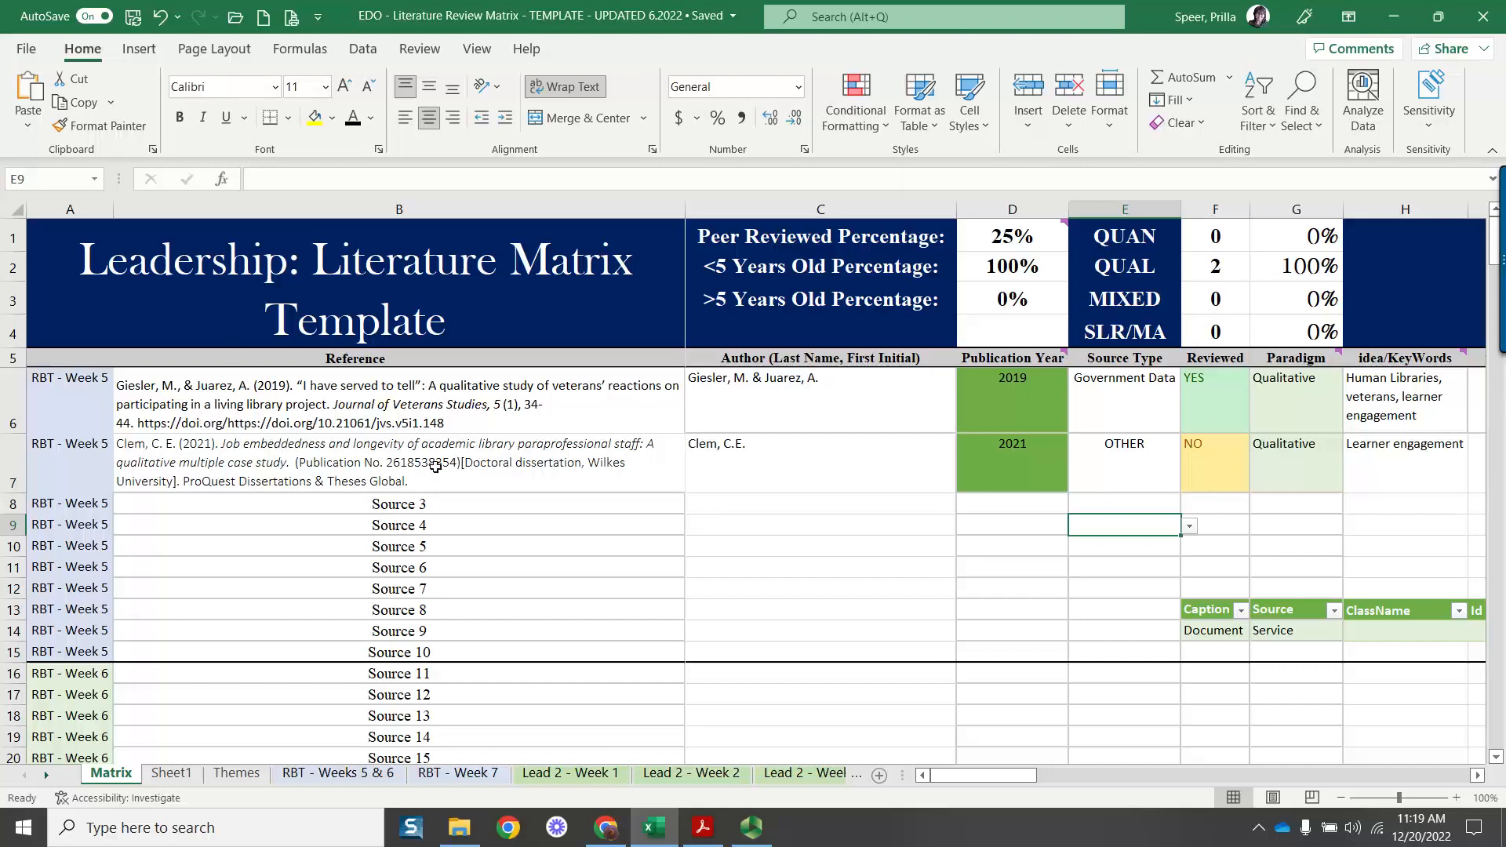
pyautogui.moveTo(579, 474)
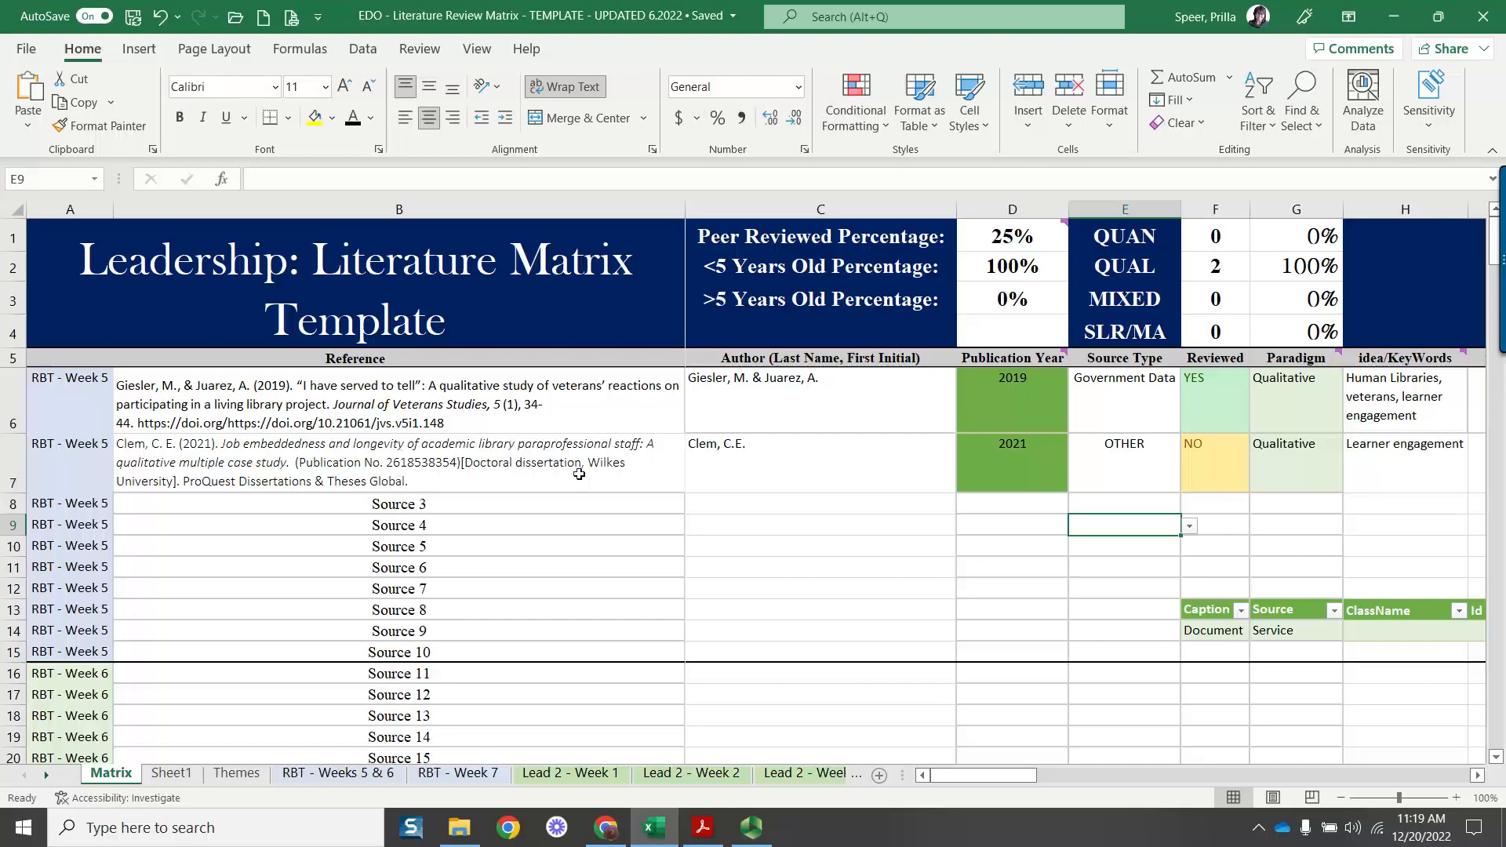